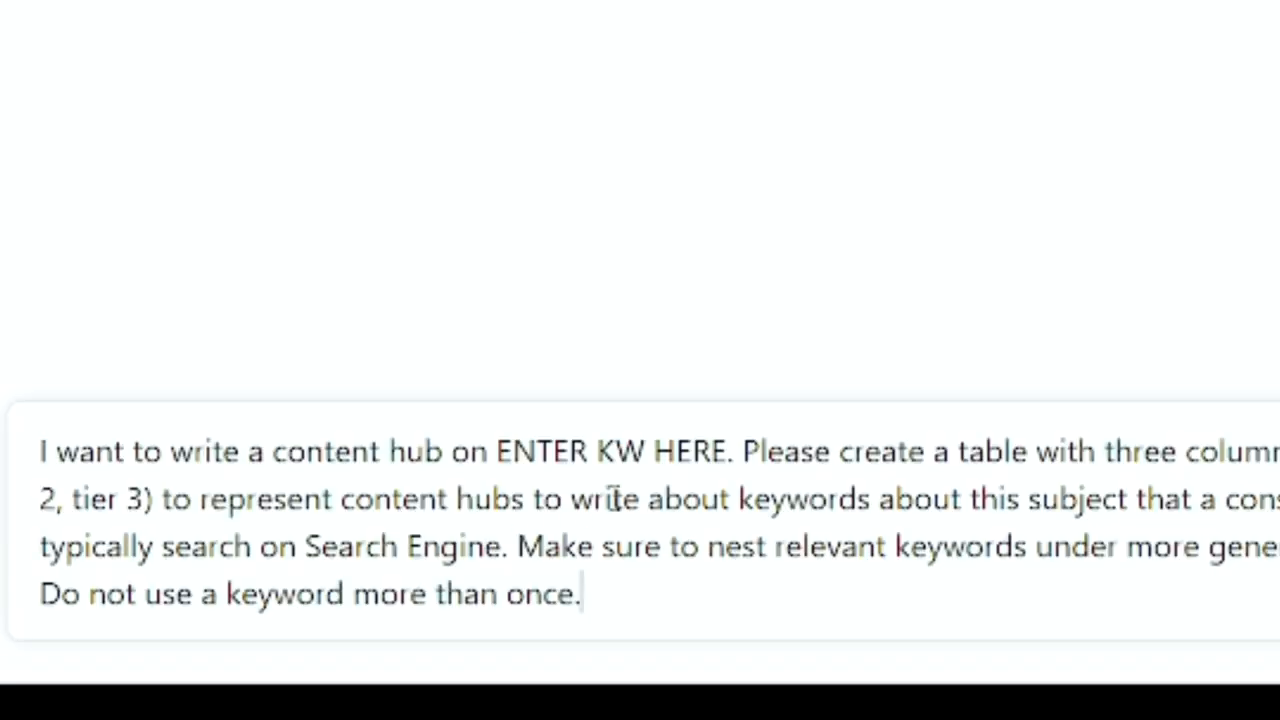
Replace the ENTER KW HERE placeholder with 'places in hawaii', send the prompt and review the three-tier table
double_click(608, 452)
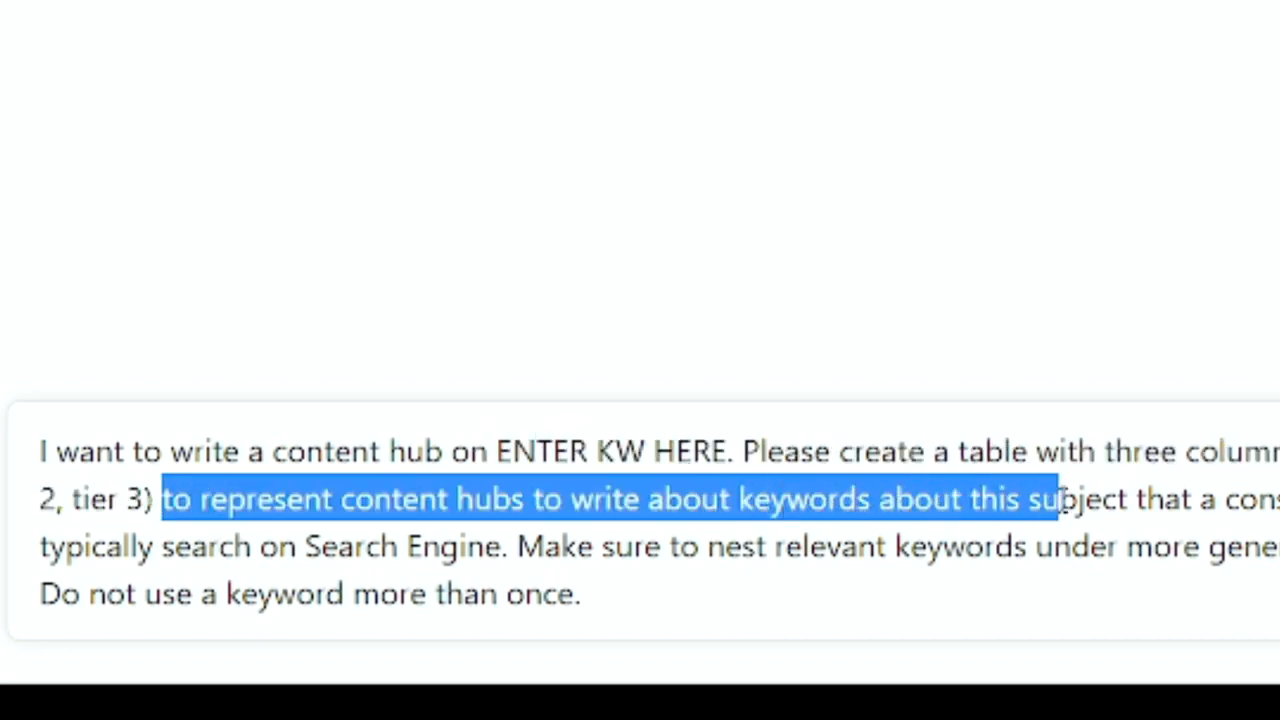
drag(1056, 500, 470, 546)
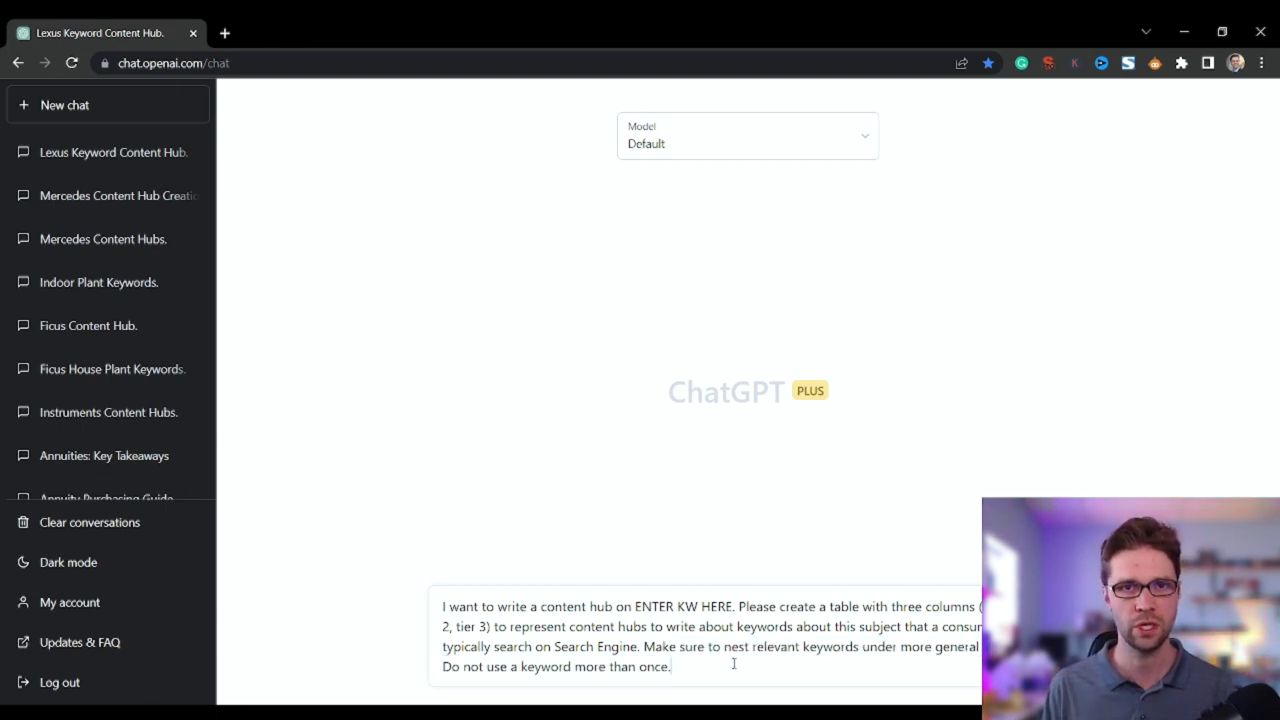
double_click(680, 606)
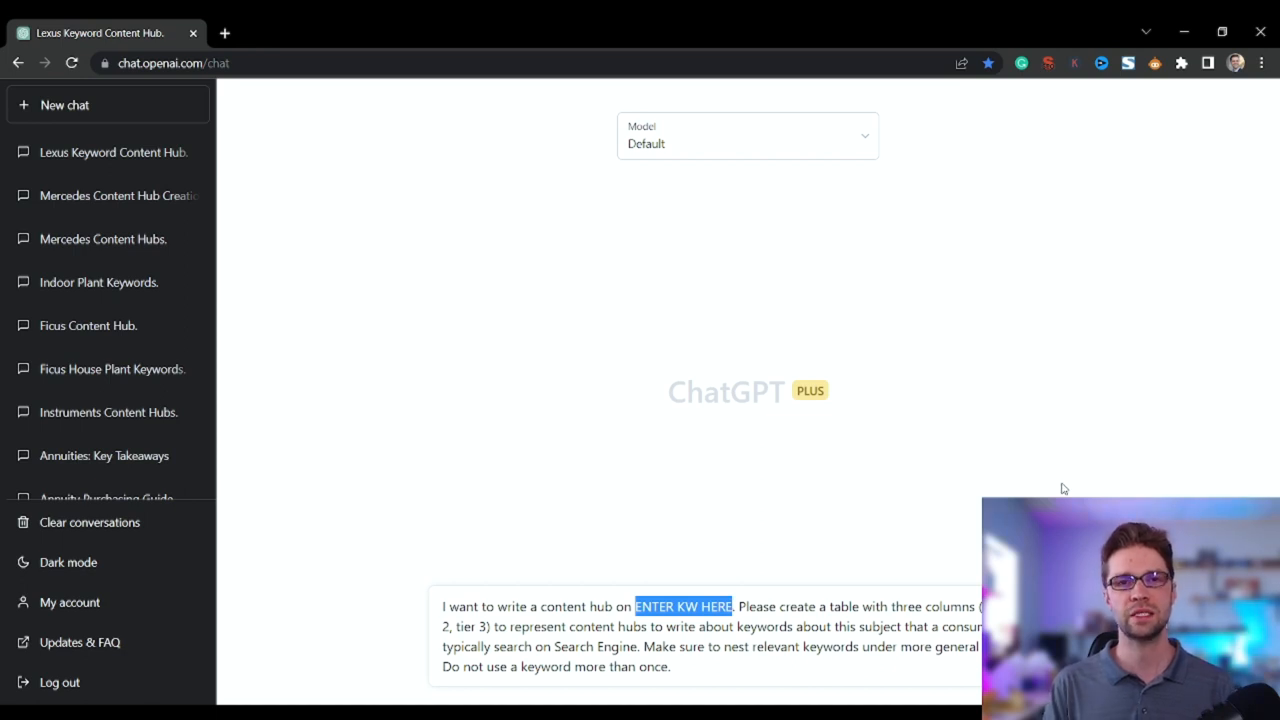
text(places o)
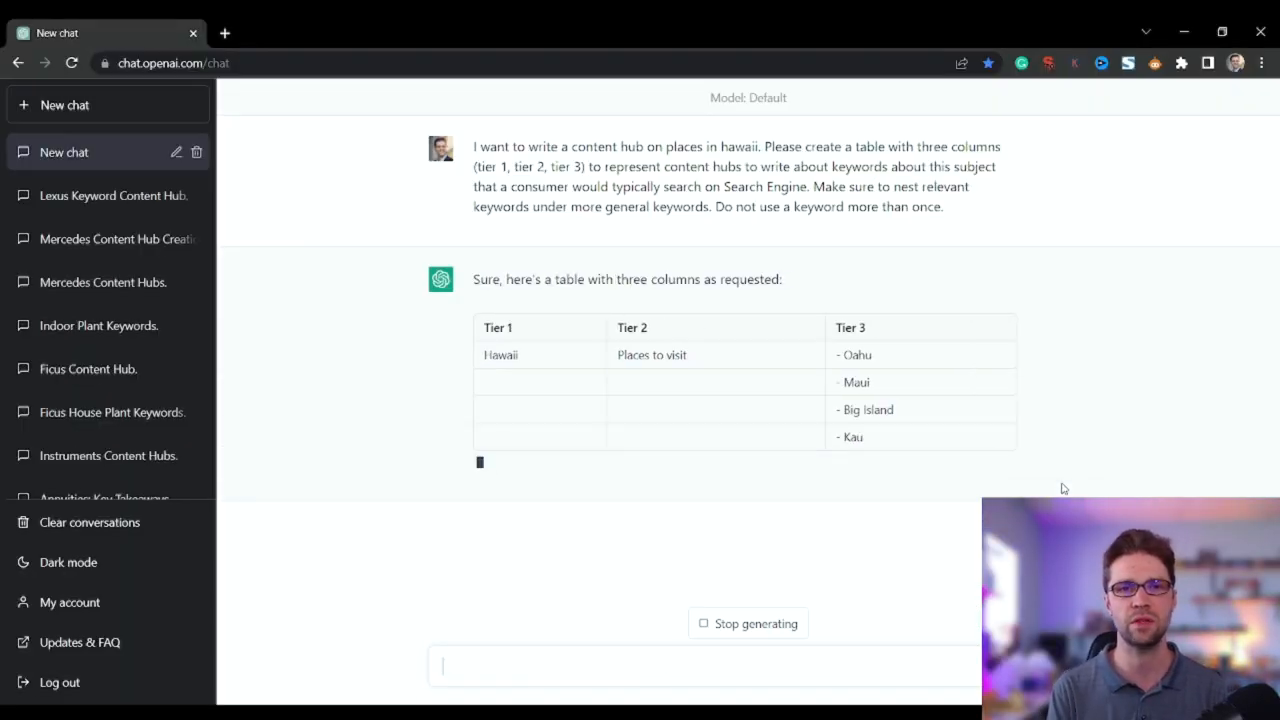
scroll(down, 3)
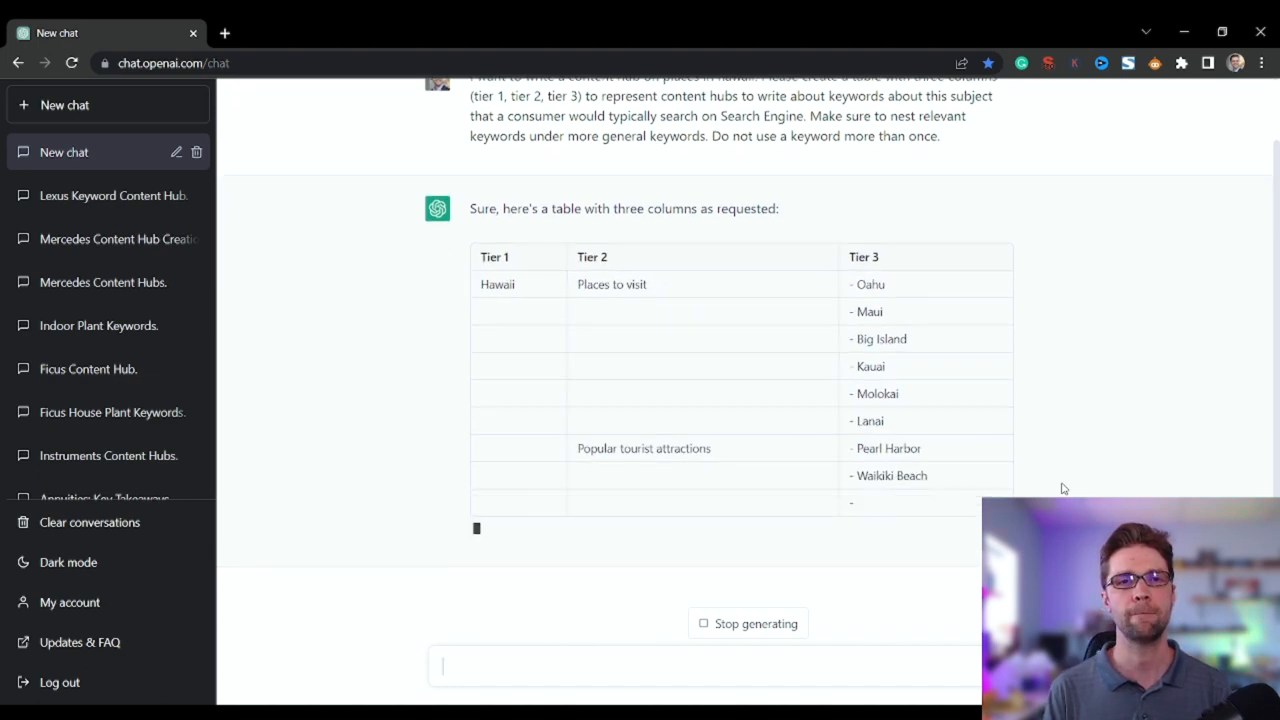
scroll(down, 3)
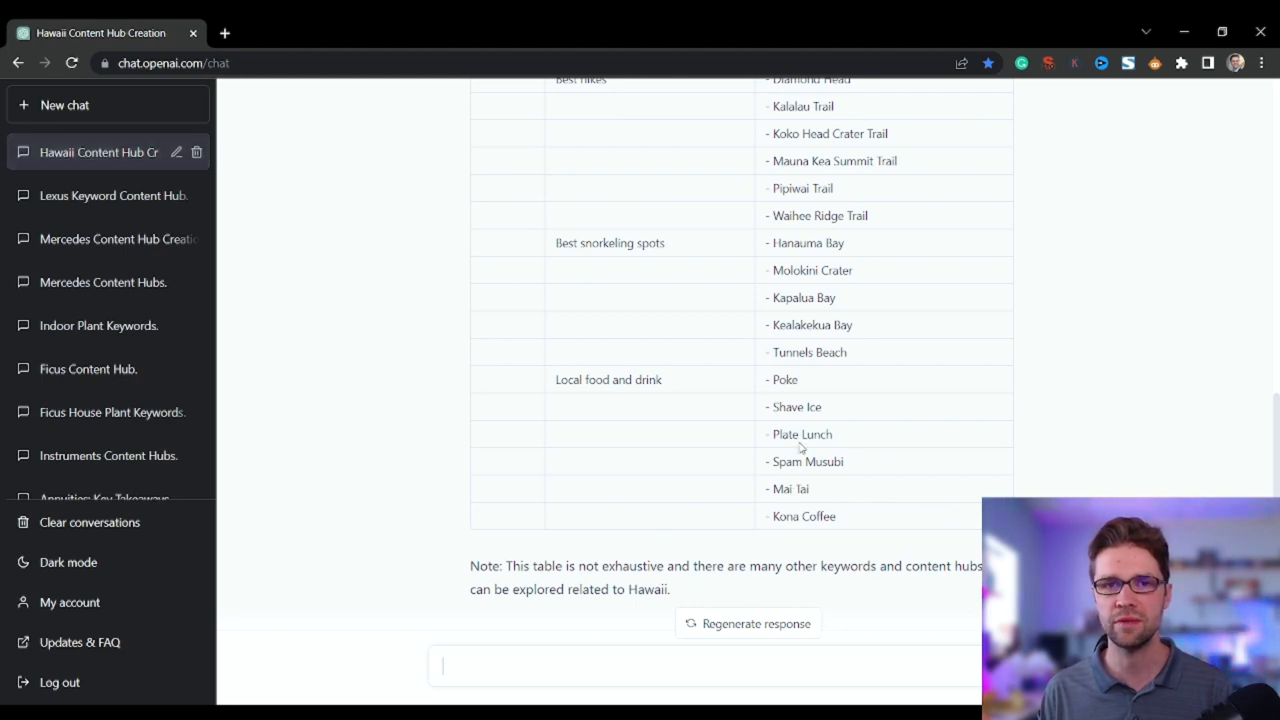
scroll(down, 3)
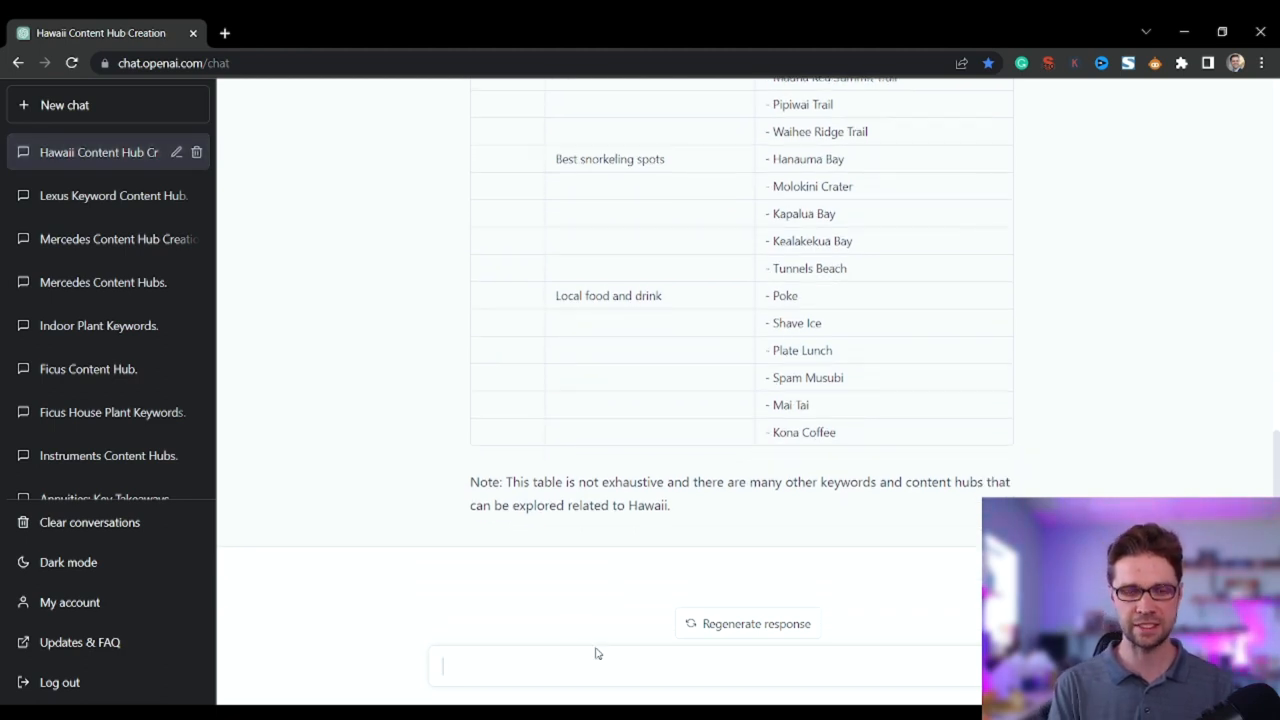
Send the follow-up 'make this table better with more keywords'
text(make this hub bet)
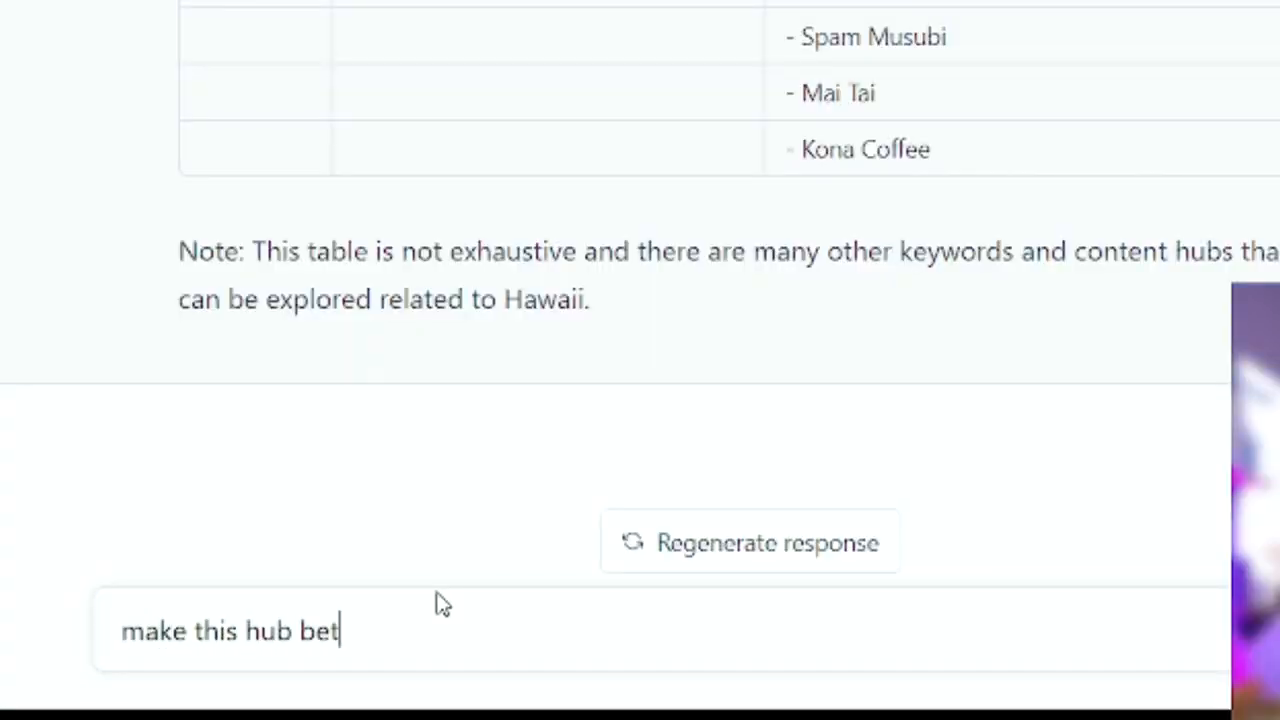
key(Backspace)
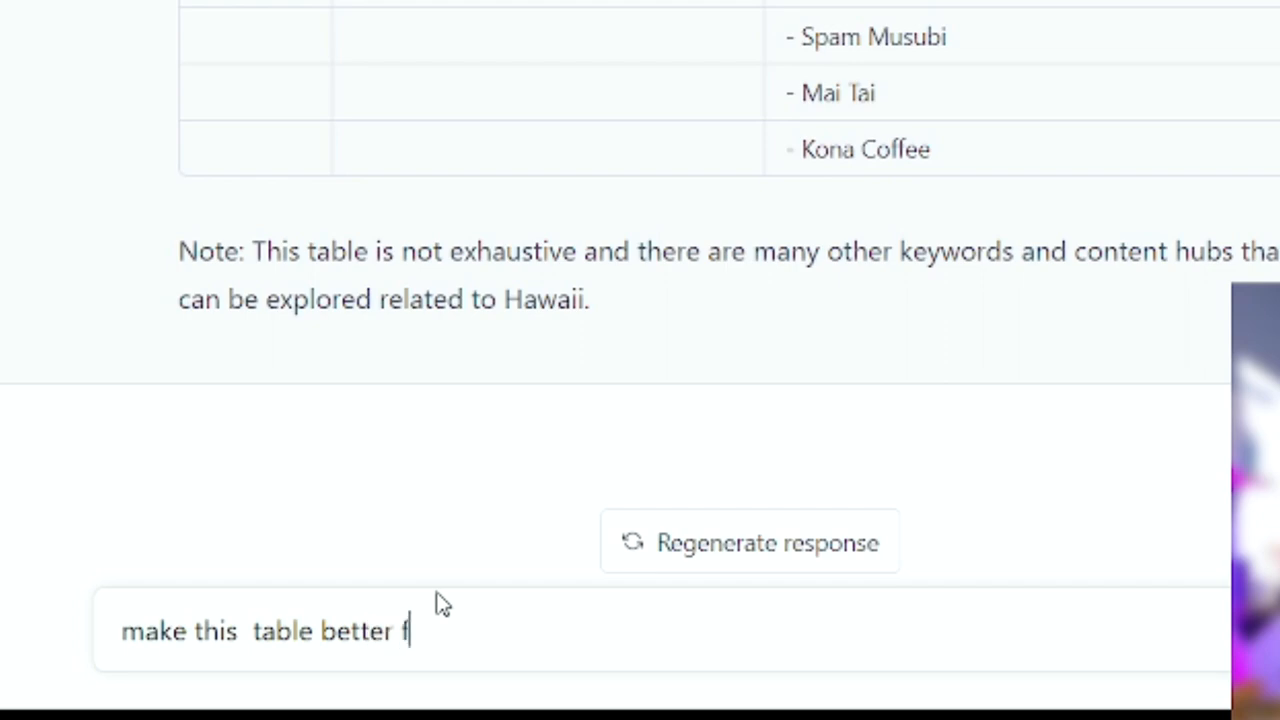
text(with more keyword)
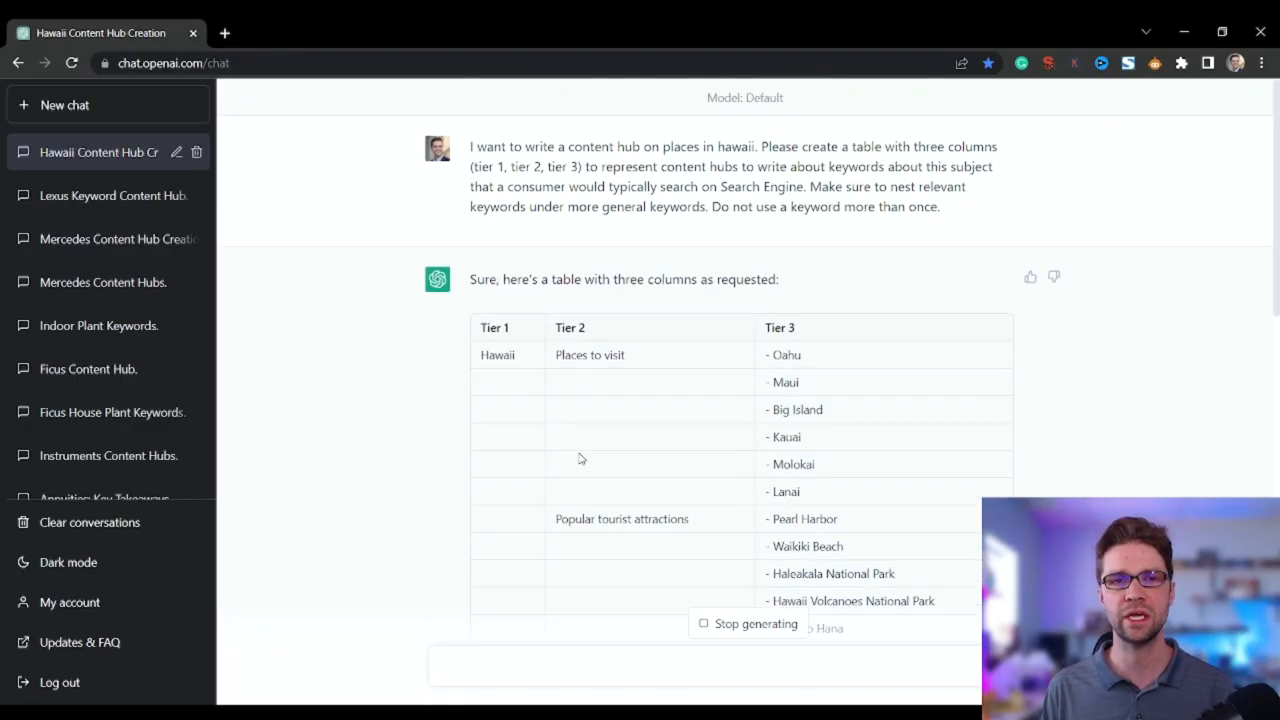
Review the expanded Hawaii keyword table, including the accommodations section
scroll(down, 3)
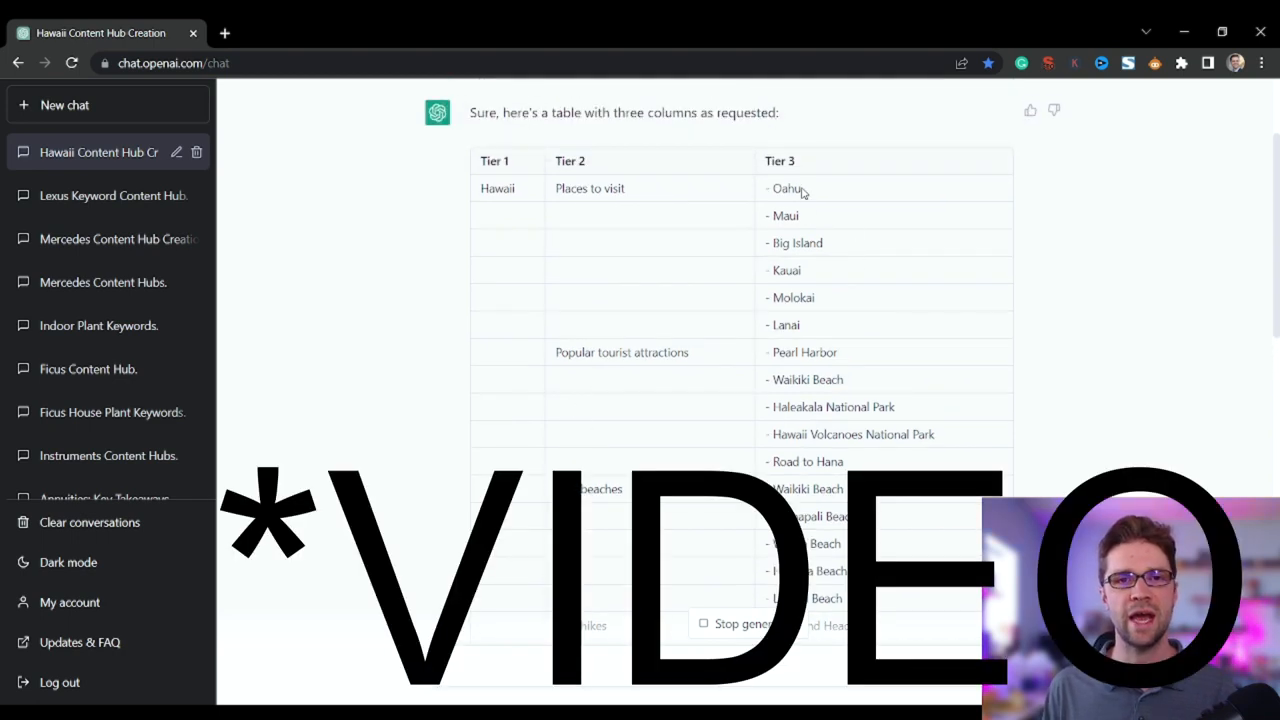
scroll(down, 3)
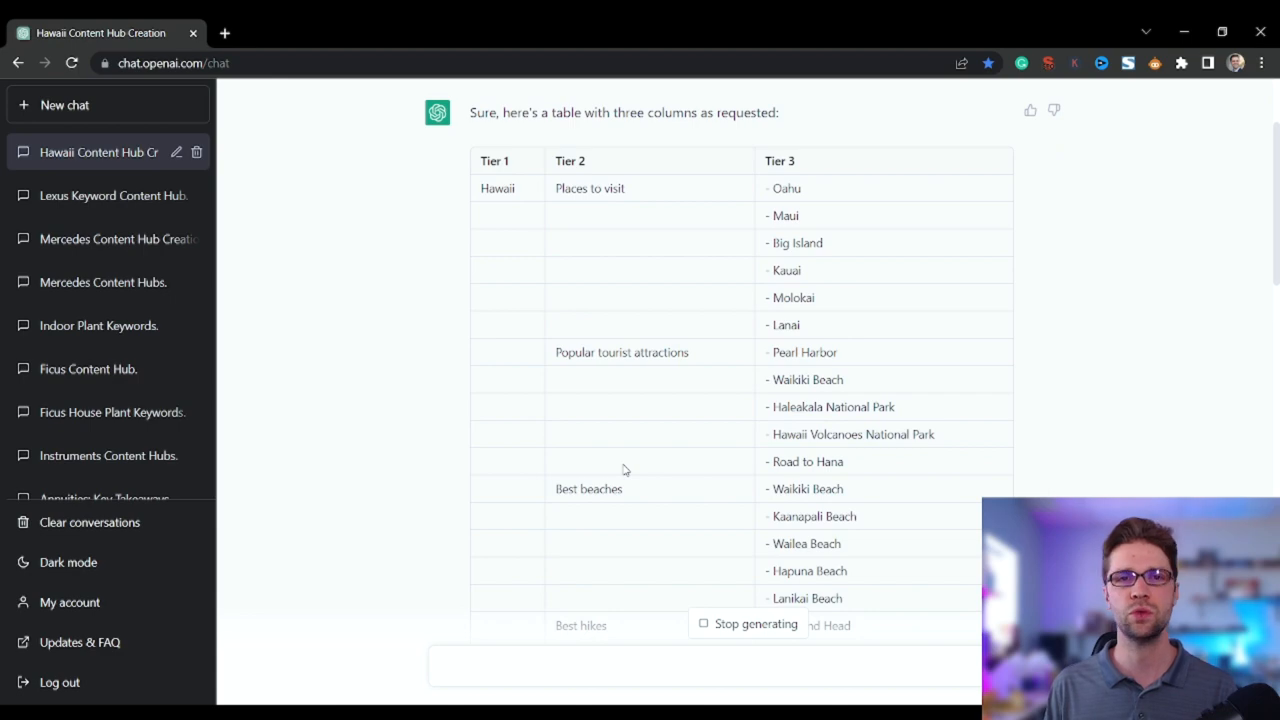
scroll(down, 3)
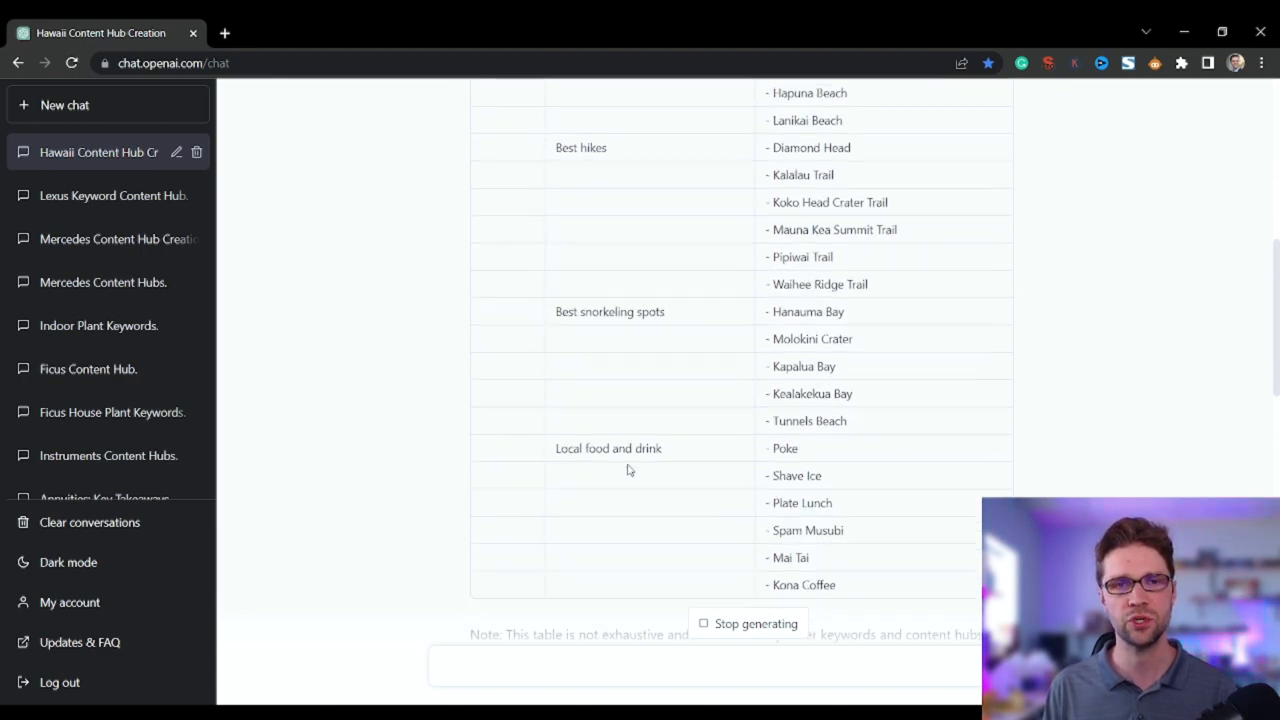
scroll(down, 3)
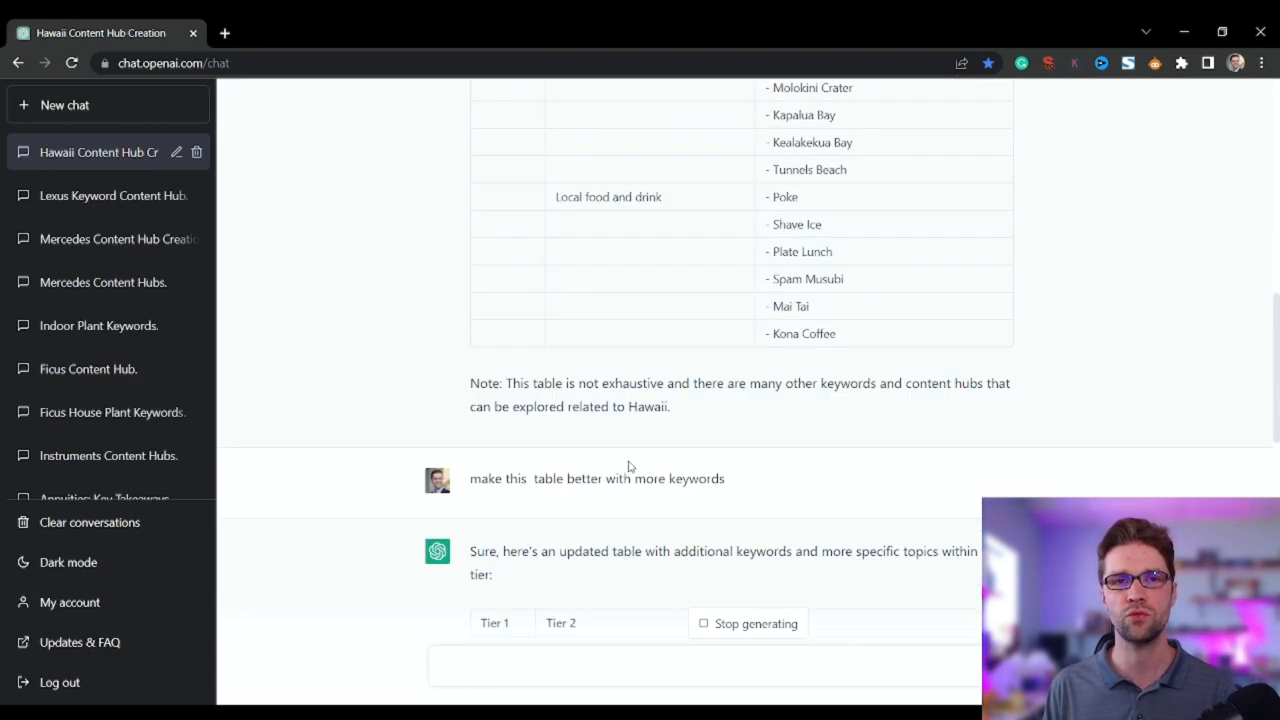
scroll(down, 3)
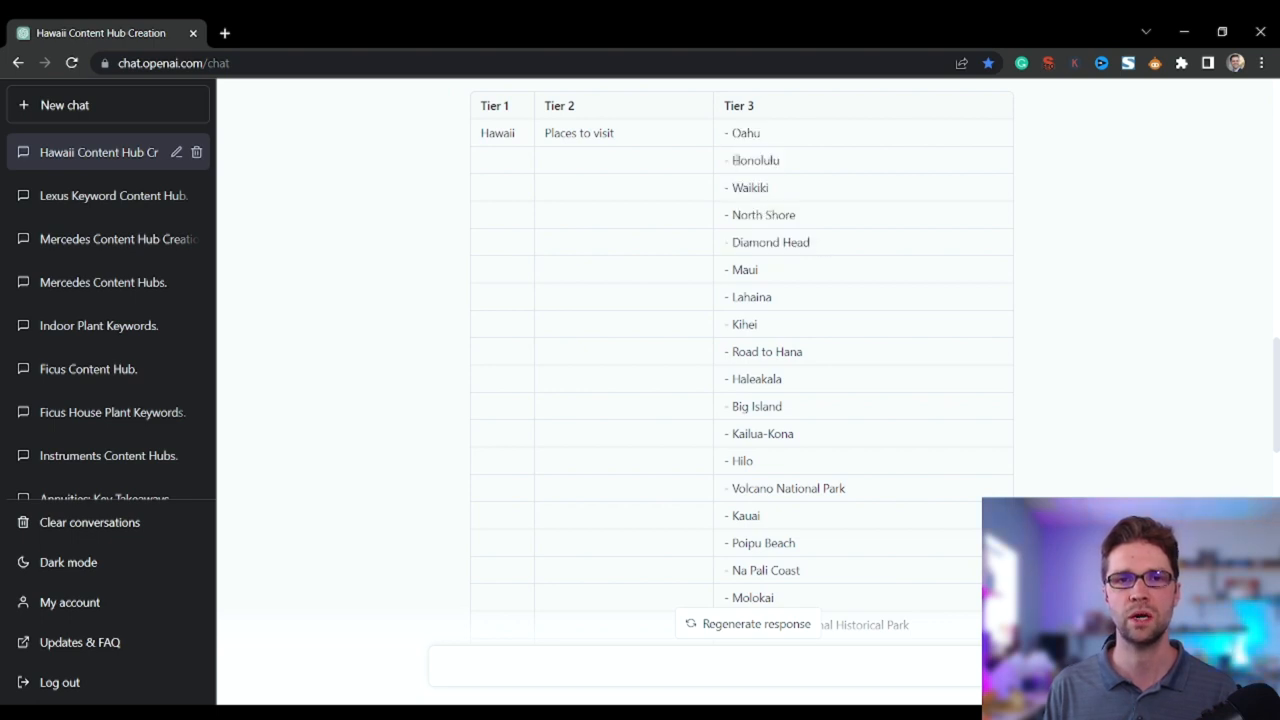
scroll(down, 3)
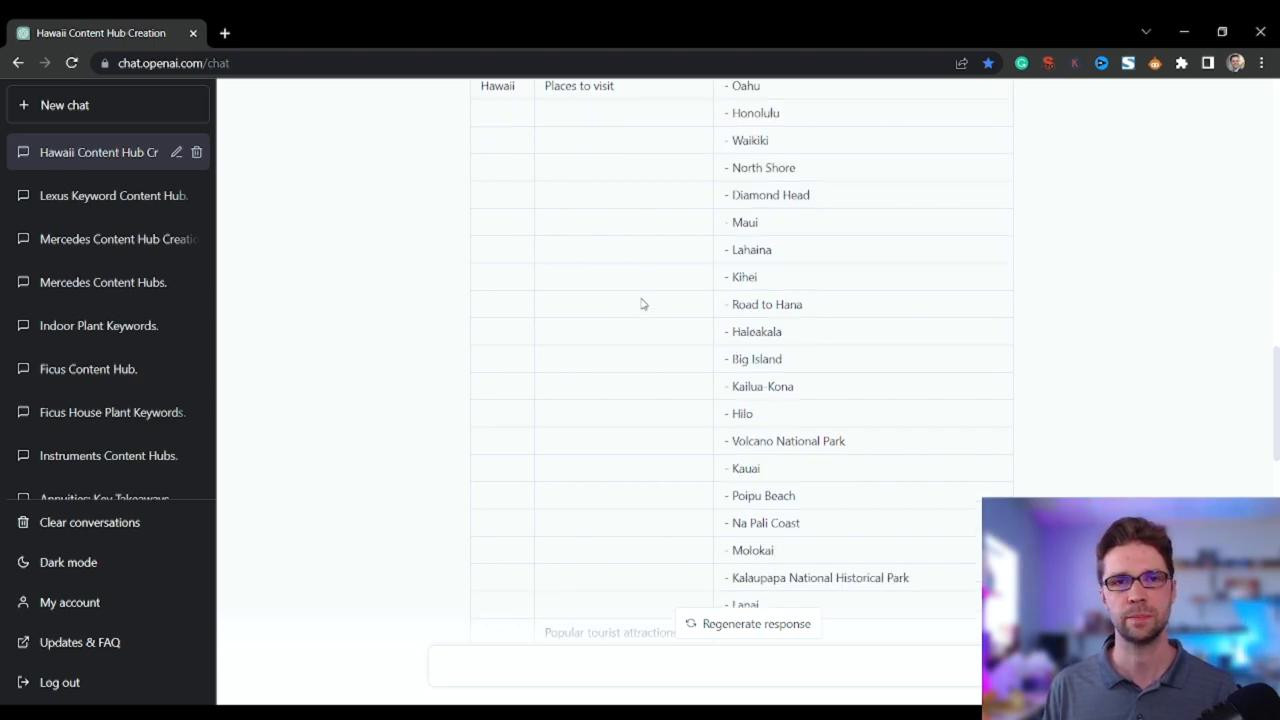
scroll(down, 3)
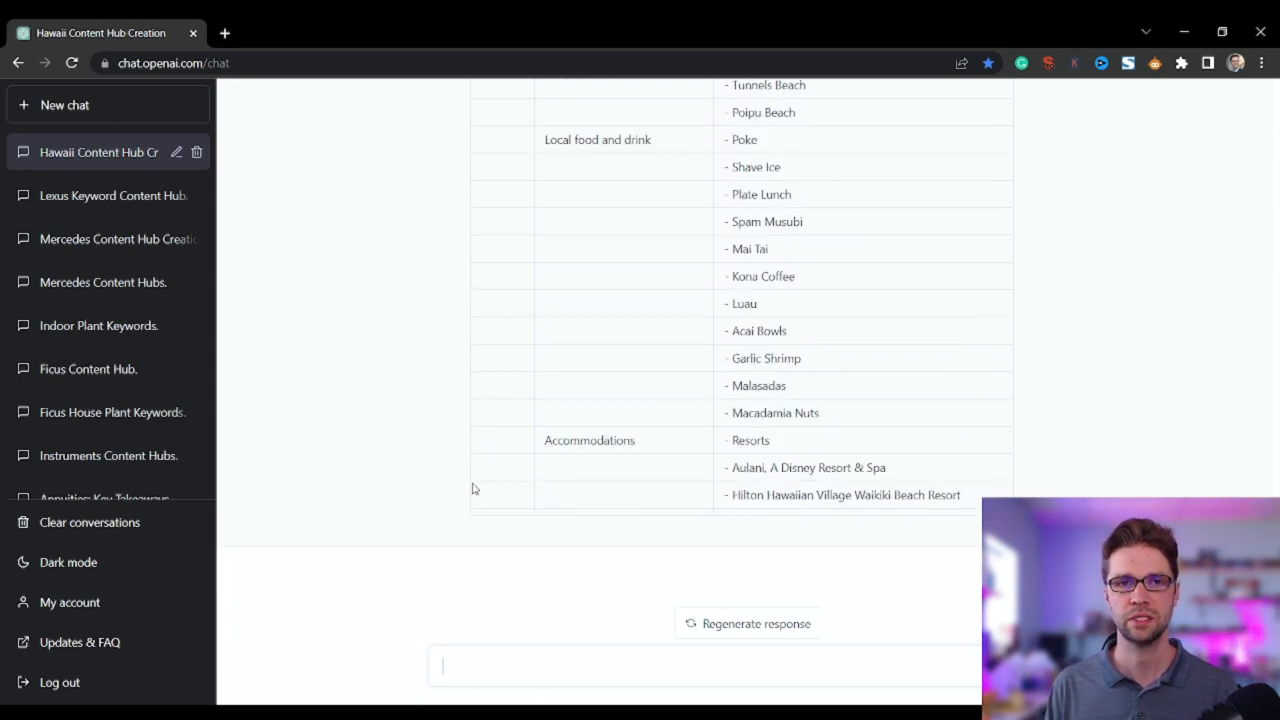
Send 'Rewrite table into four columns making sure to continue to nest' and review the four-column table
text(Rewrite table inot)
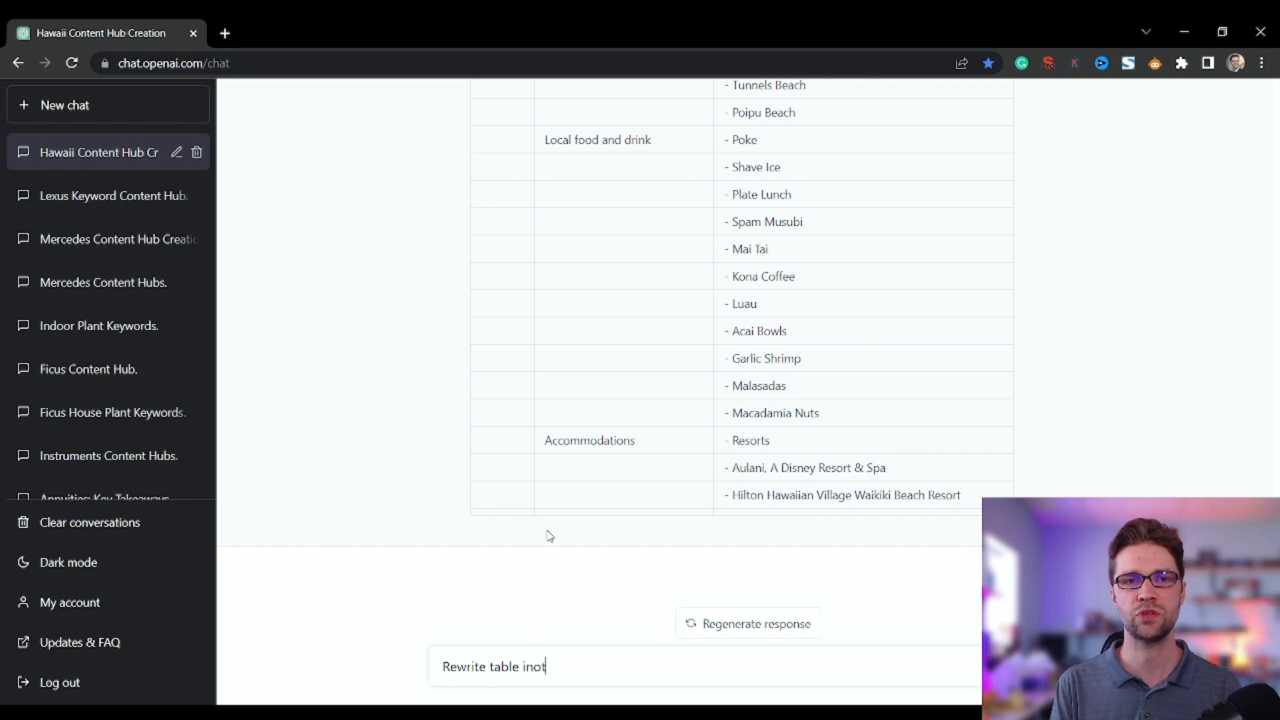
text(four colu)
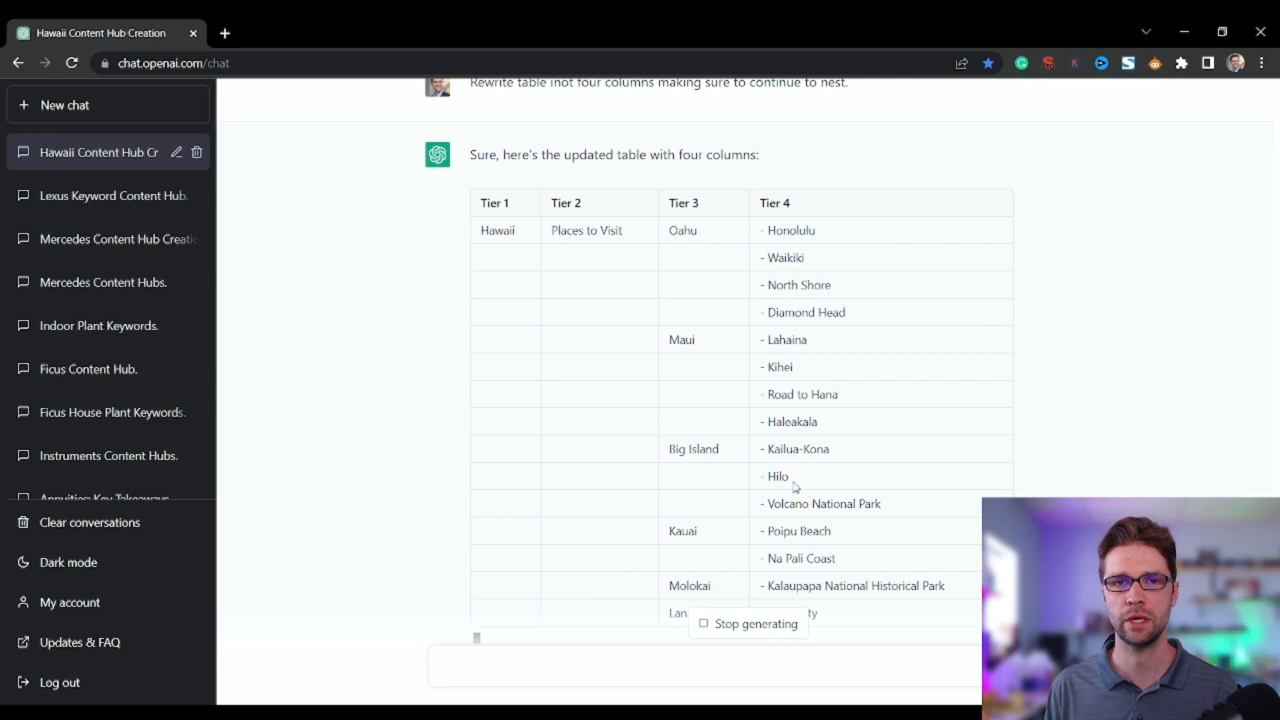
scroll(down, 3)
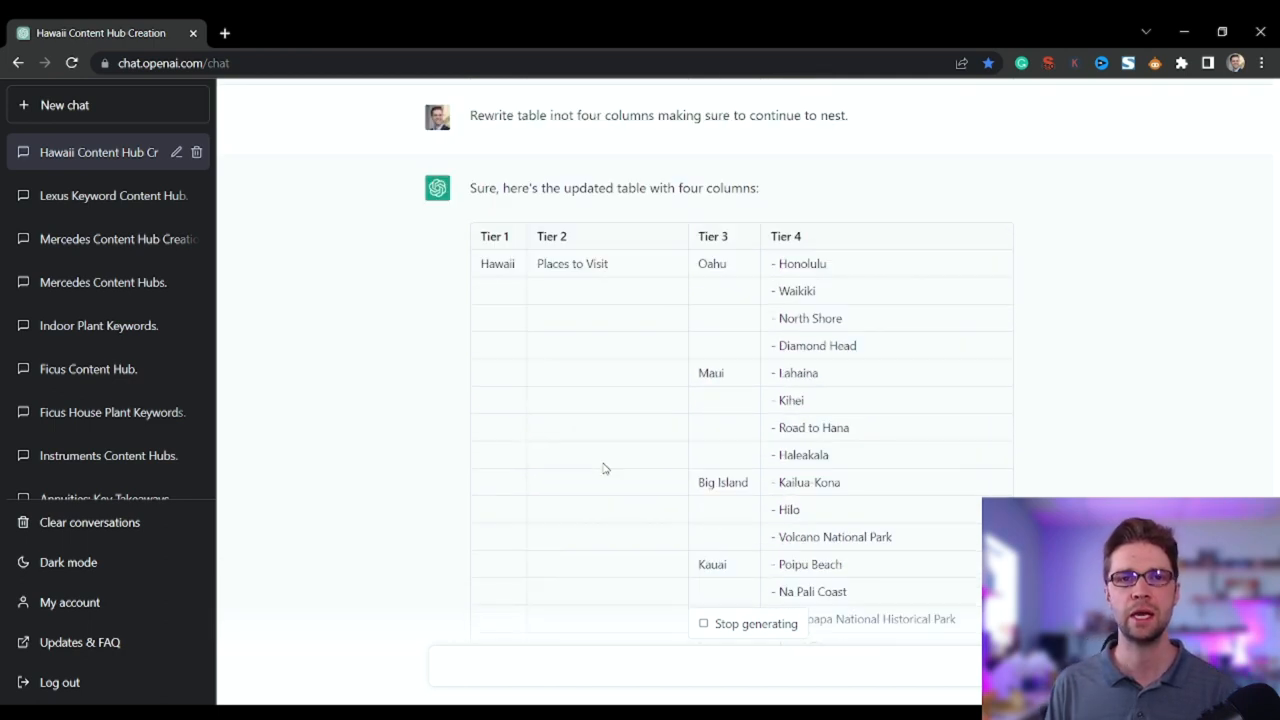
scroll(down, 3)
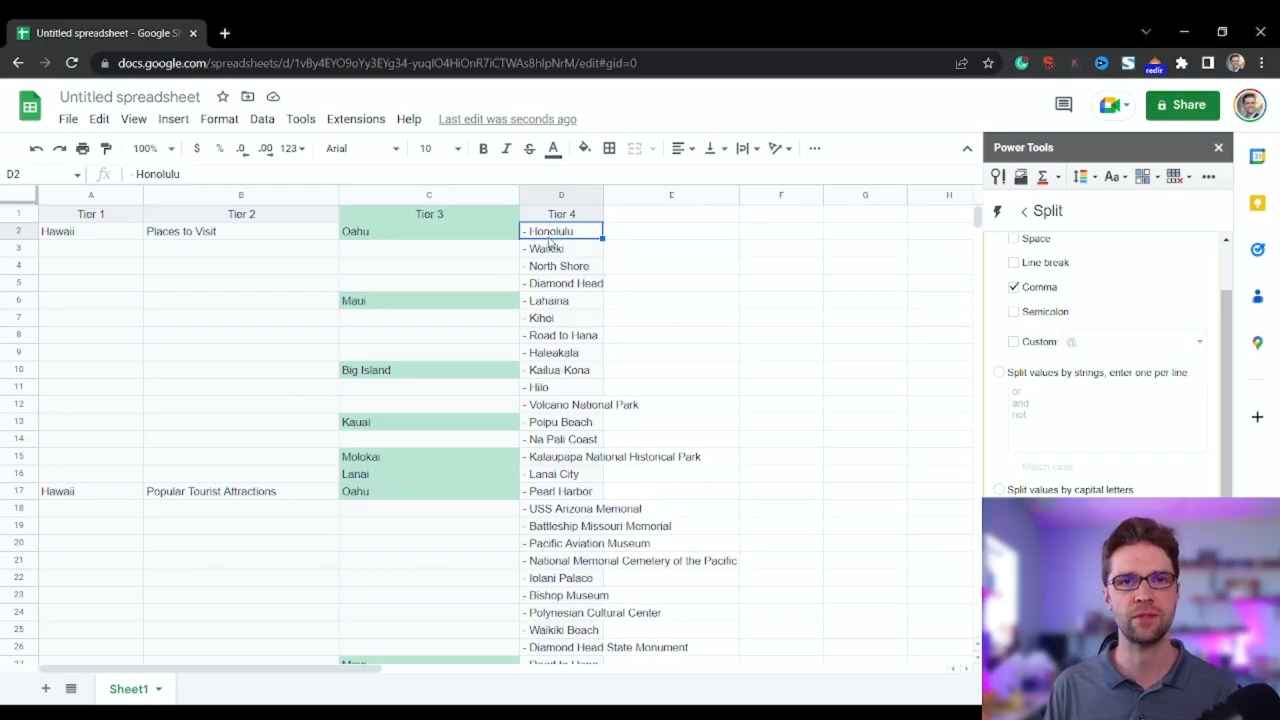
mouse_move(208, 224)
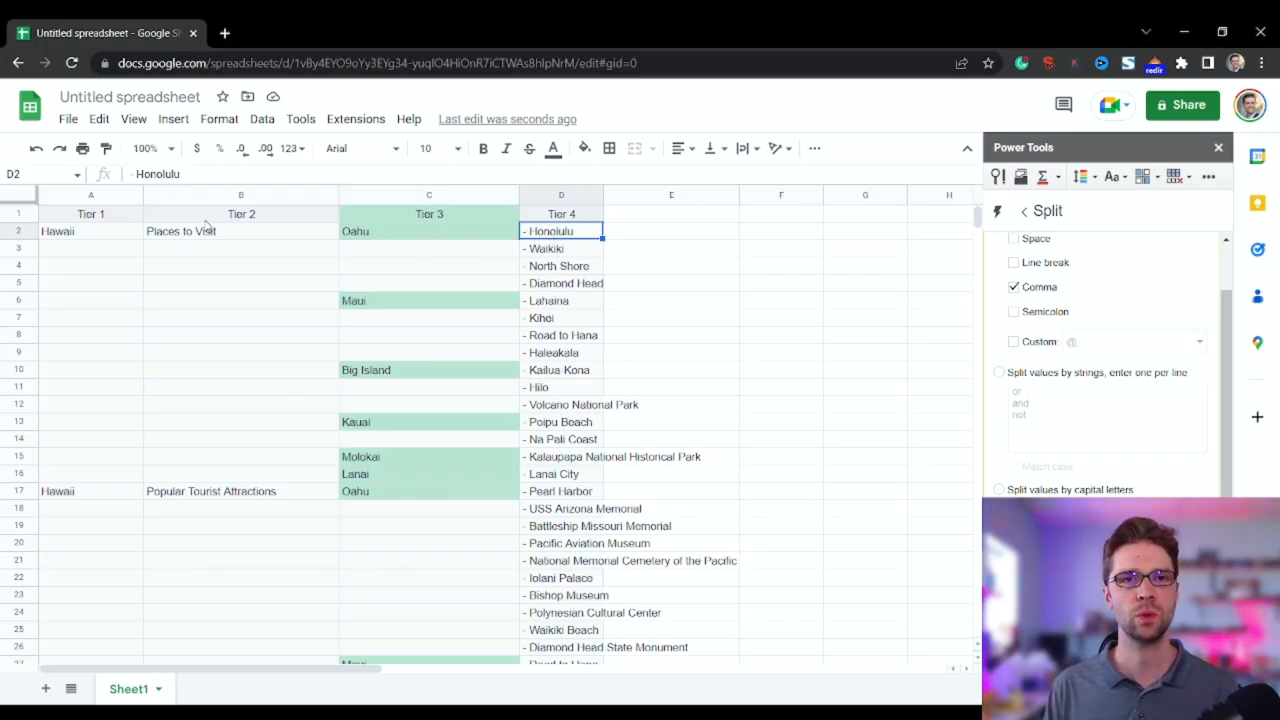
Inspect the Oahu, Honolulu and Diamond Head entries in the pasted tier columns
click(428, 232)
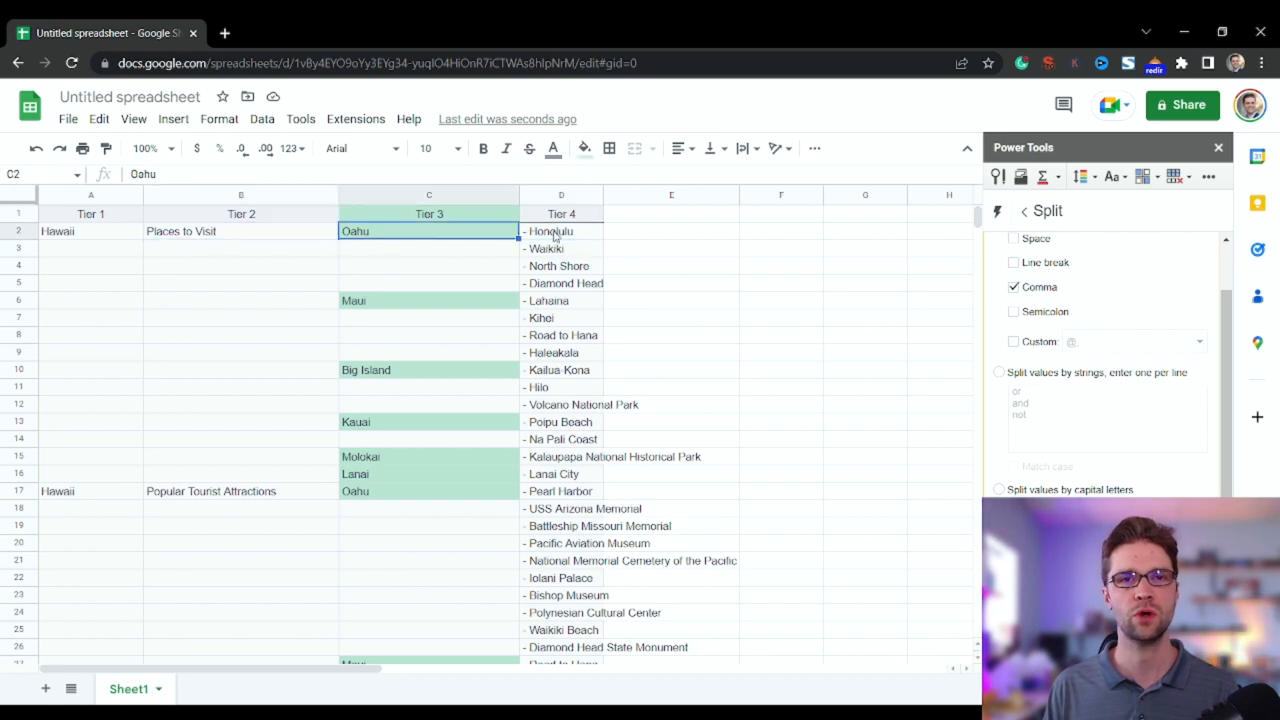
click(560, 232)
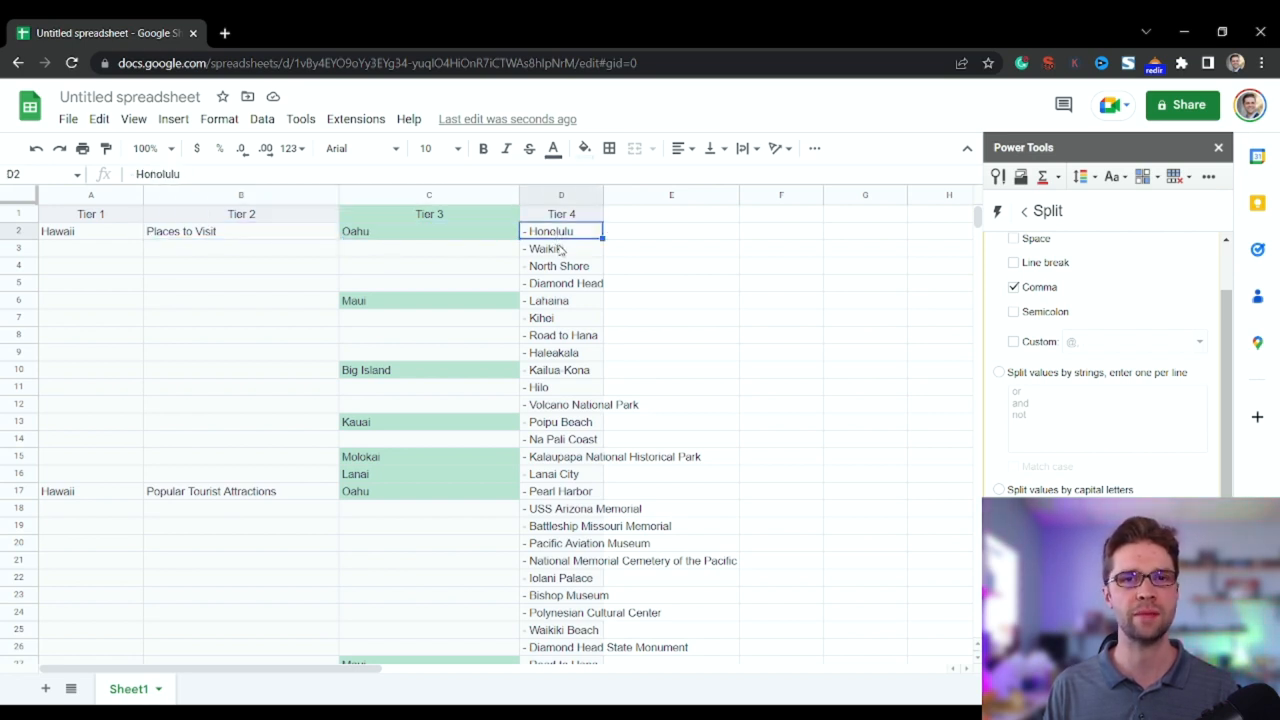
scroll(down, 3)
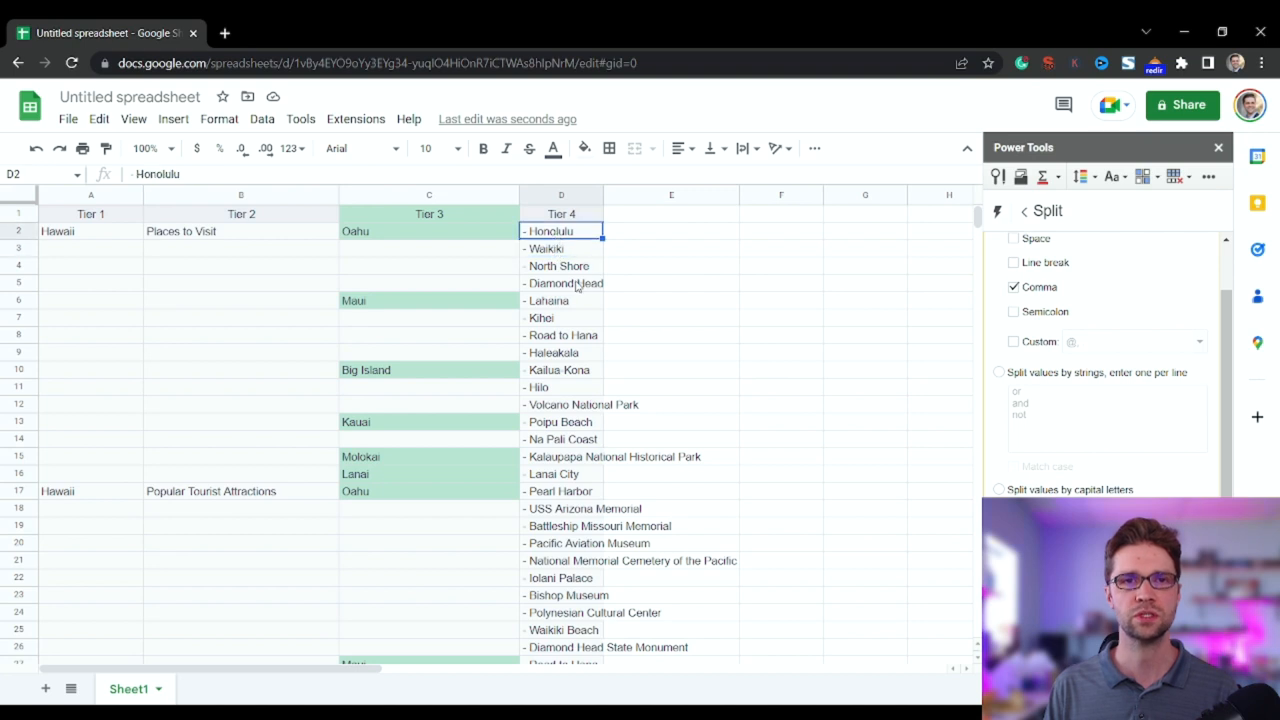
click(560, 284)
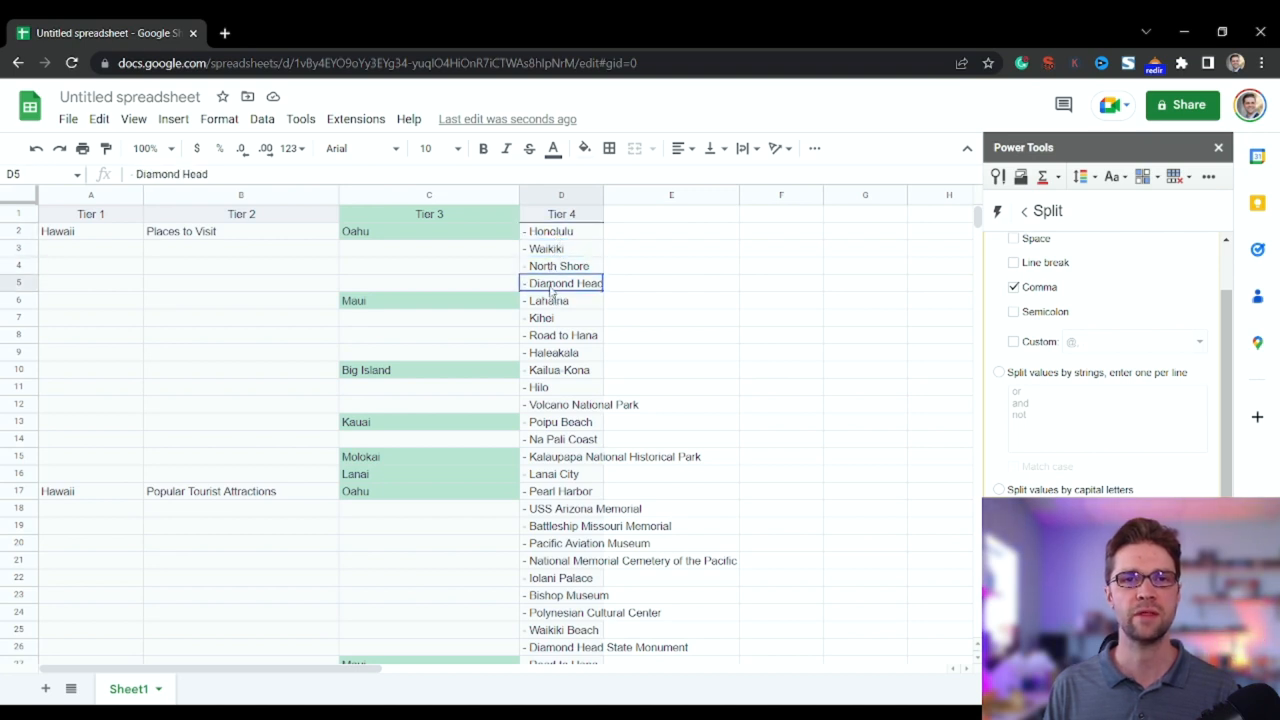
Make the parent keywords North Shore, Oahu and Places to Visit bold
click(560, 264)
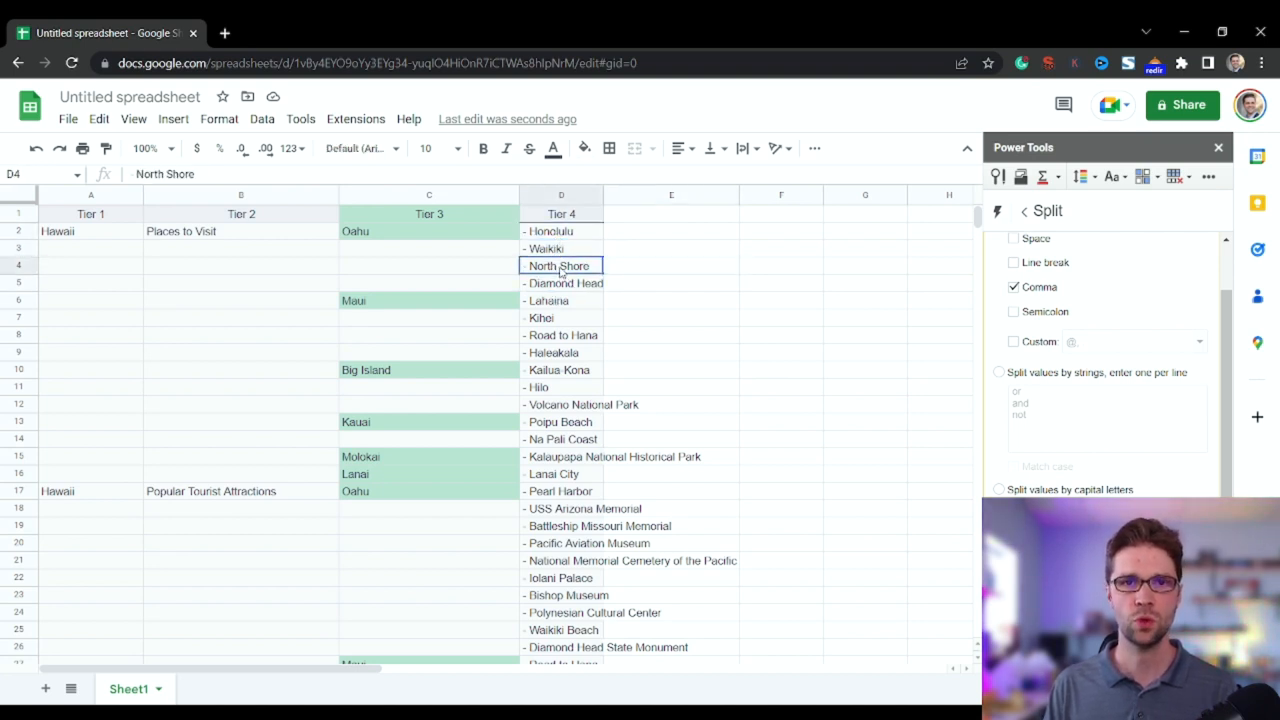
click(560, 248)
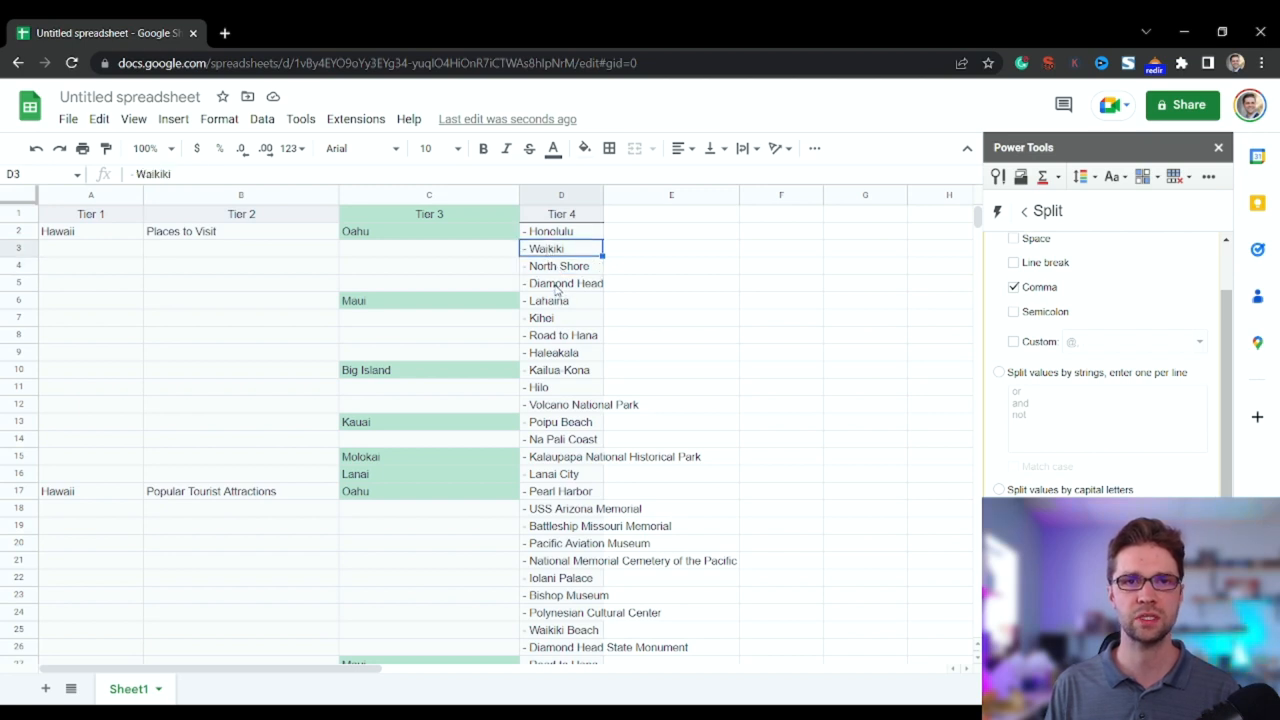
click(428, 232)
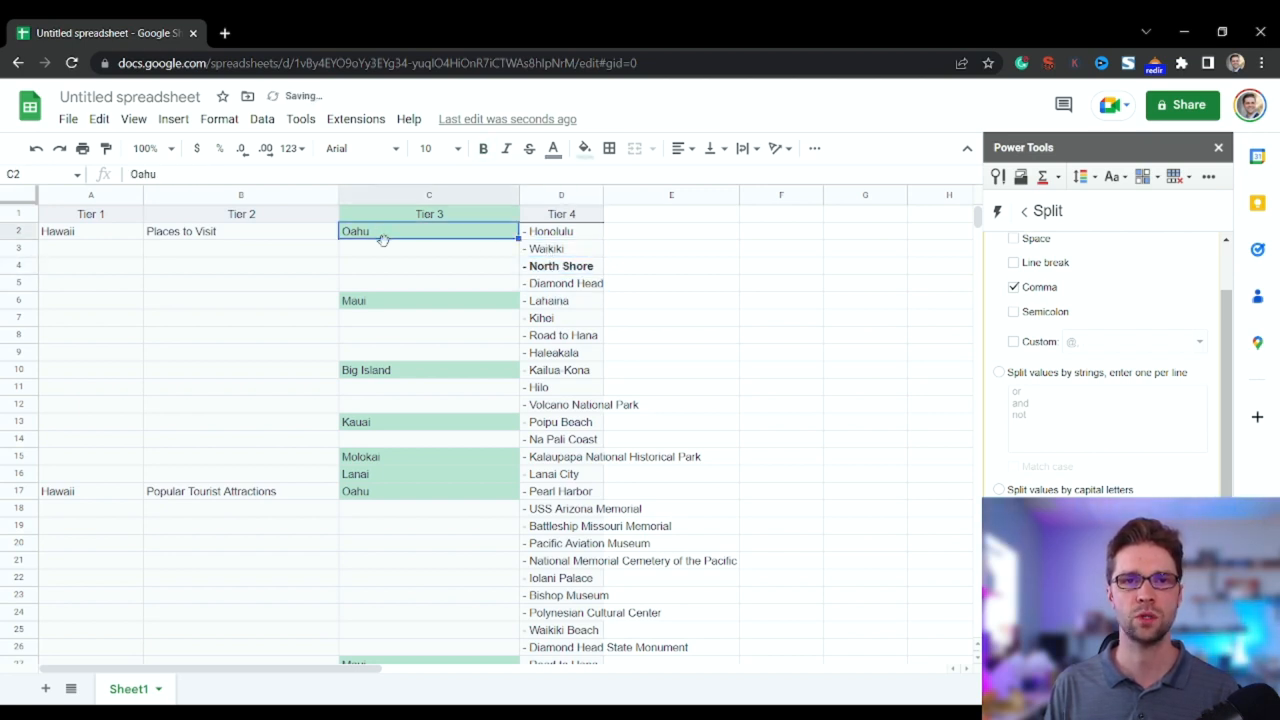
click(240, 232)
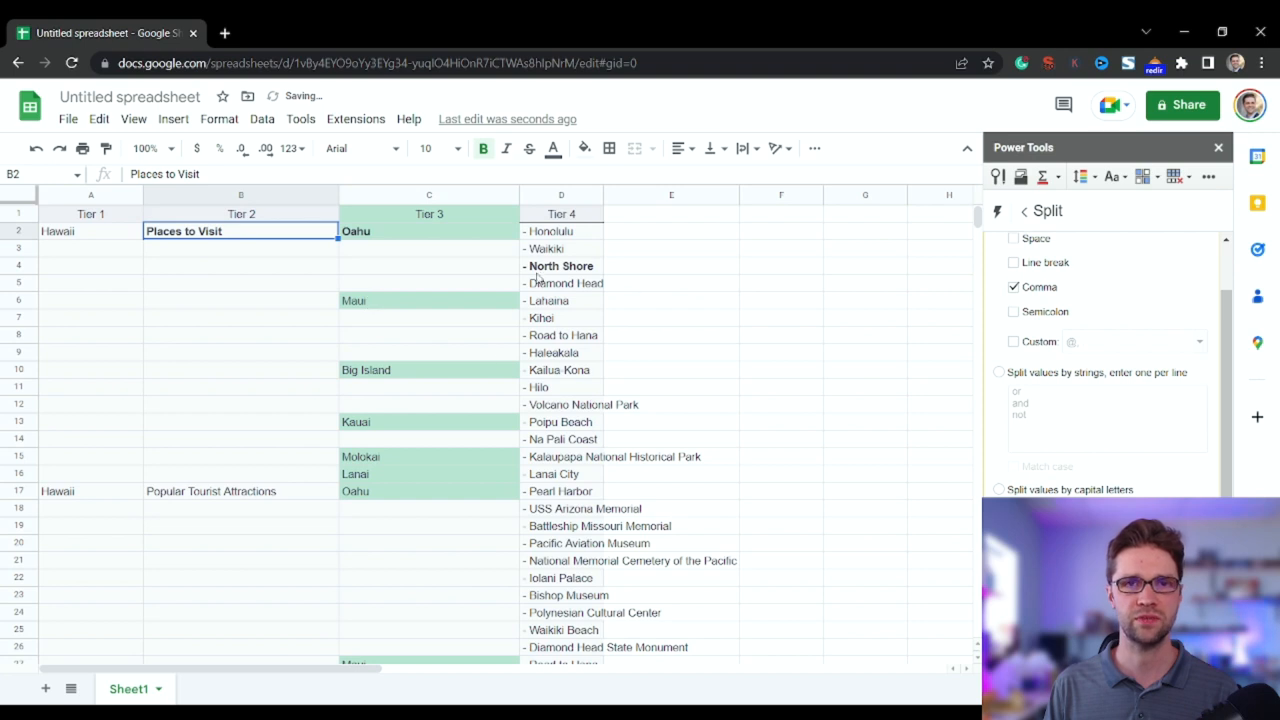
click(428, 232)
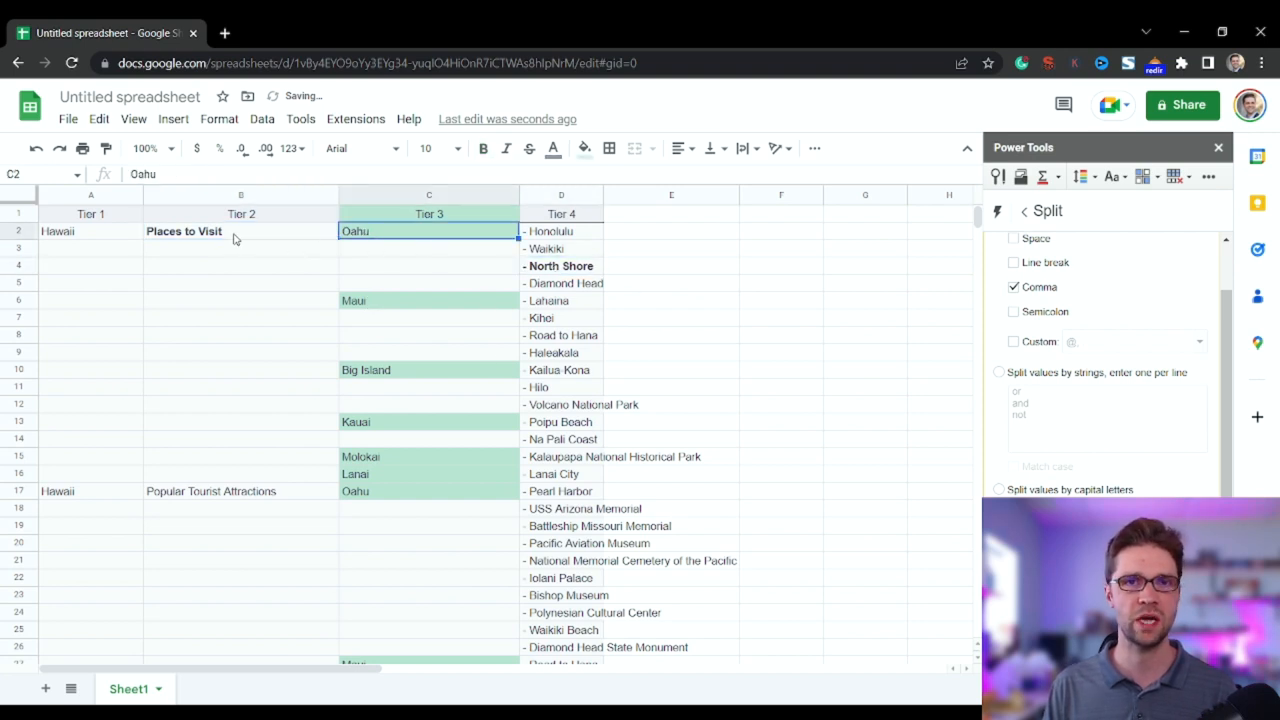
click(672, 264)
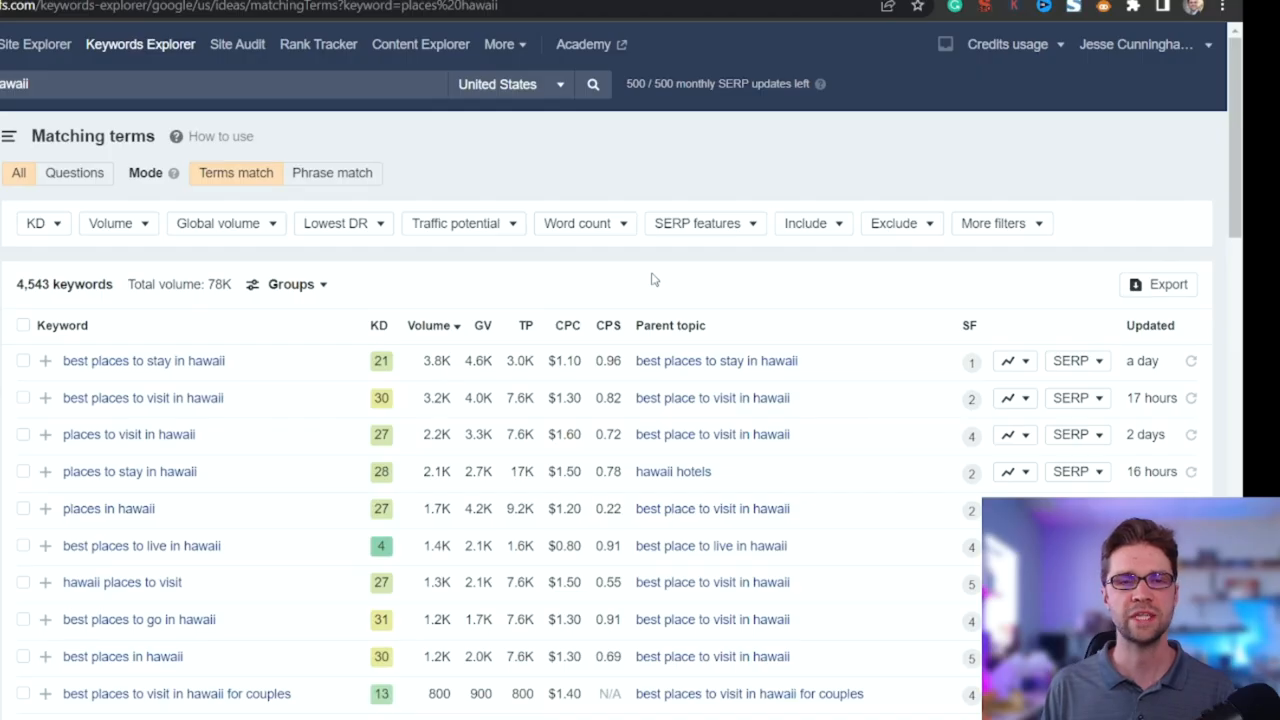
mouse_move(568, 324)
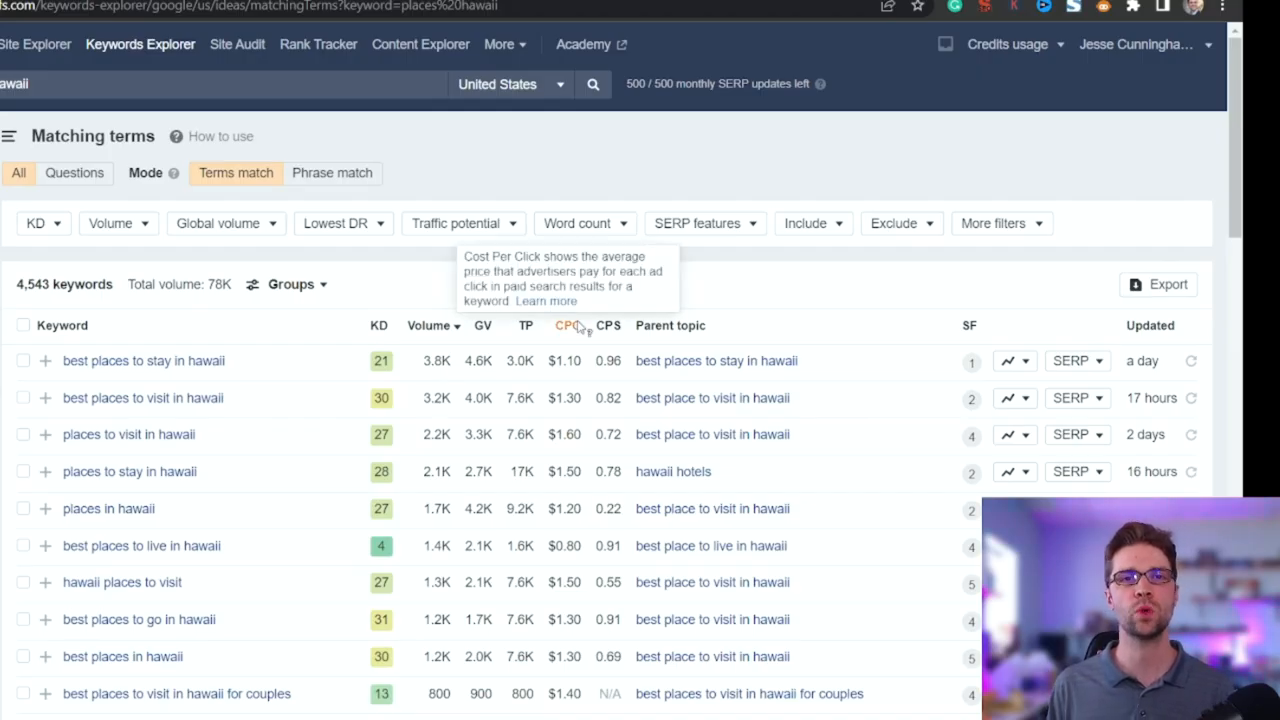
scroll(down, 3)
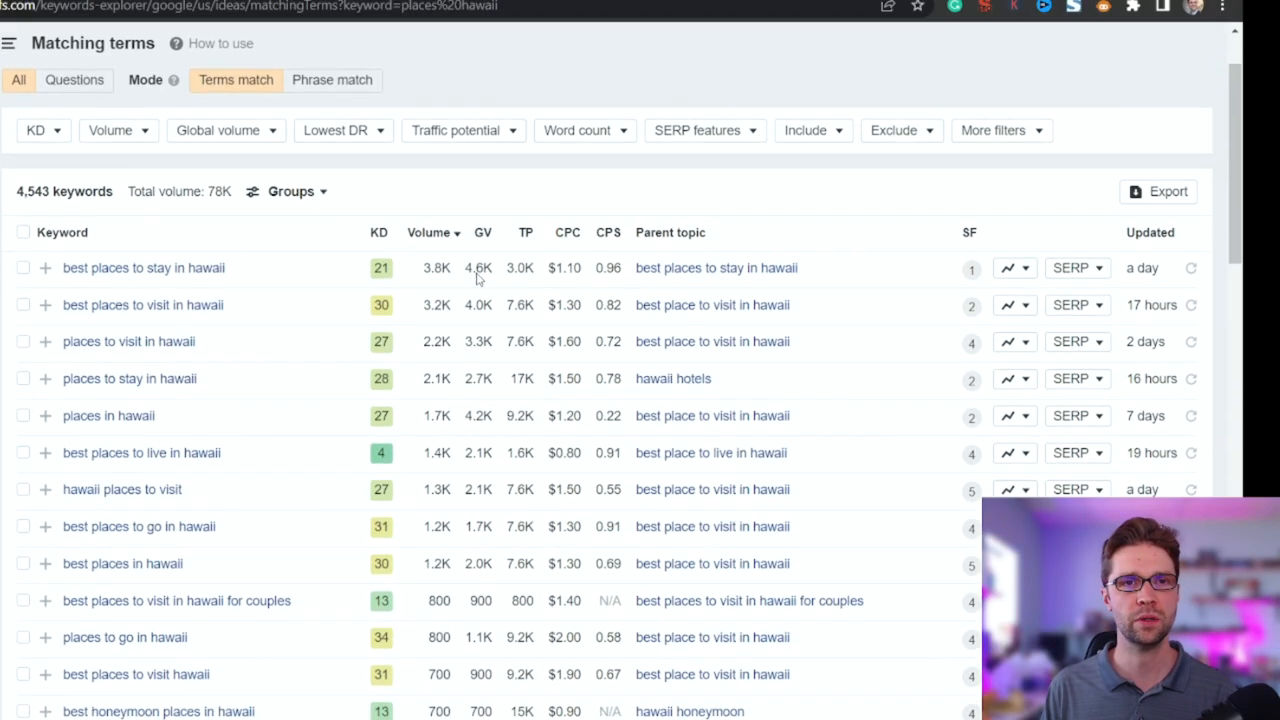
scroll(up, 3)
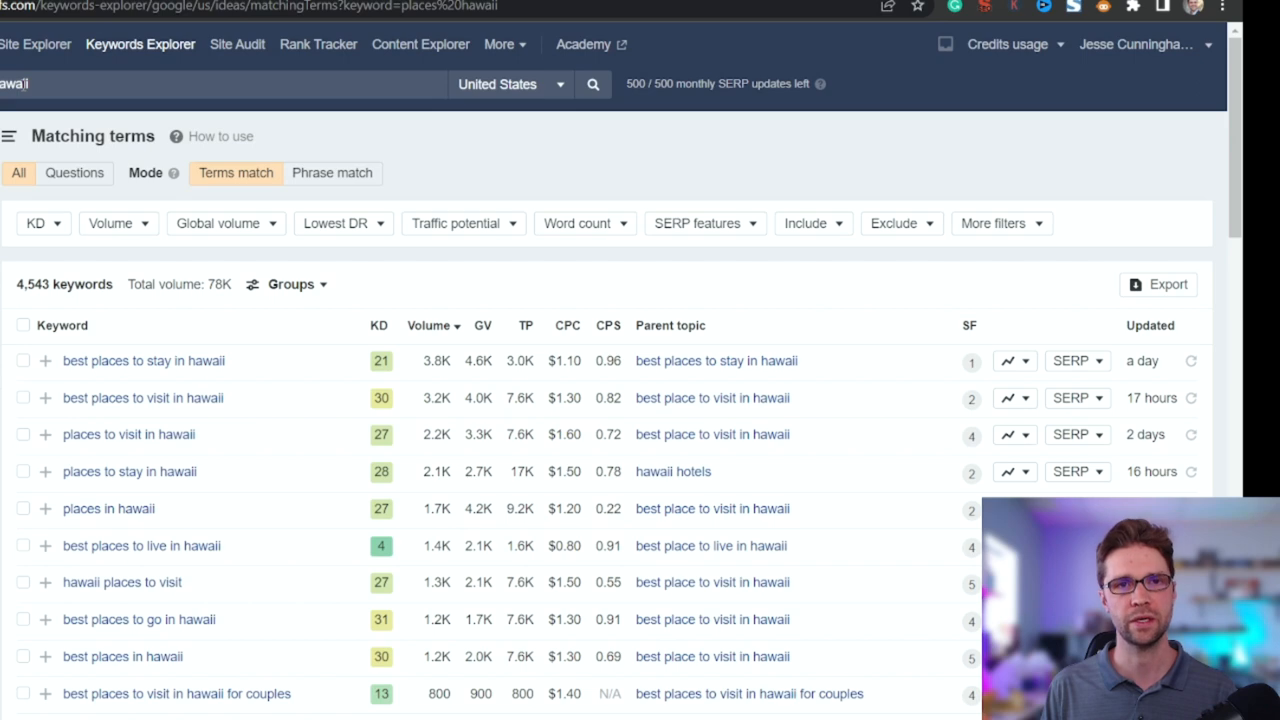
scroll(down, 3)
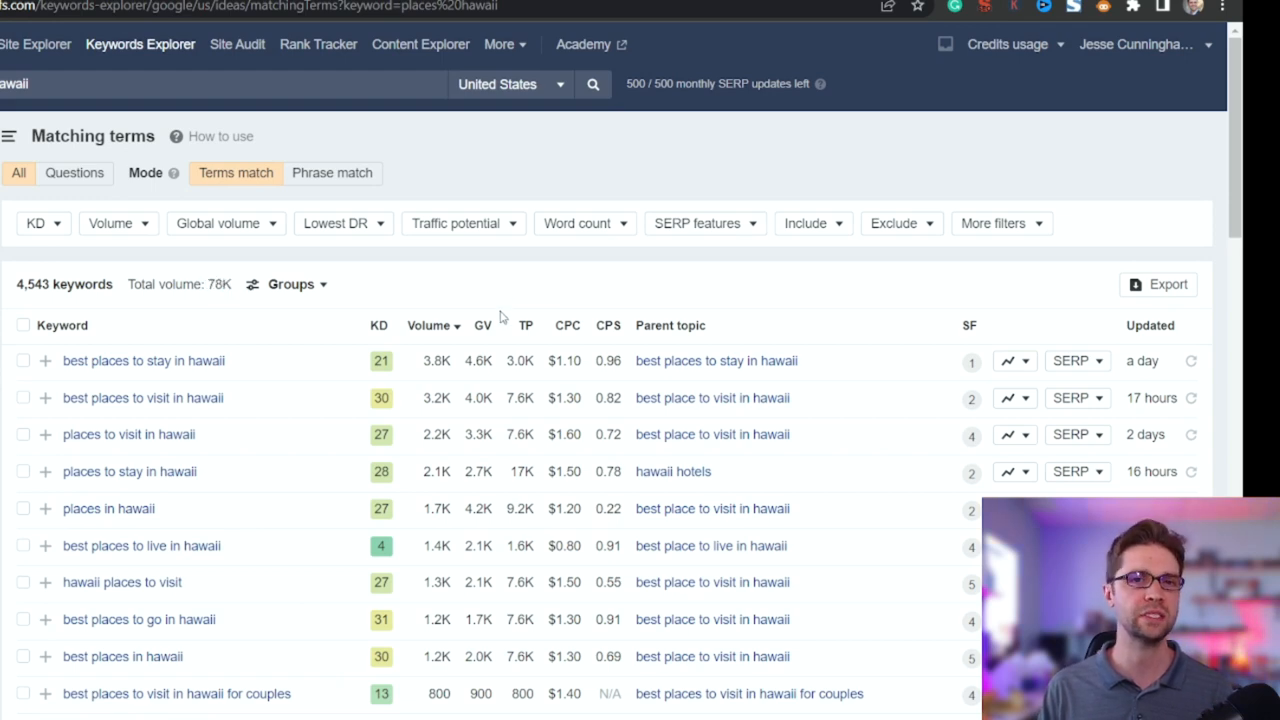
Export a custom 200 Hawaii place keywords from Ahrefs to CSV and open the file
click(1158, 284)
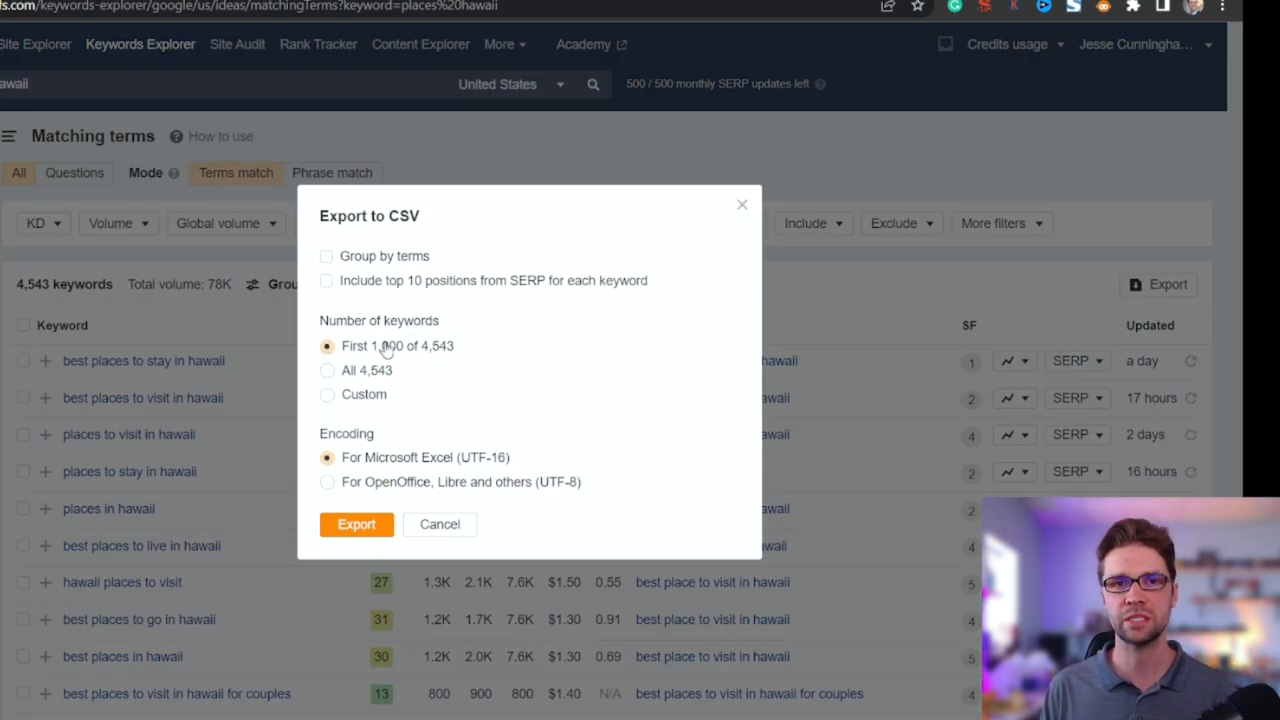
click(328, 394)
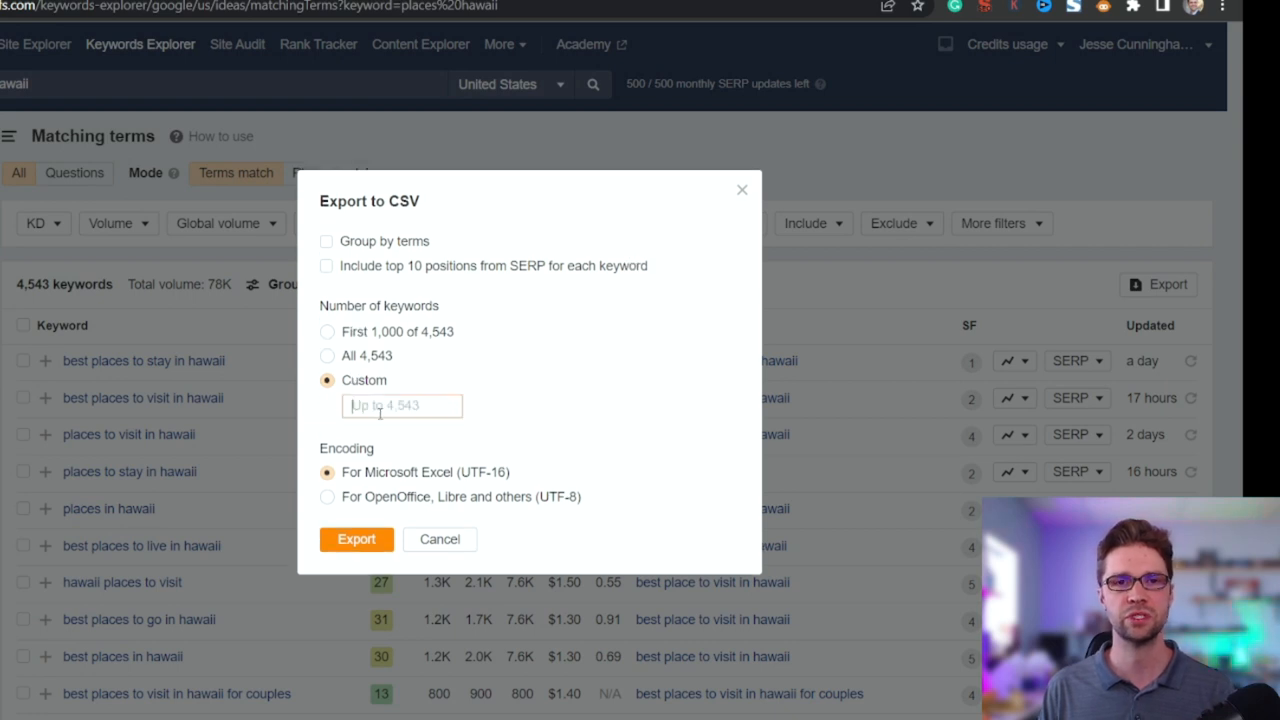
text(2)
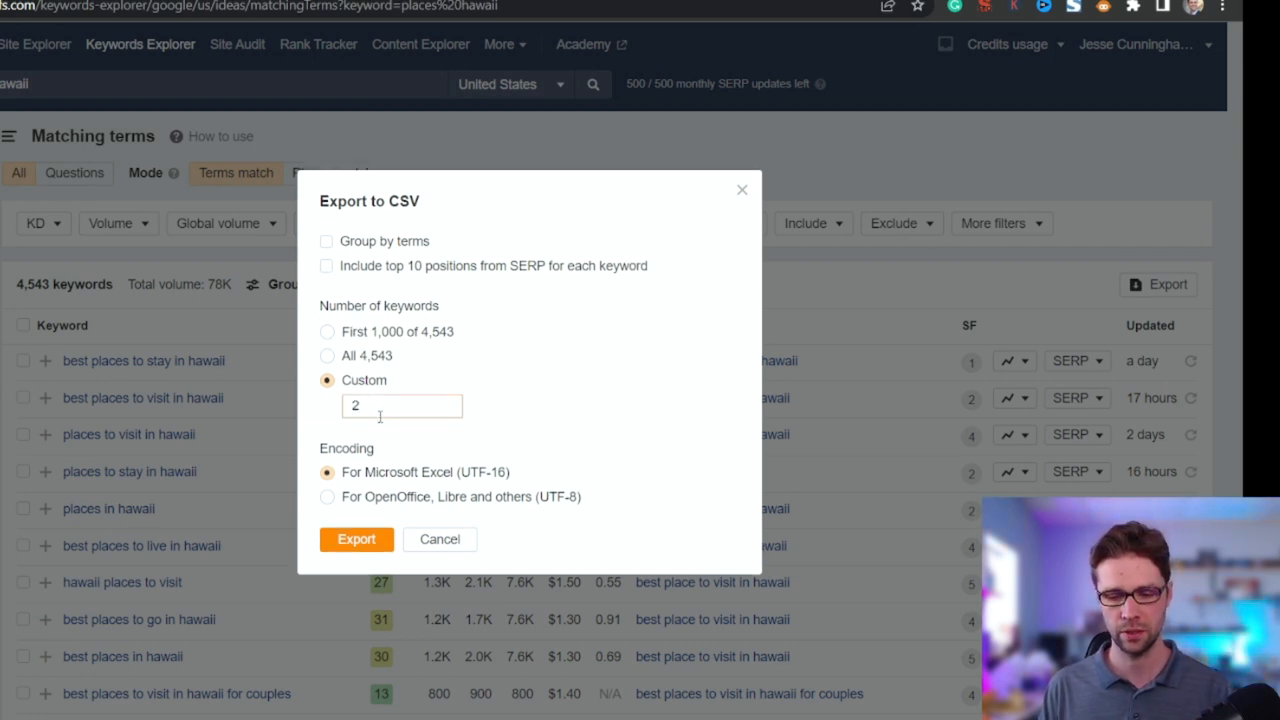
text(00)
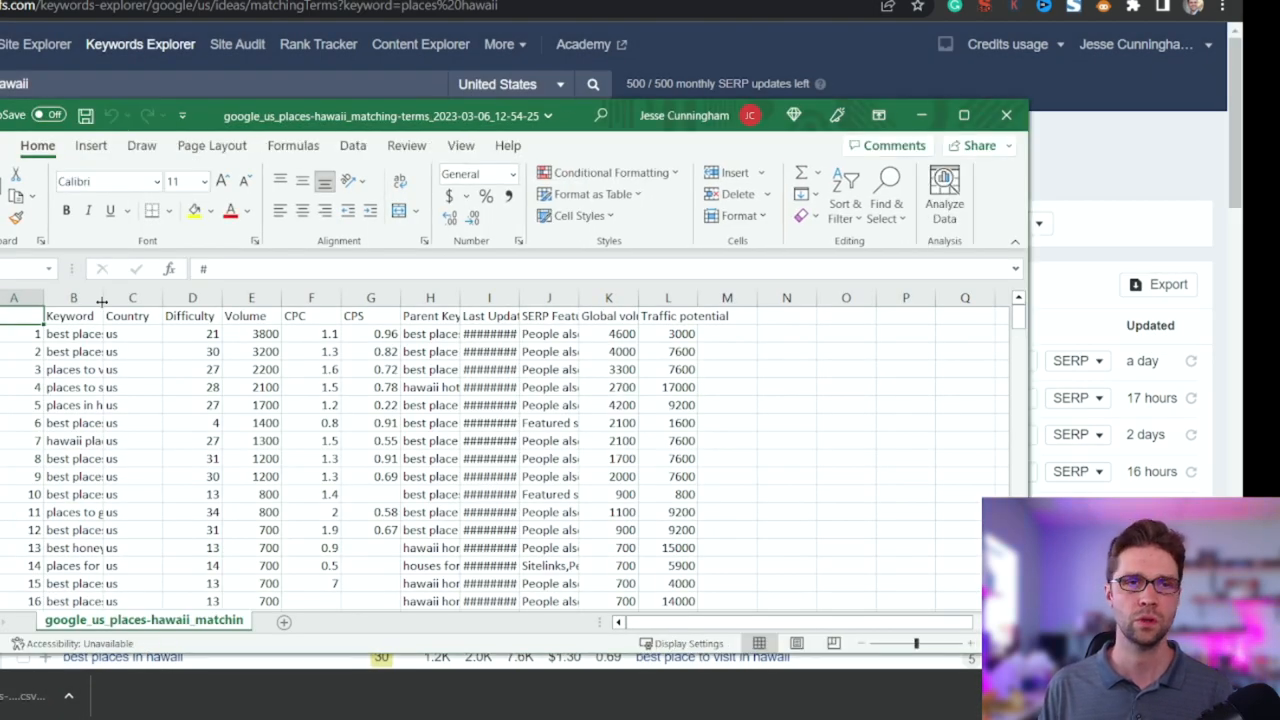
click(72, 296)
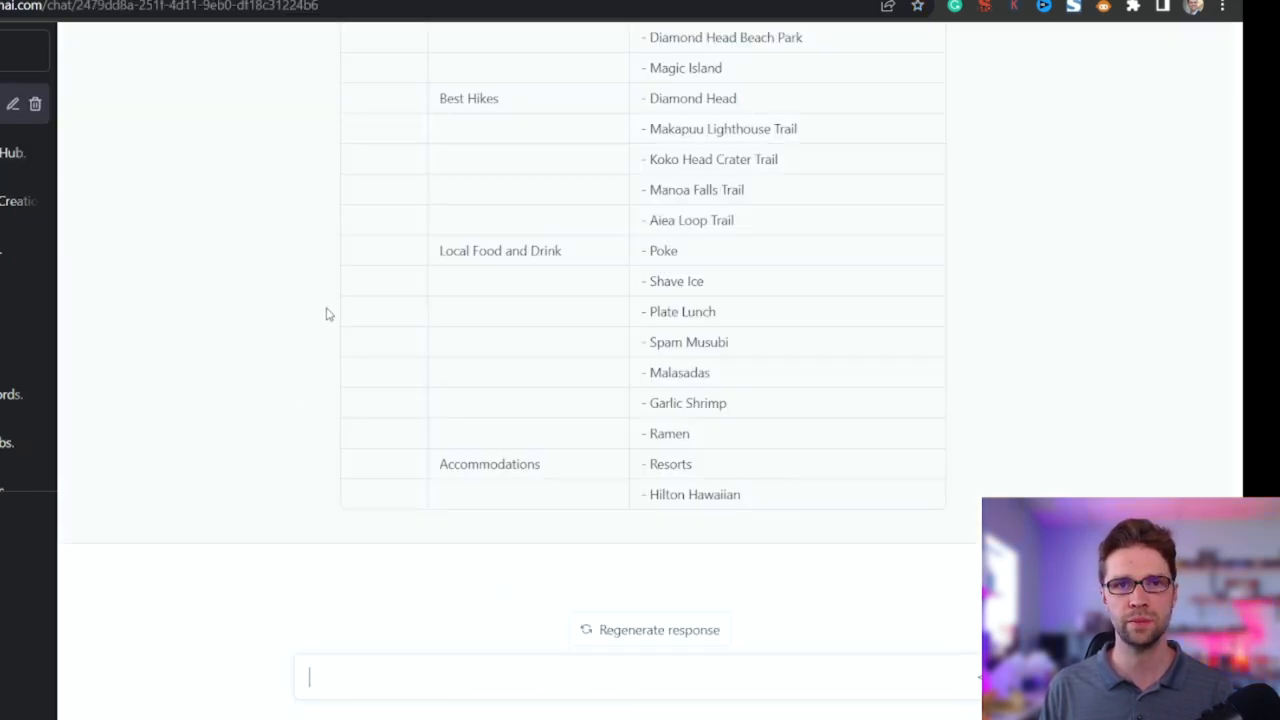
Select the original content-hub prompt in the old chat to copy it into a new chat
scroll(up, 3)
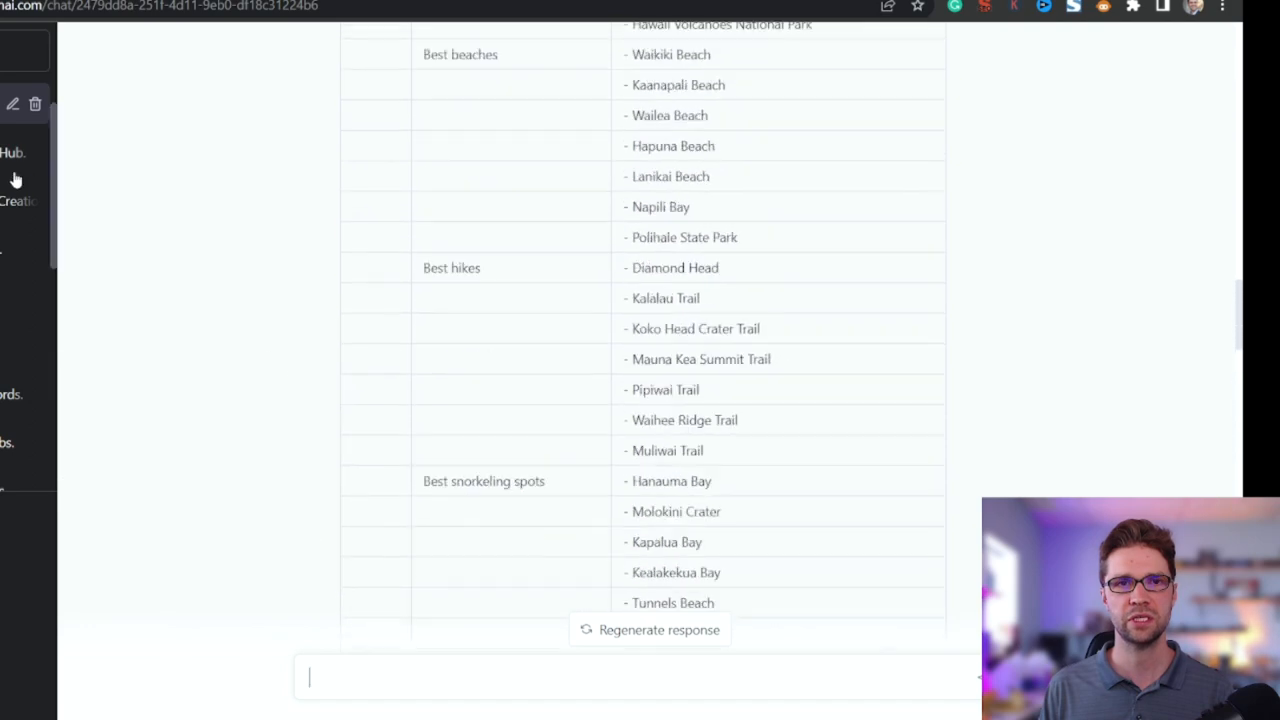
scroll(up, 3)
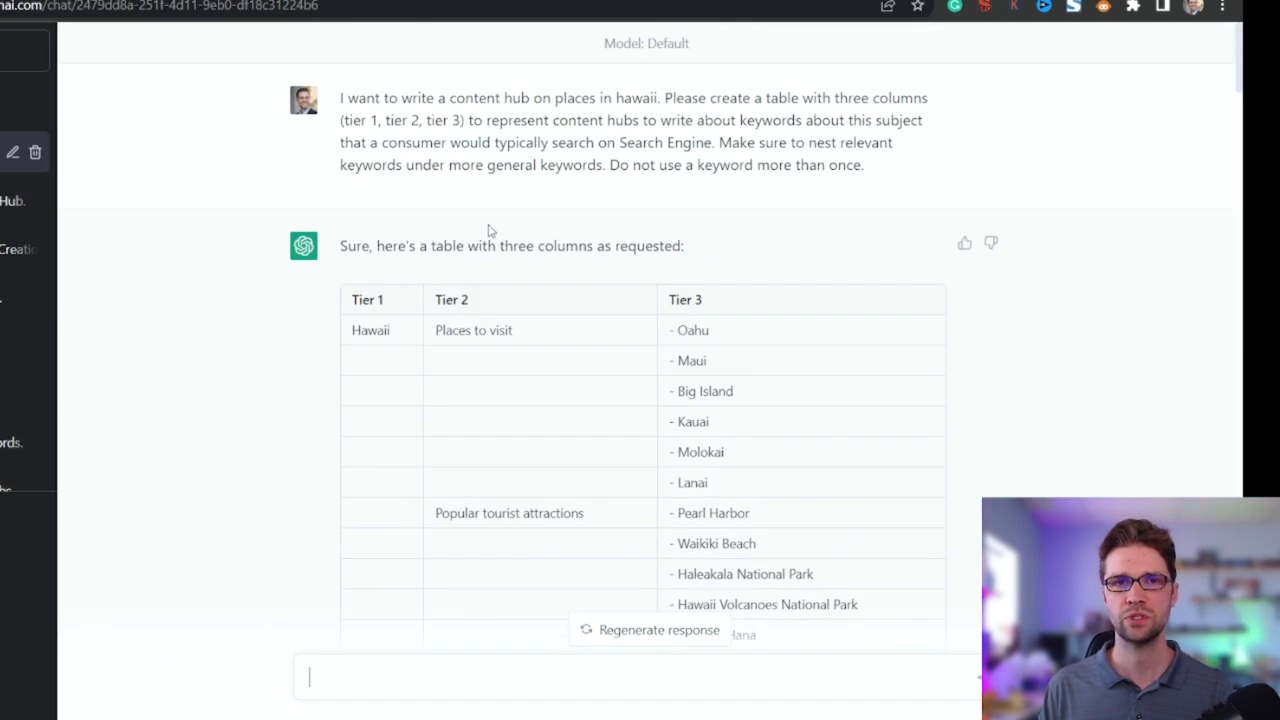
drag(340, 96, 864, 164)
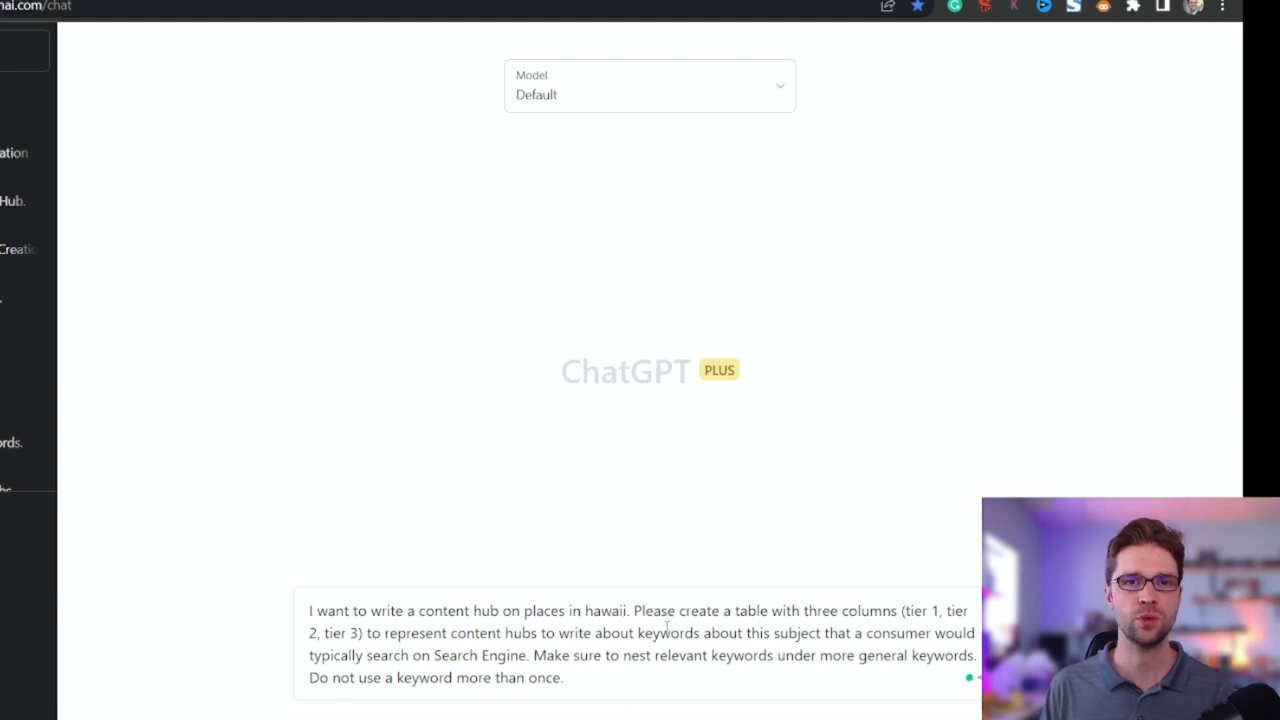
Paste the Ahrefs keyword list under the prompt, reword it to use those keywords, send and review the tiers
key(enter)
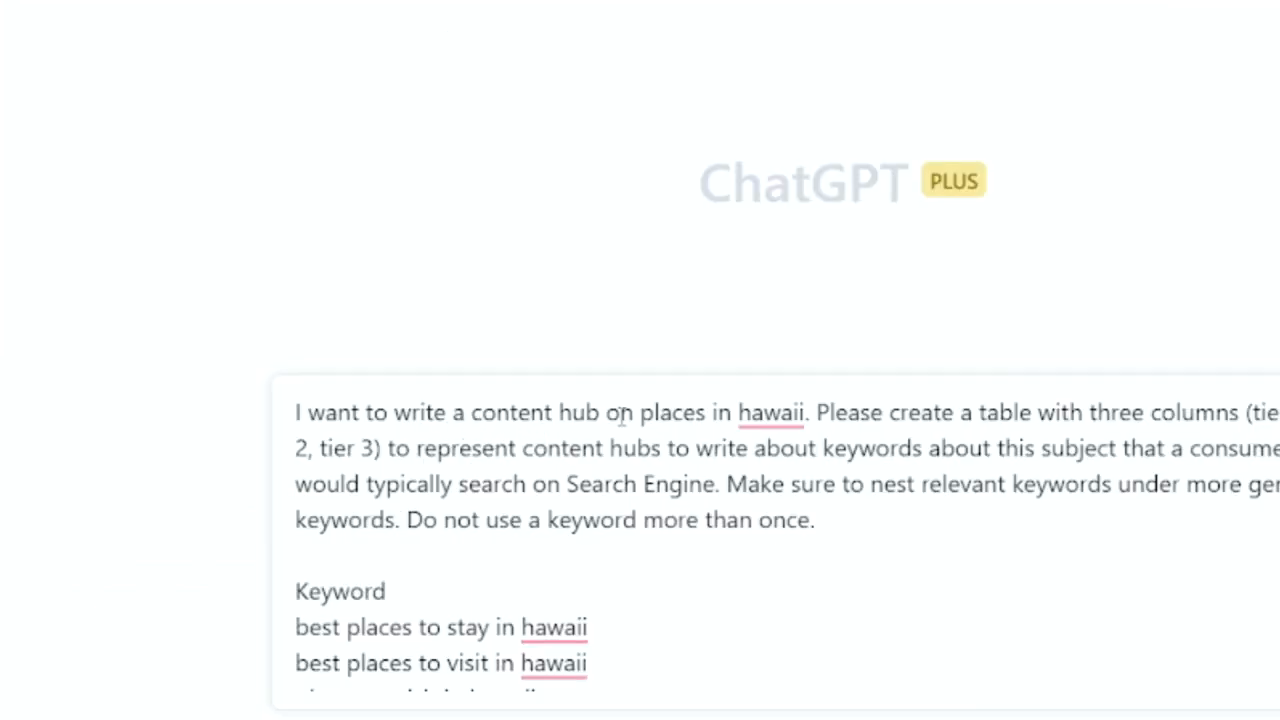
drag(640, 412, 804, 412)
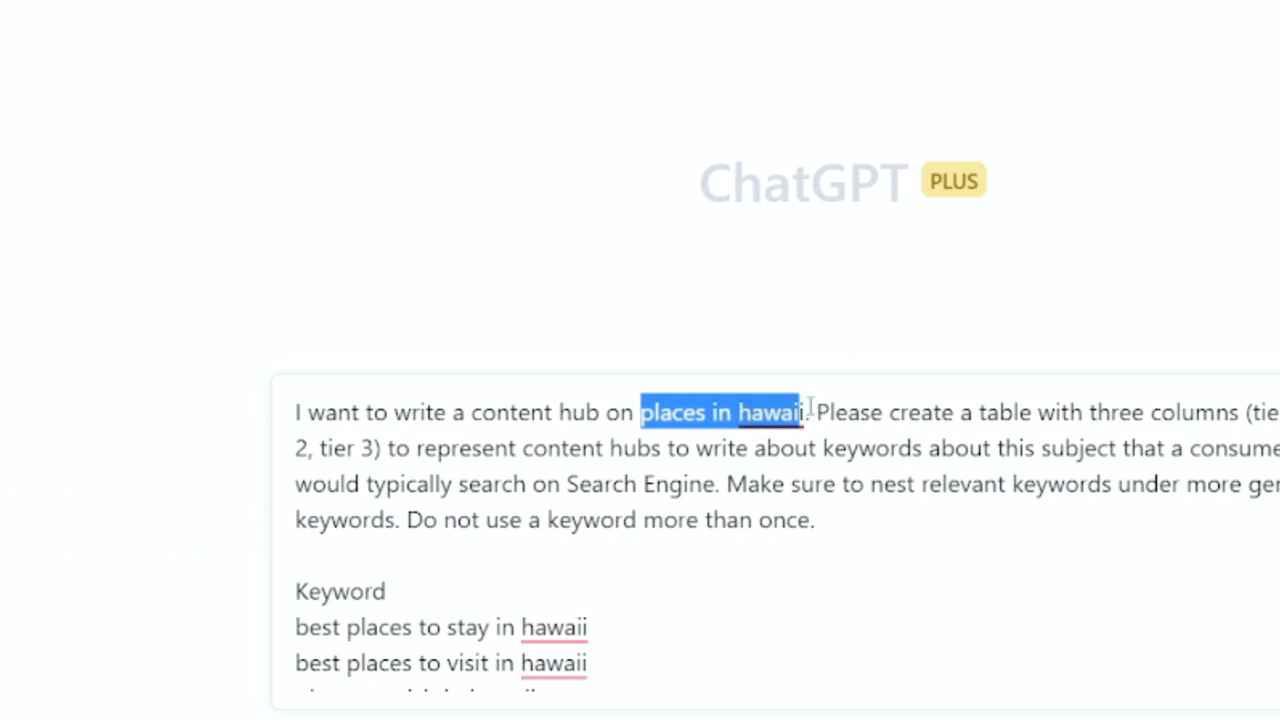
text(using t)
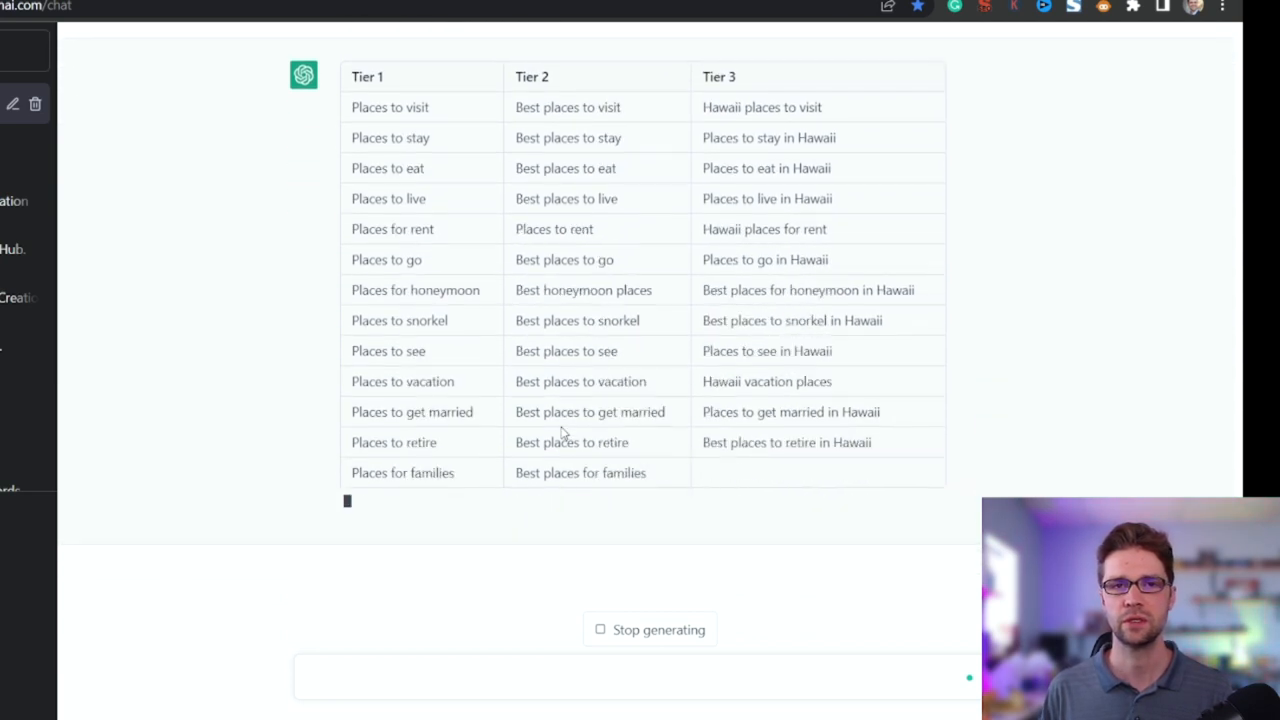
scroll(down, 3)
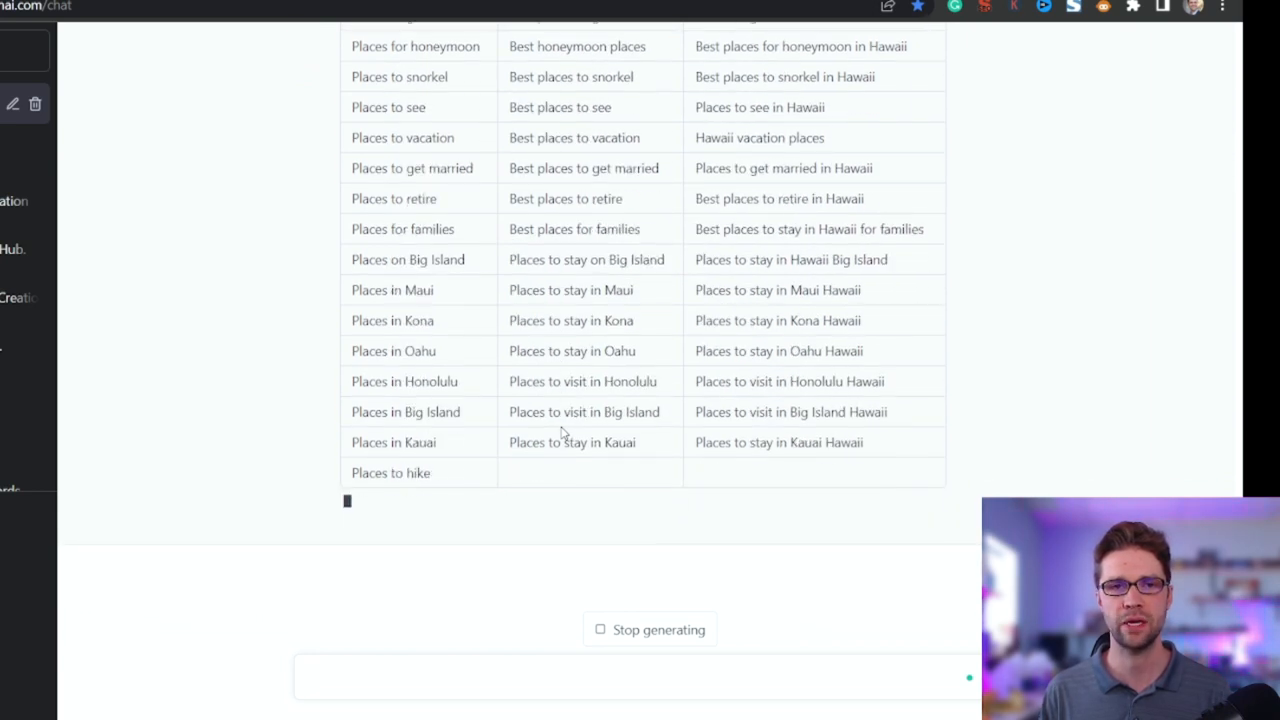
scroll(down, 3)
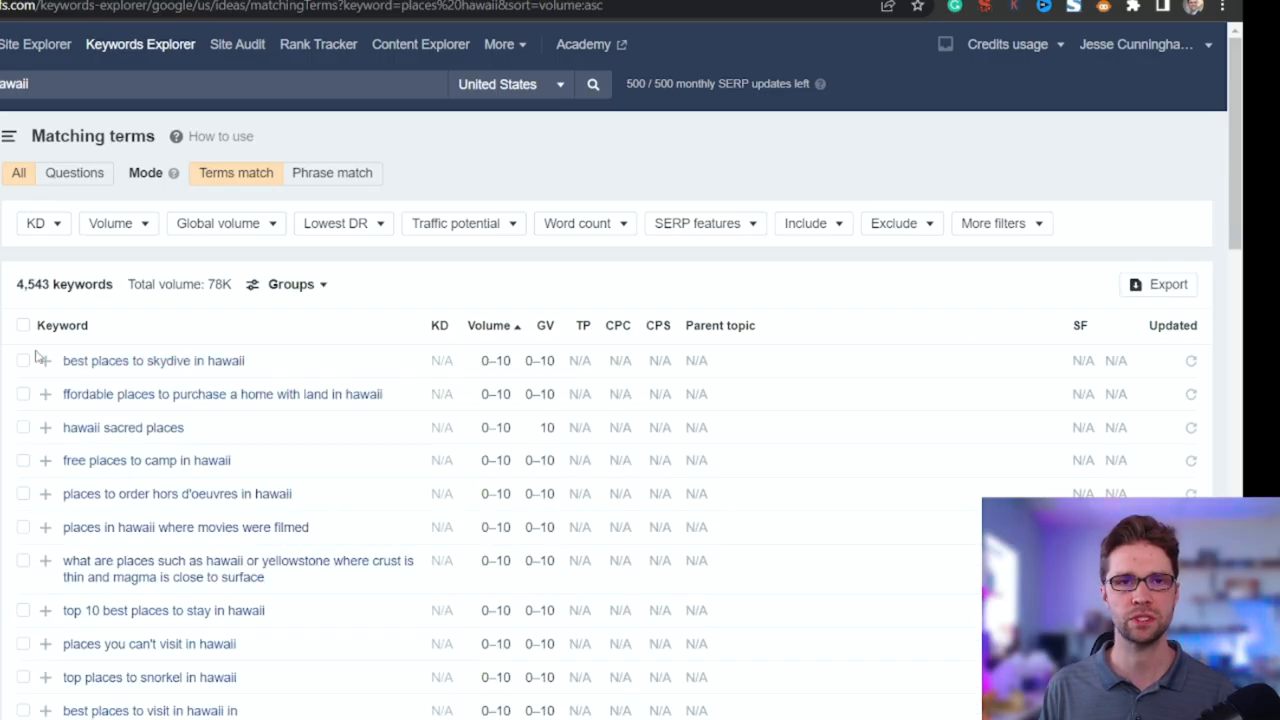
Select all lowest-volume Hawaii keywords and run the custom 200-keyword CSV export
click(1158, 284)
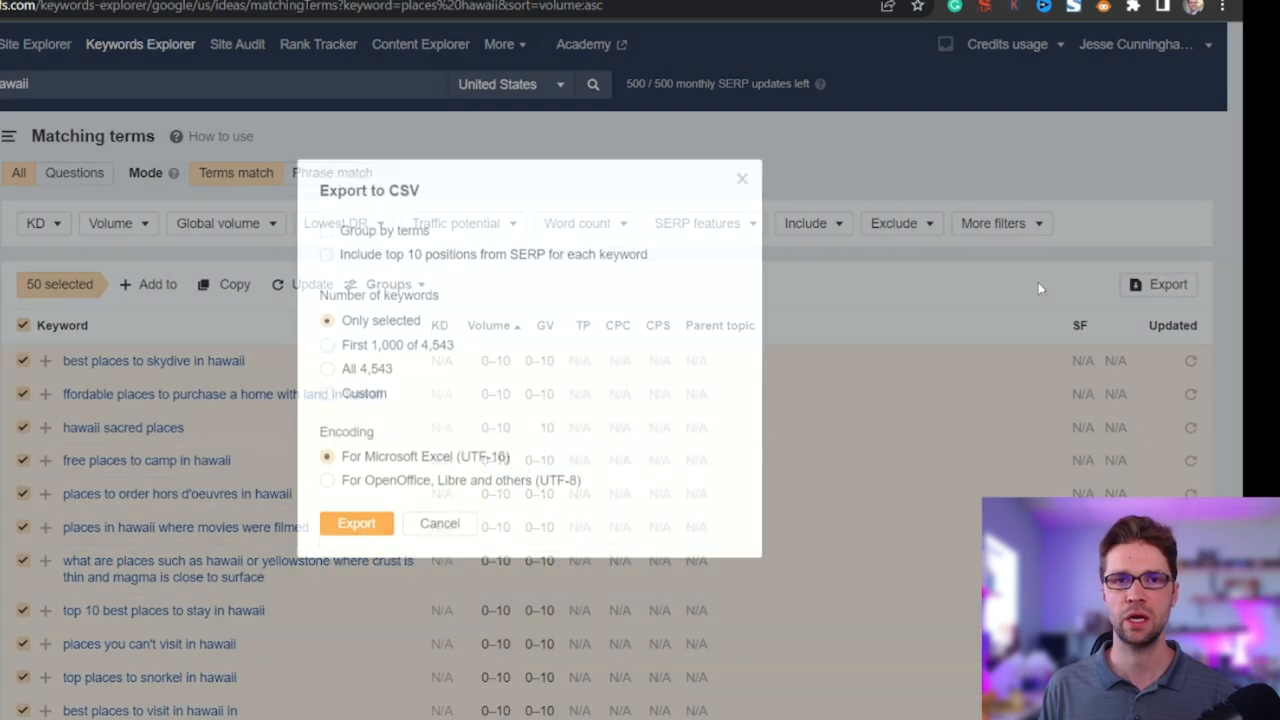
click(328, 390)
text(200)
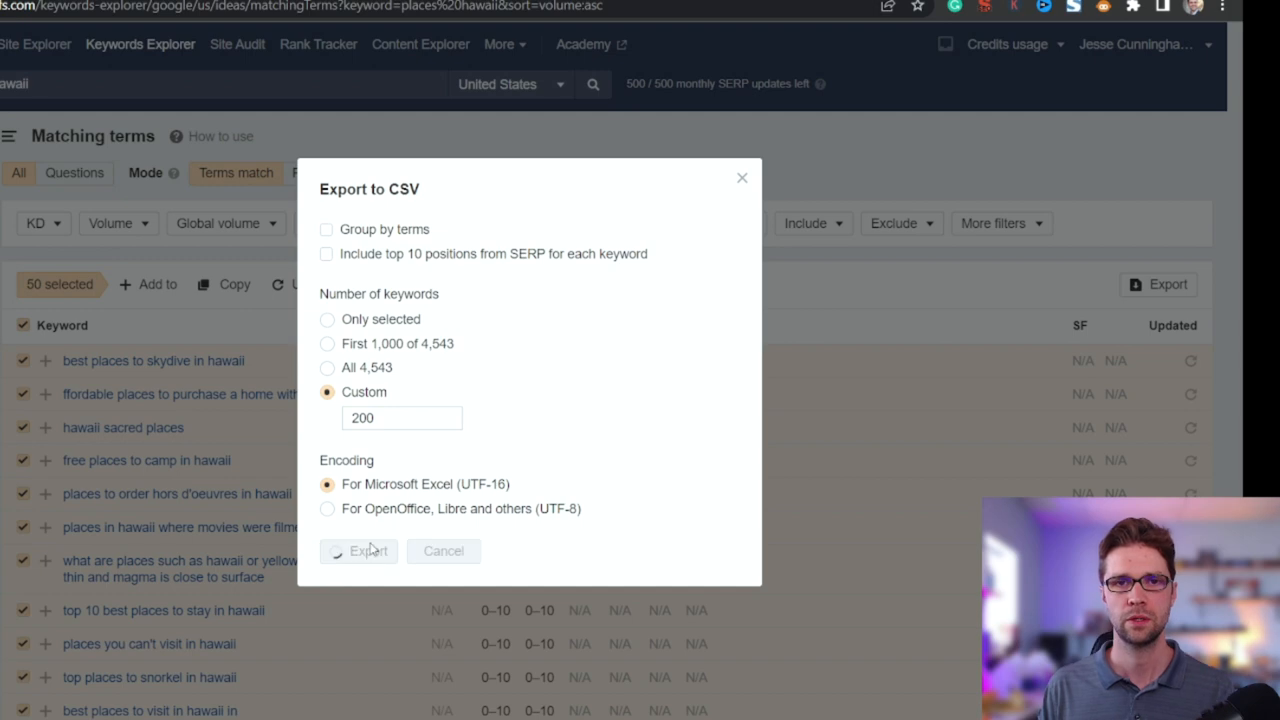
click(366, 552)
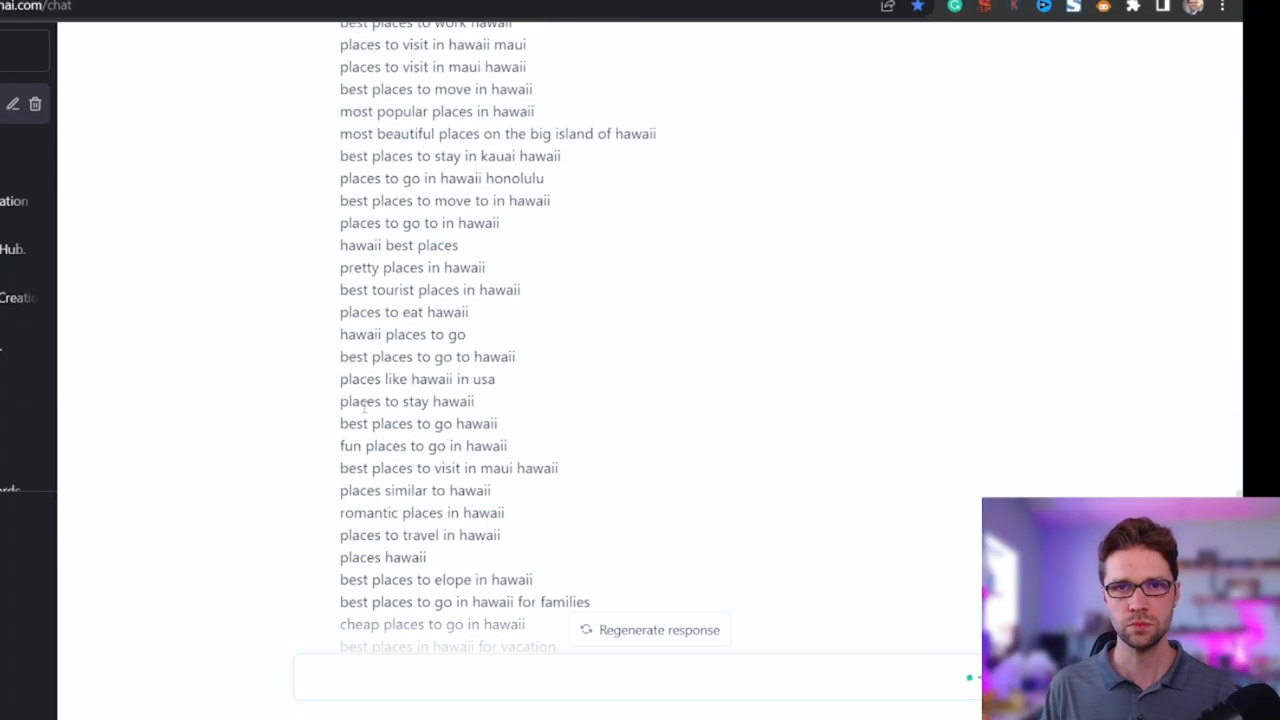
Scroll through ChatGPT's keyword list and resulting Tier 1–3 table as it generates
scroll(down, 3)
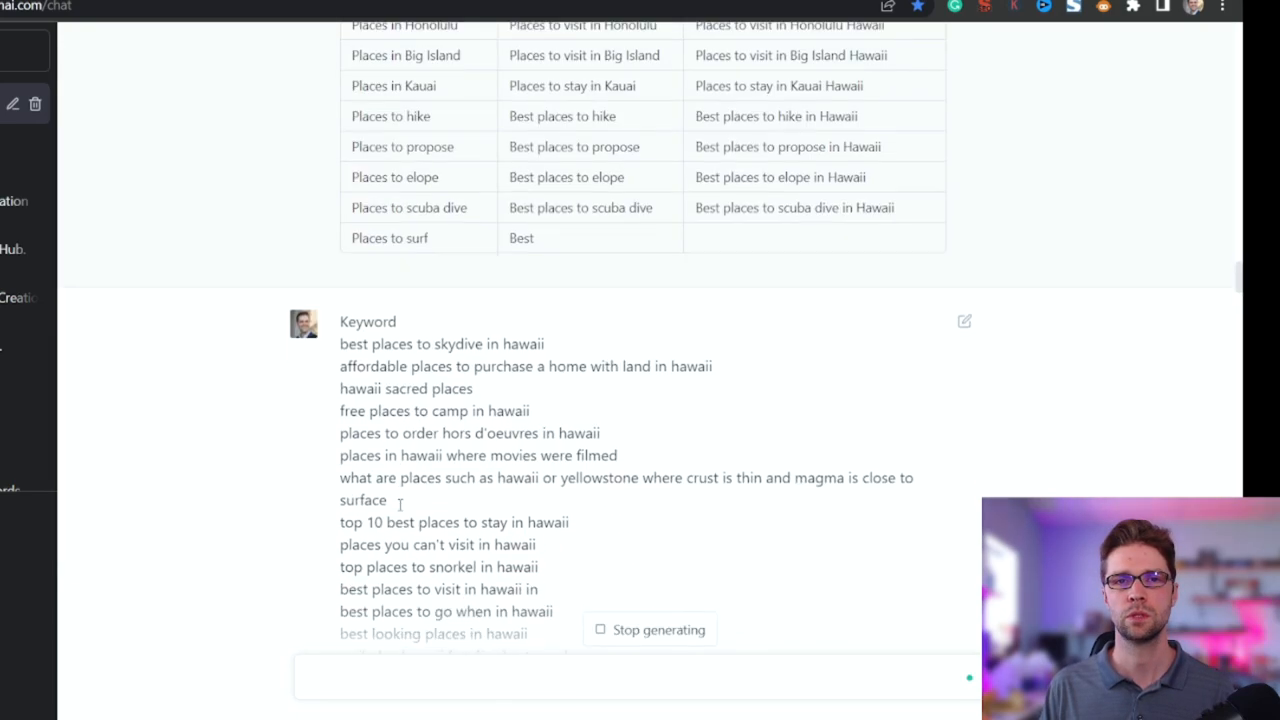
scroll(down, 3)
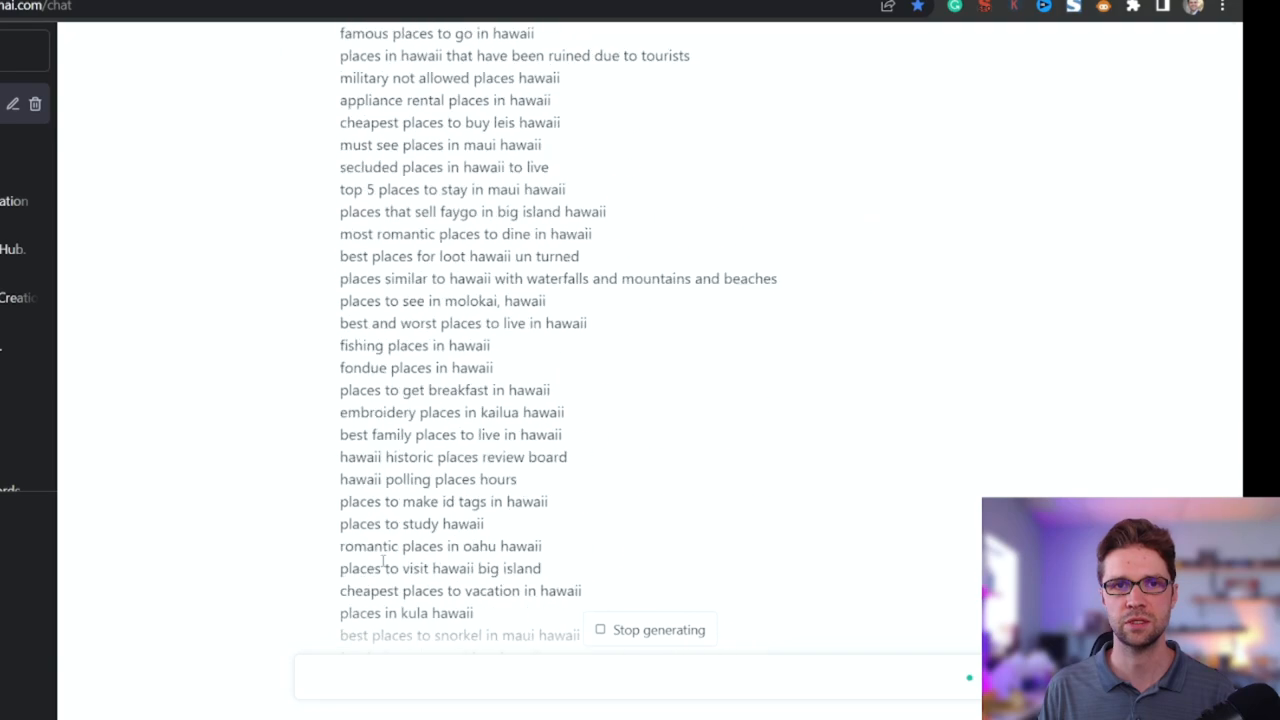
scroll(down, 3)
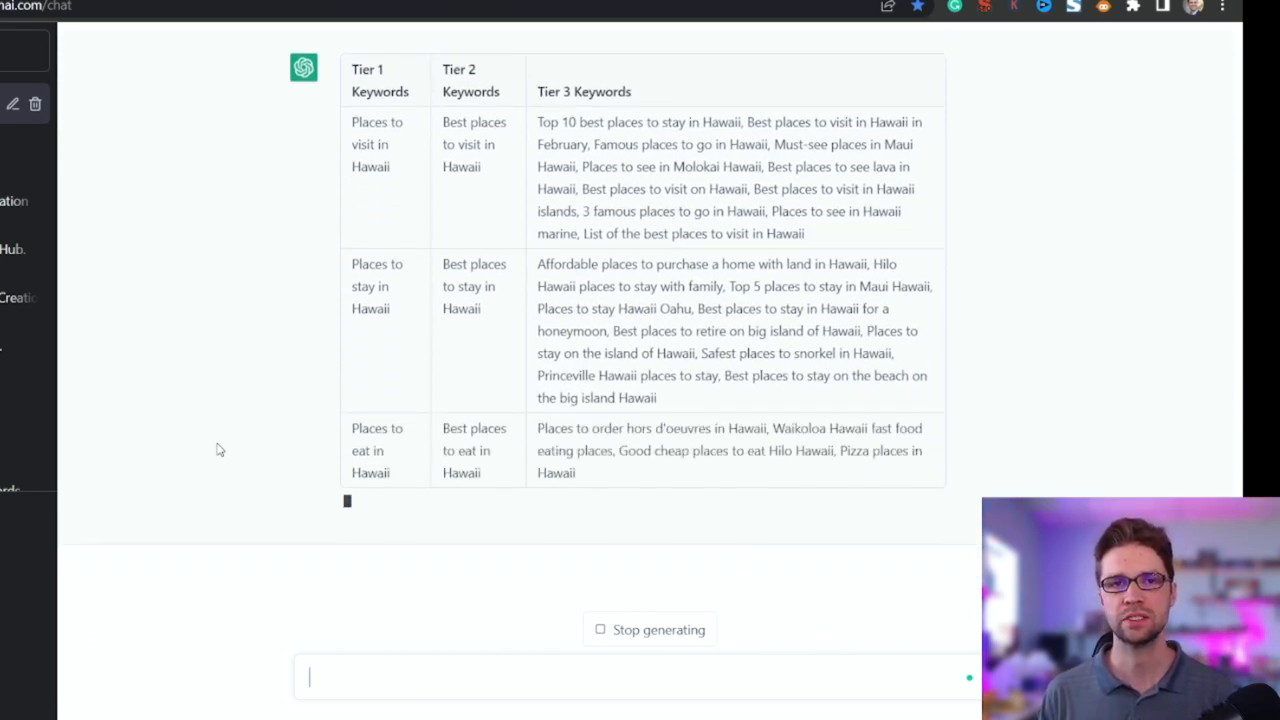
scroll(down, 3)
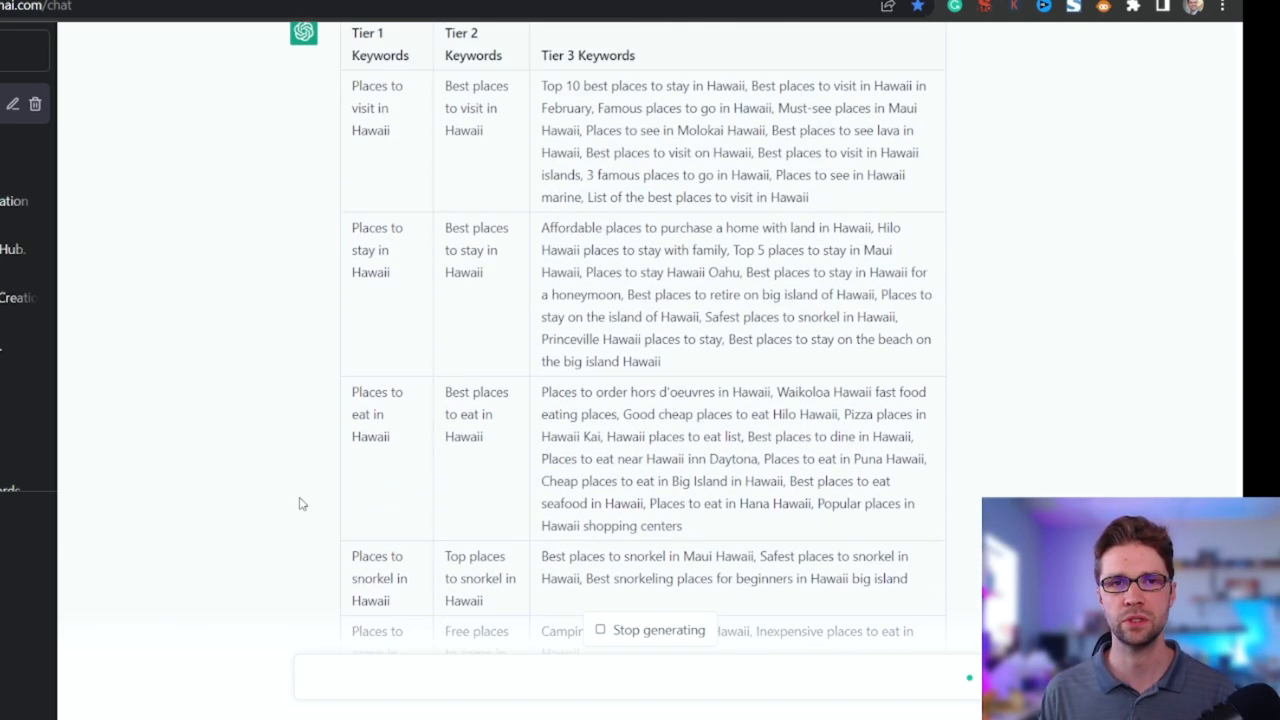
scroll(down, 3)
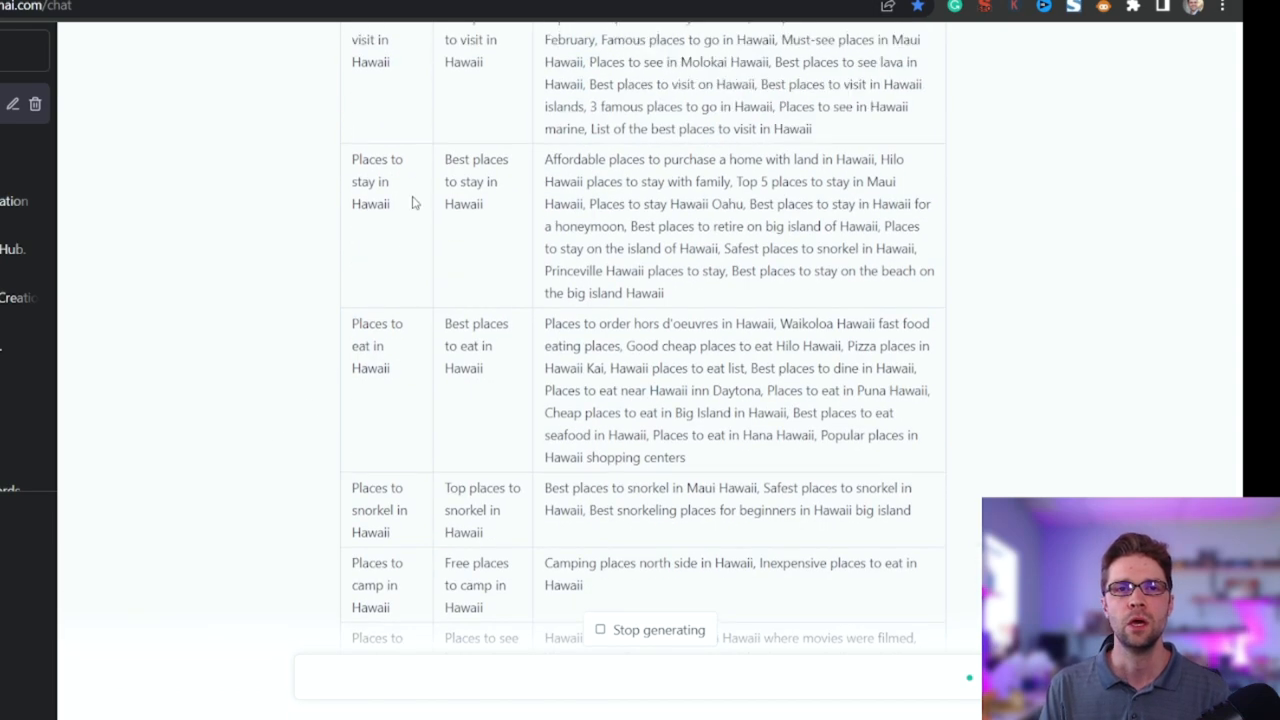
scroll(down, 3)
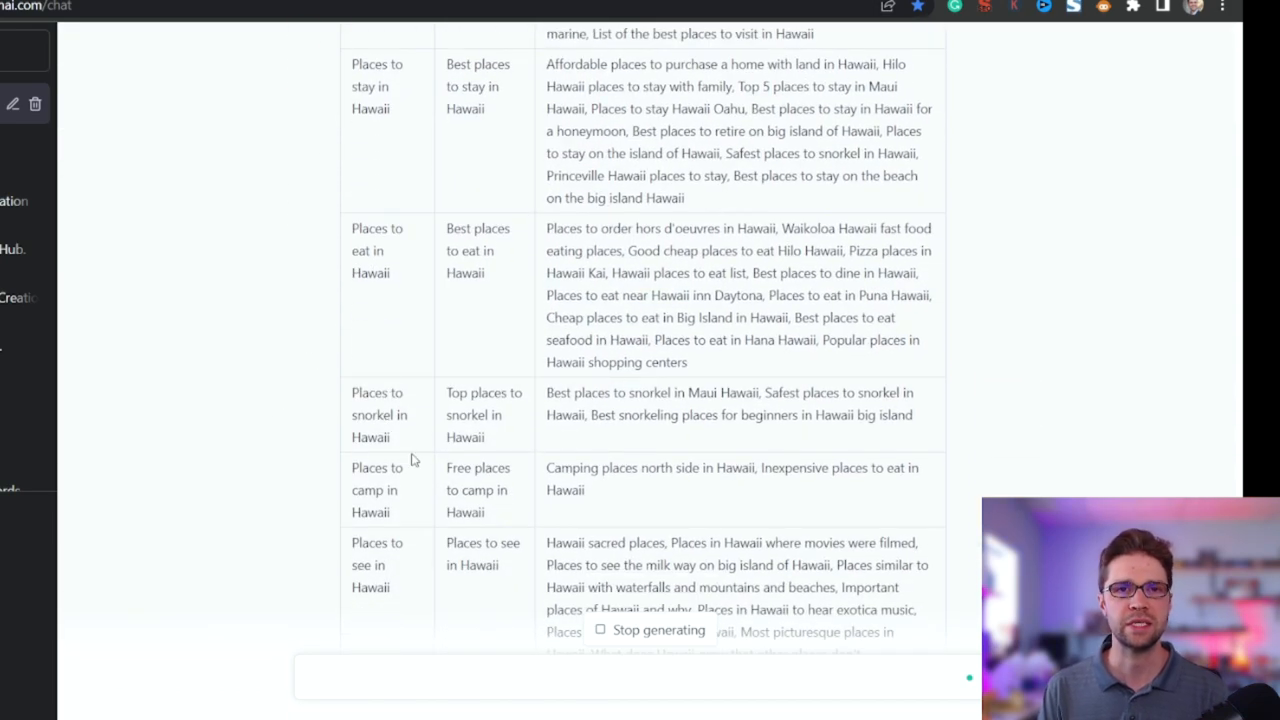
scroll(down, 3)
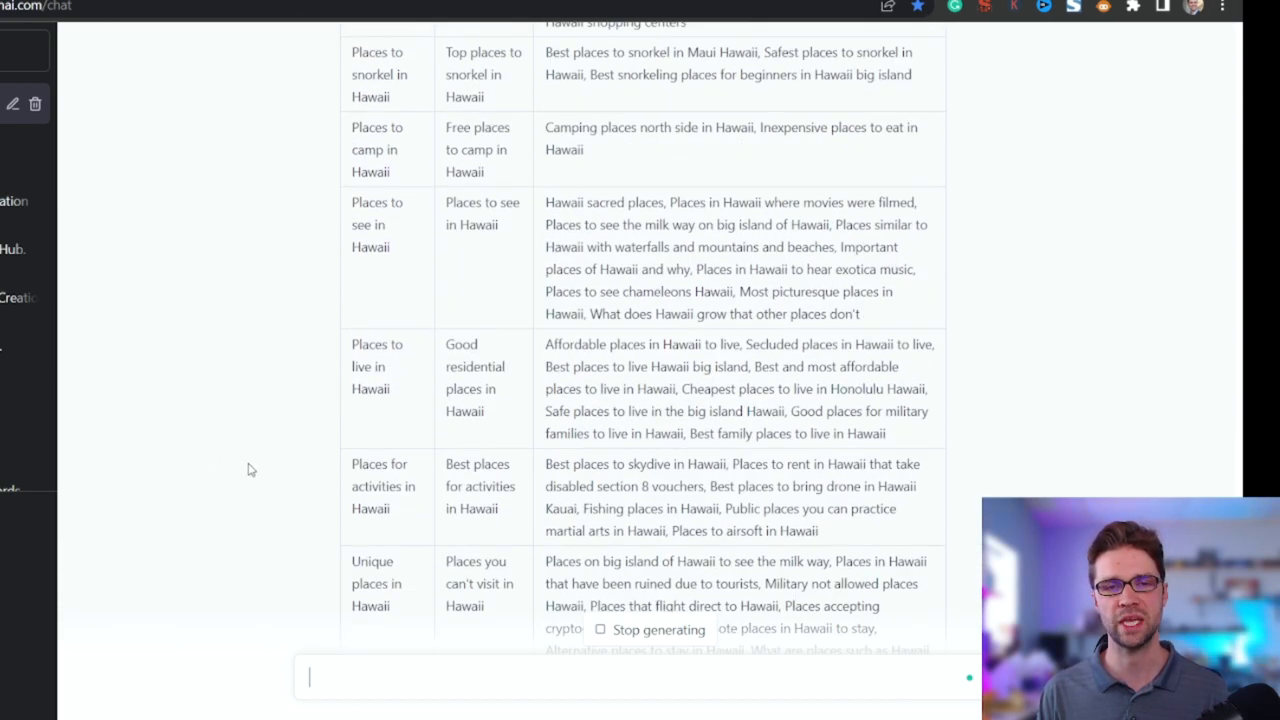
scroll(down, 3)
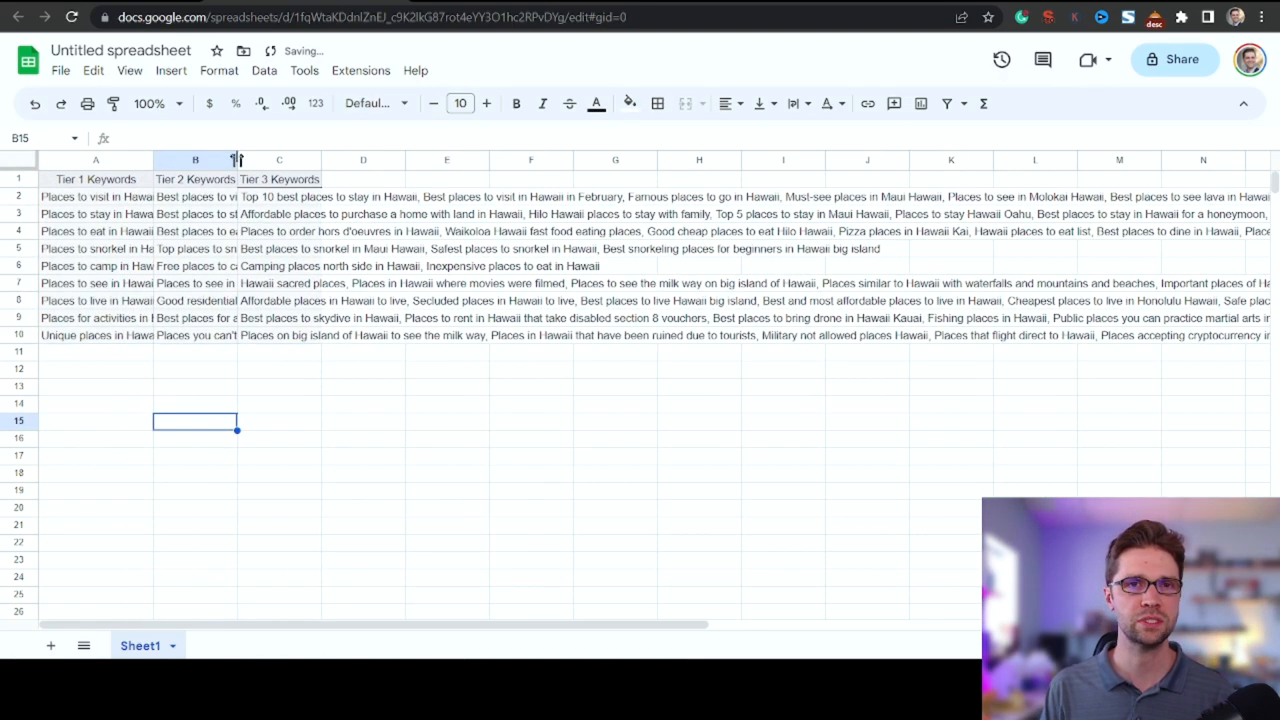
Widen the Tier 2 column B and select the first Tier 3 keyword list
drag(236, 160, 356, 160)
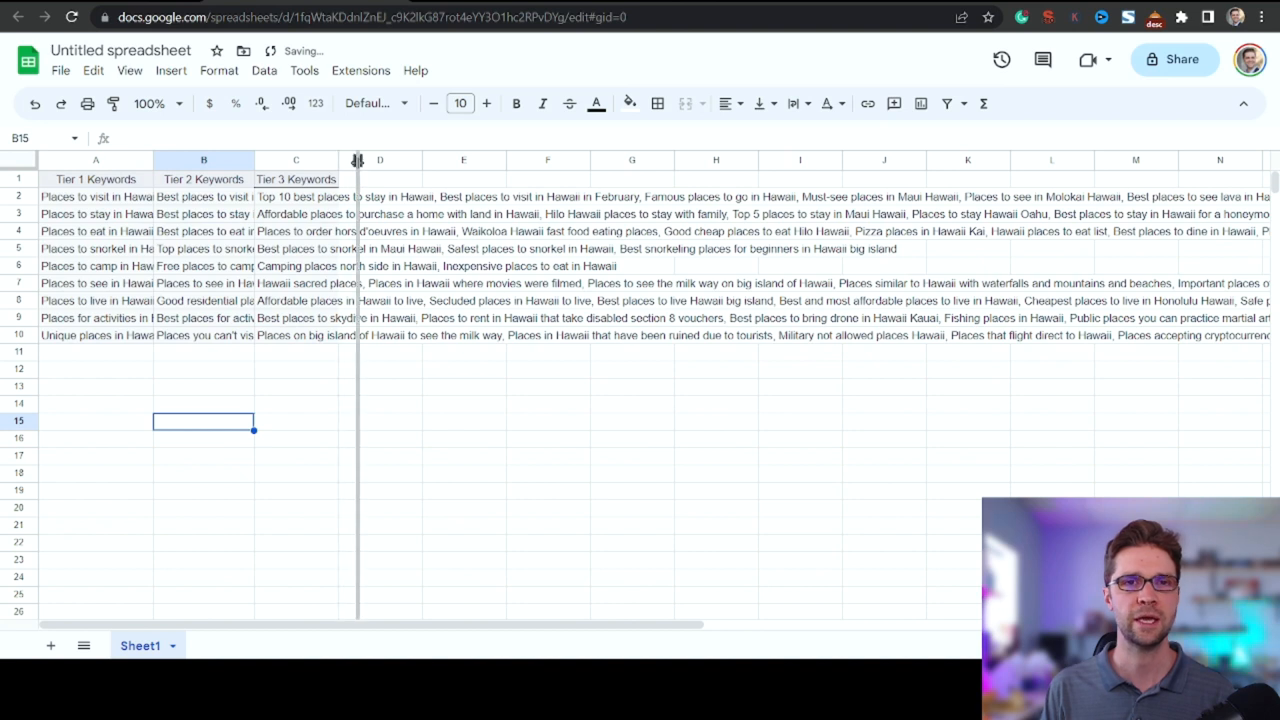
click(360, 70)
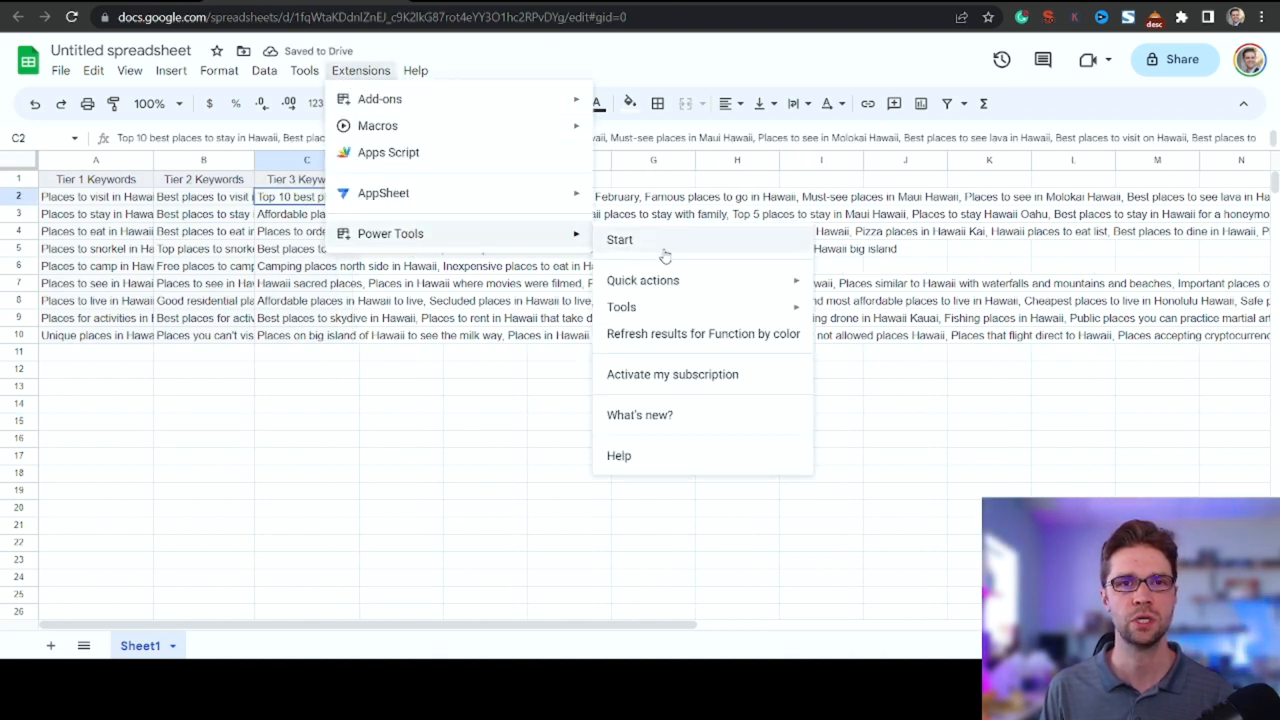
Launch the Power Tools add-on and show its Split group beside the keyword table
click(620, 240)
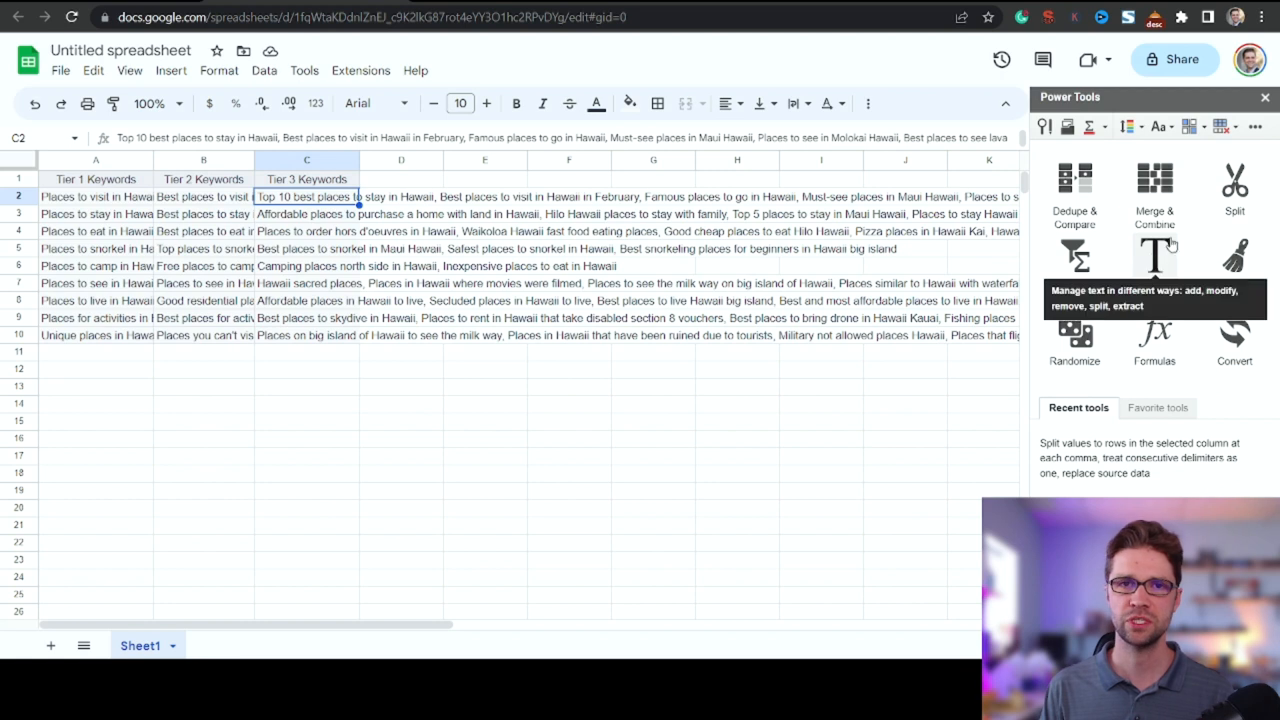
click(1234, 190)
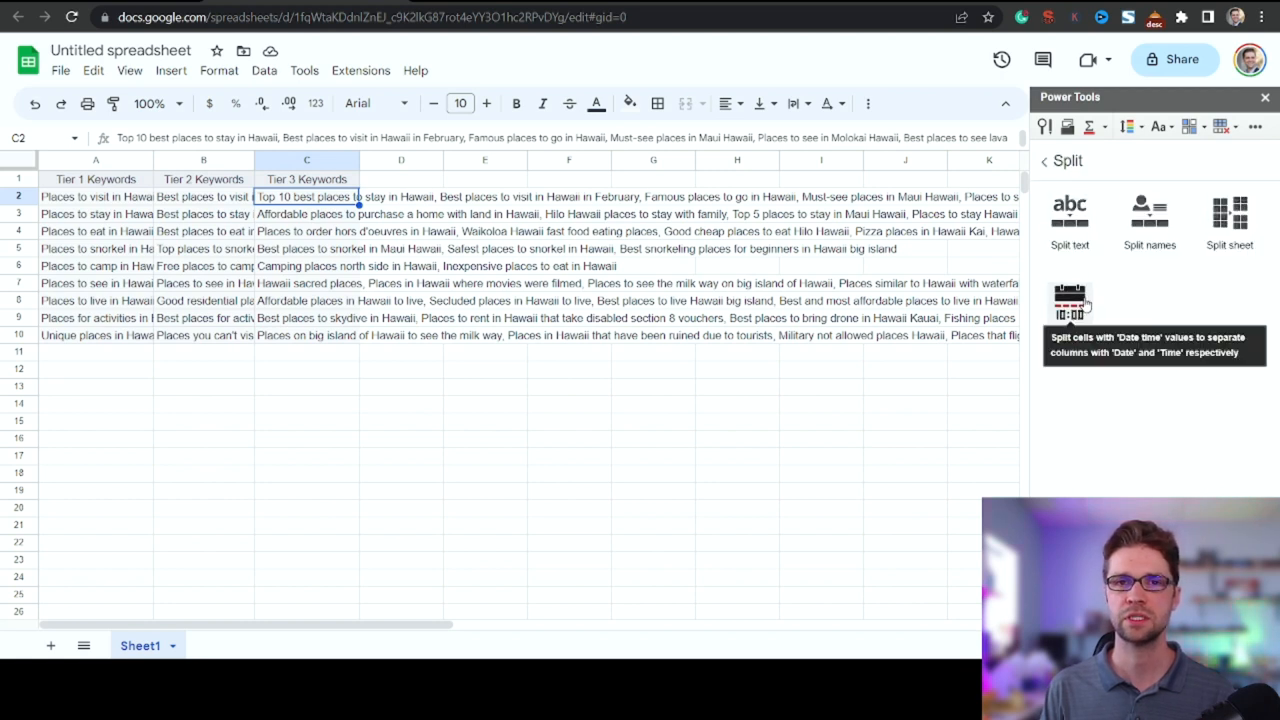
click(1044, 160)
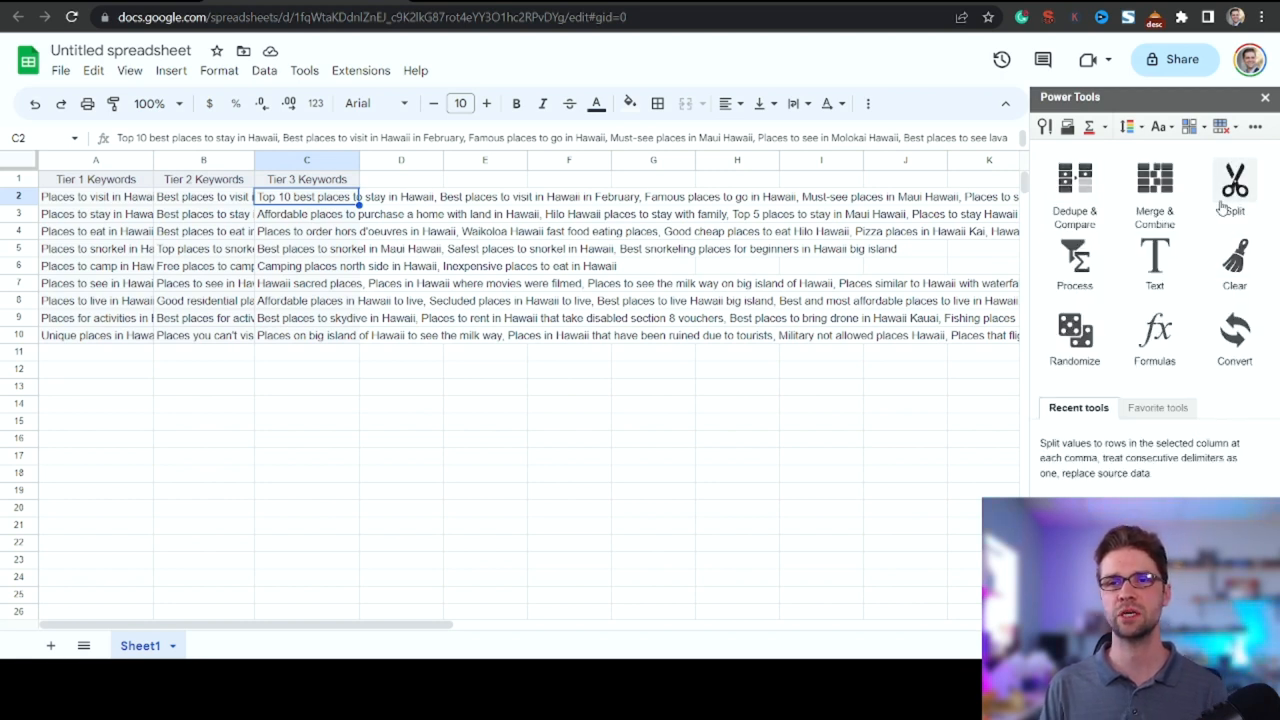
click(1234, 184)
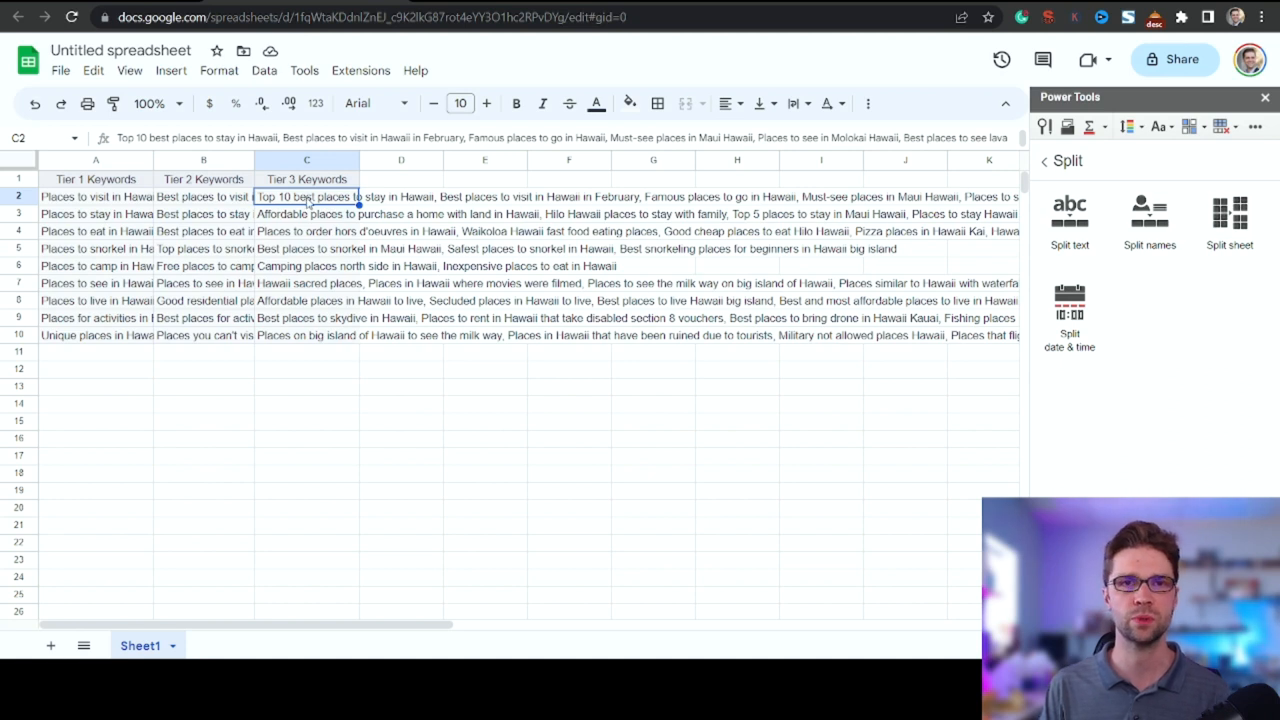
mouse_move(308, 162)
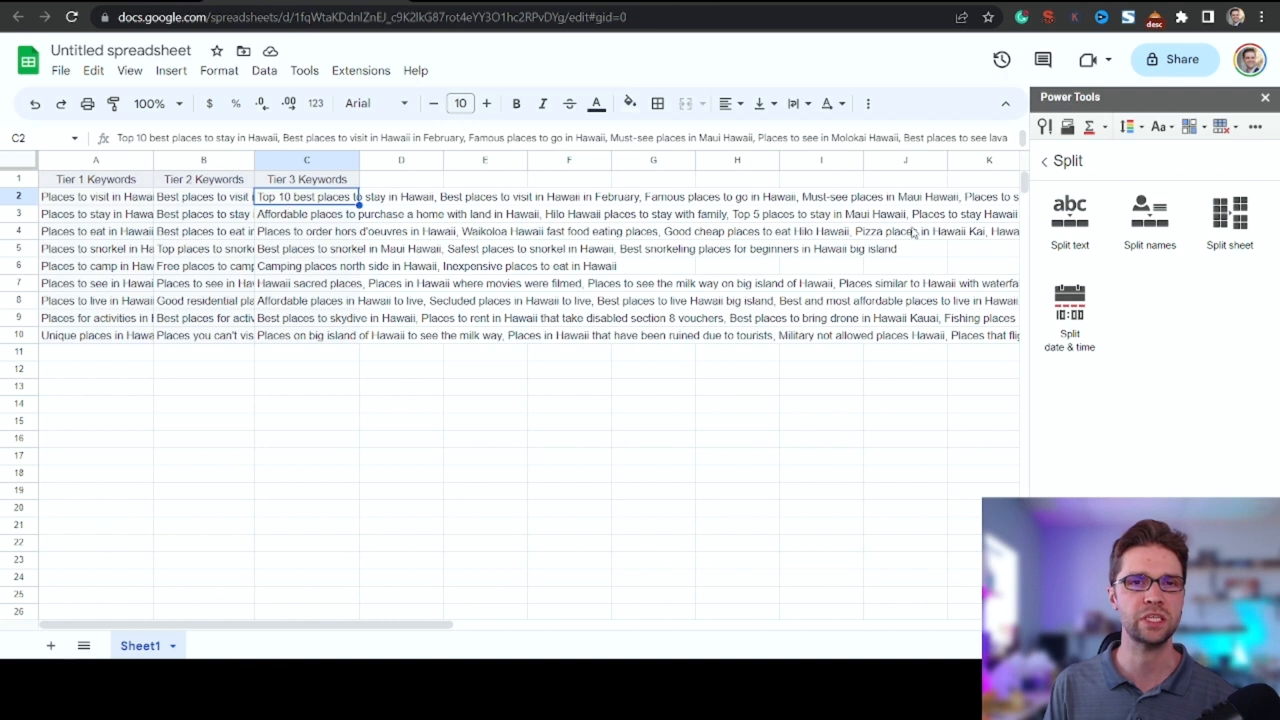
mouse_move(1228, 212)
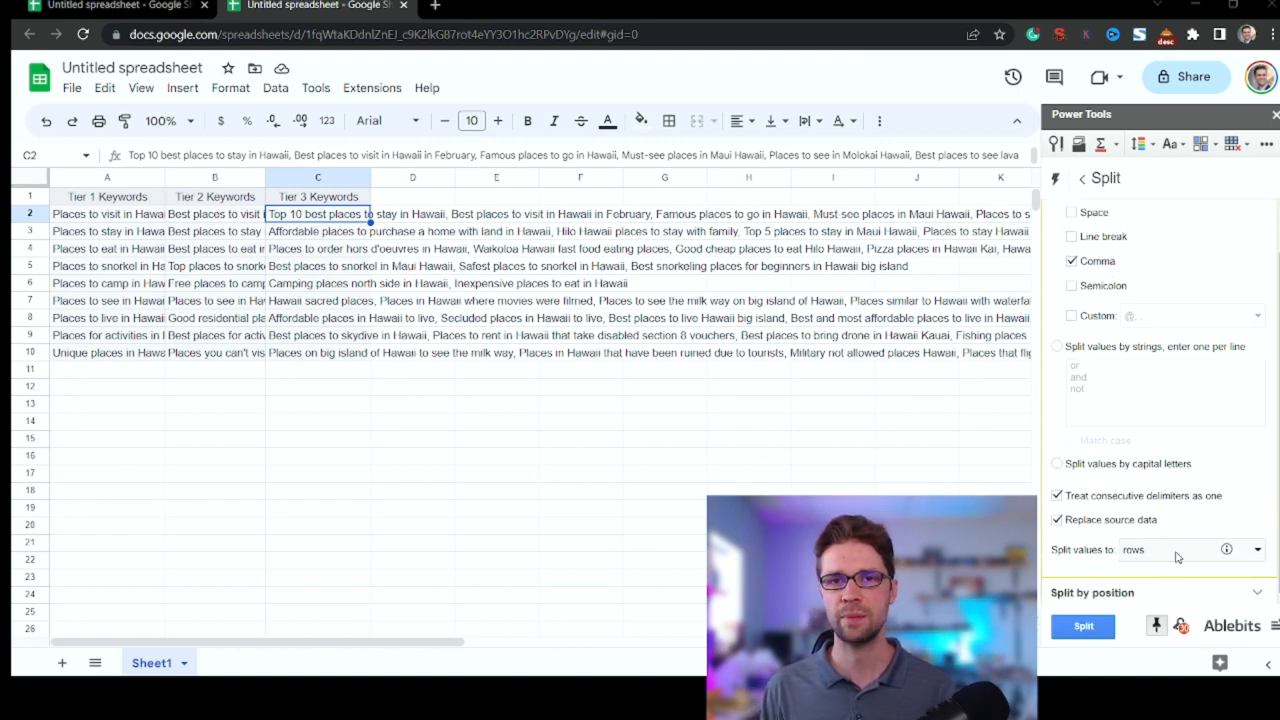
Split the visiting, staying and eating Tier 3 keywords by comma into one keyword per row
click(1082, 624)
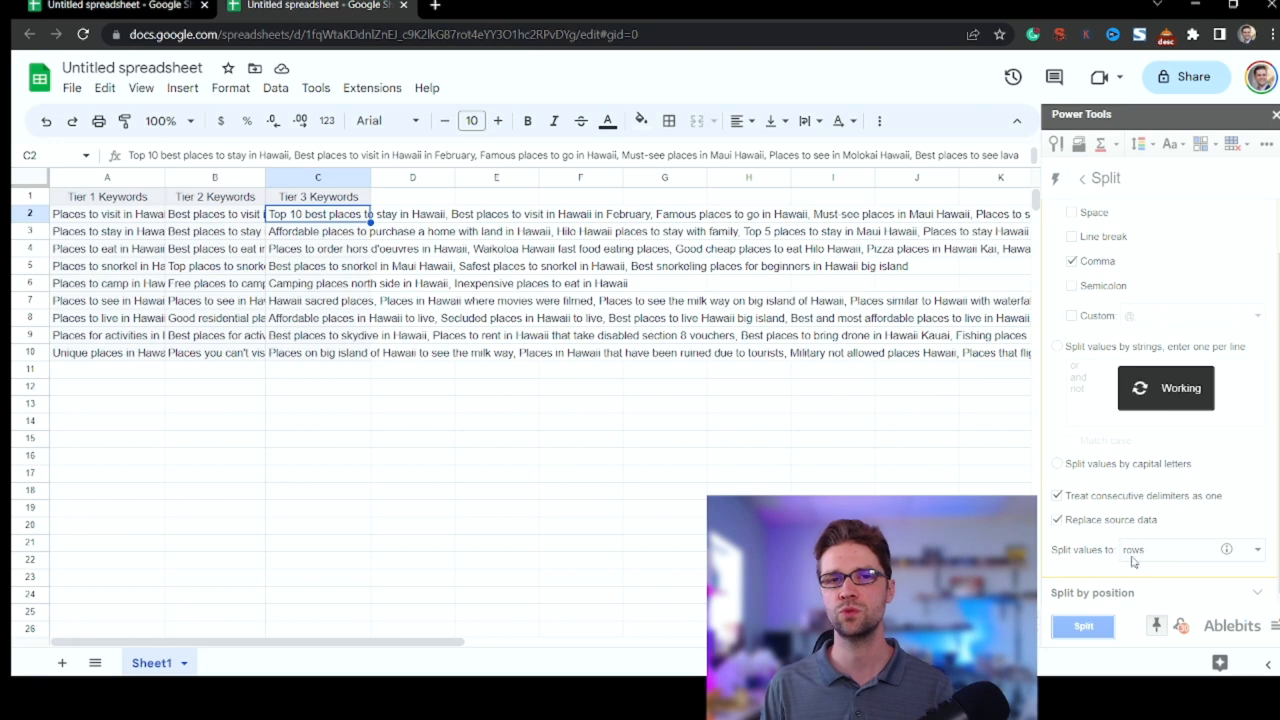
click(1082, 626)
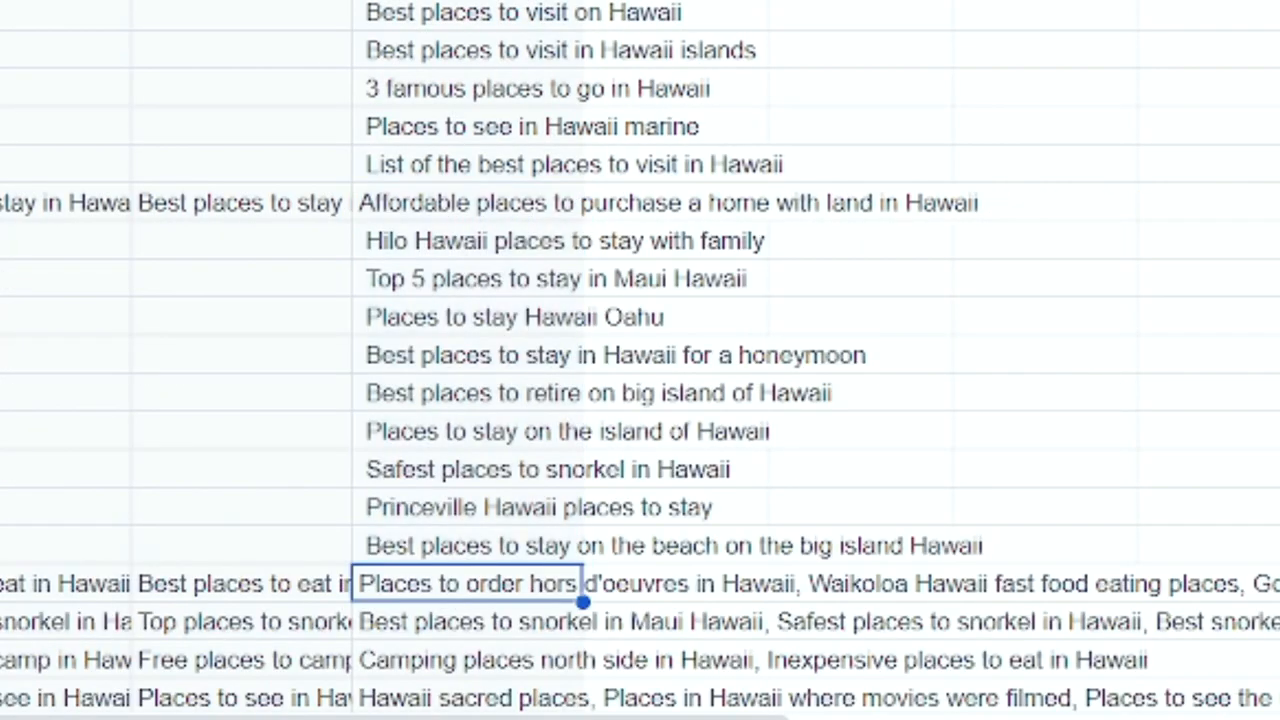
scroll(down, 3)
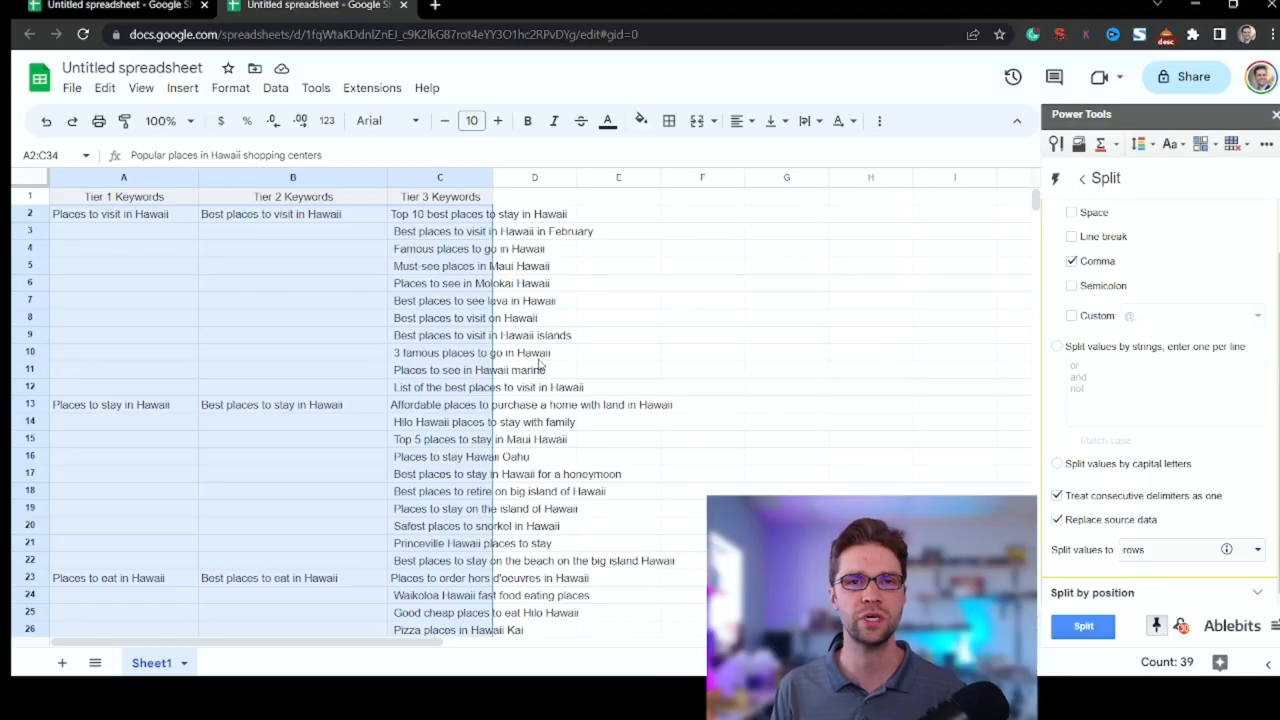
Split the snorkelling, camping and sightseeing Tier 3 keyword cells into separate rows
scroll(down, 3)
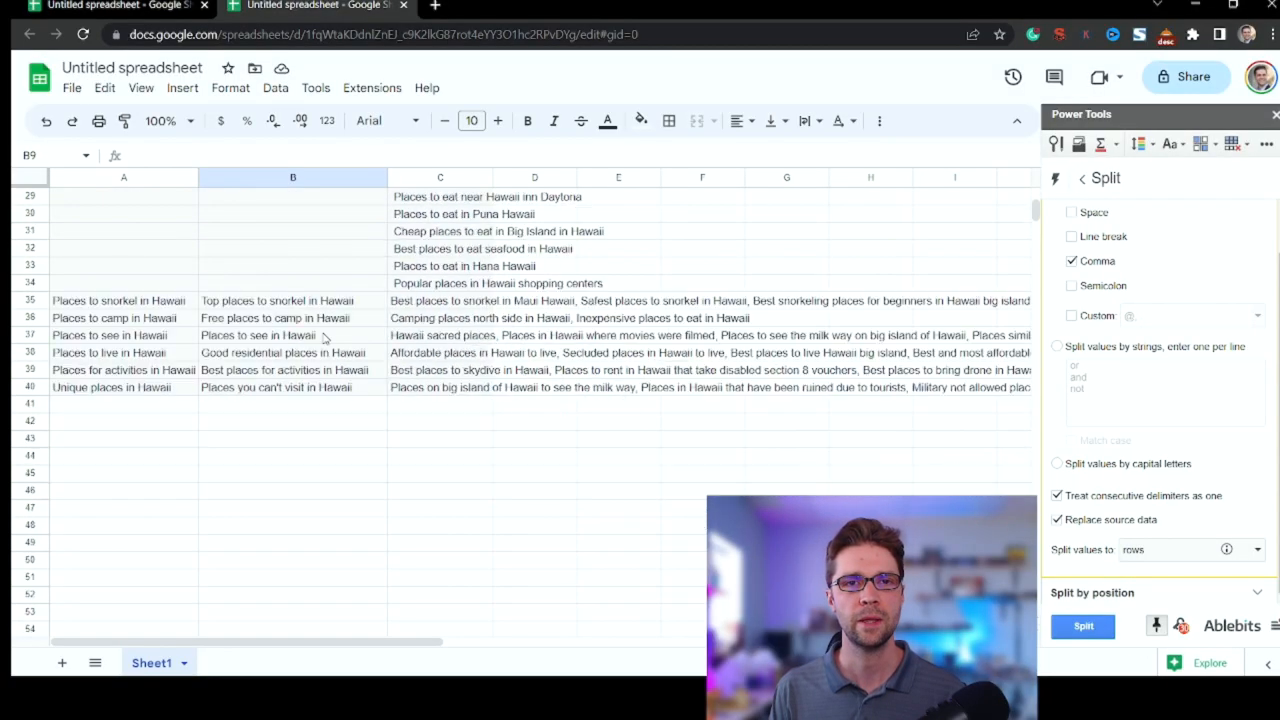
click(1082, 624)
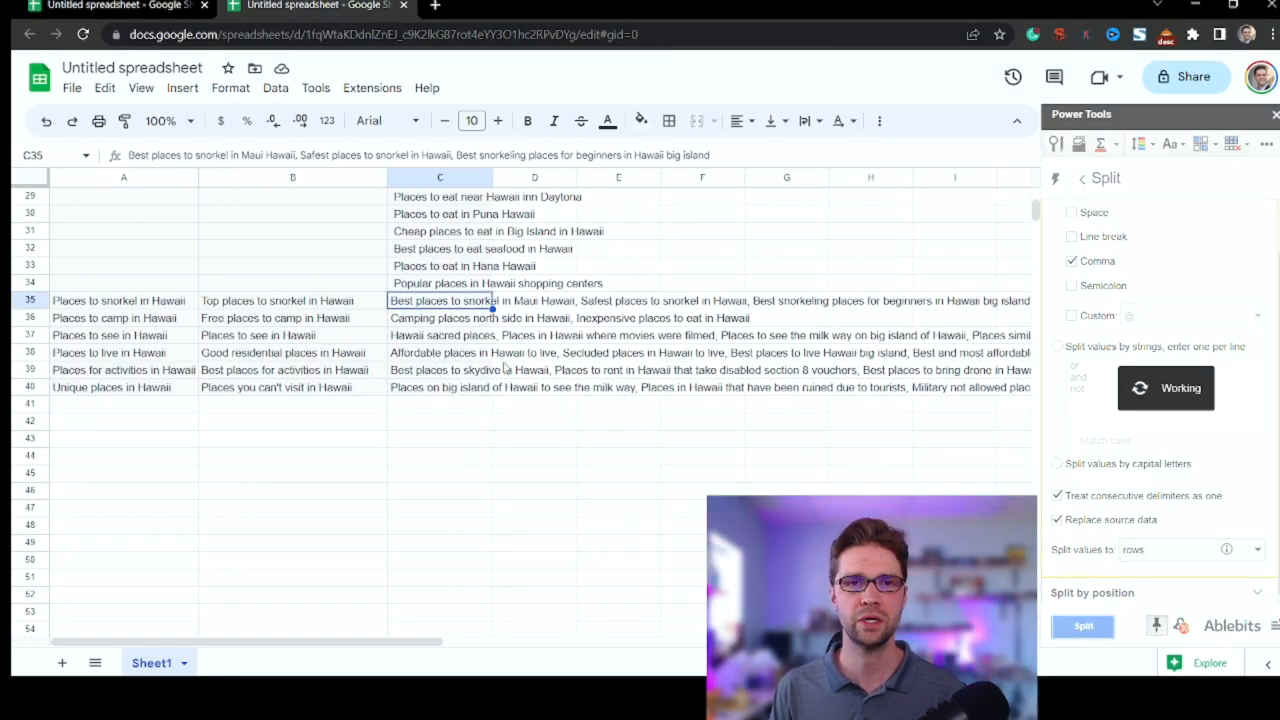
click(1082, 626)
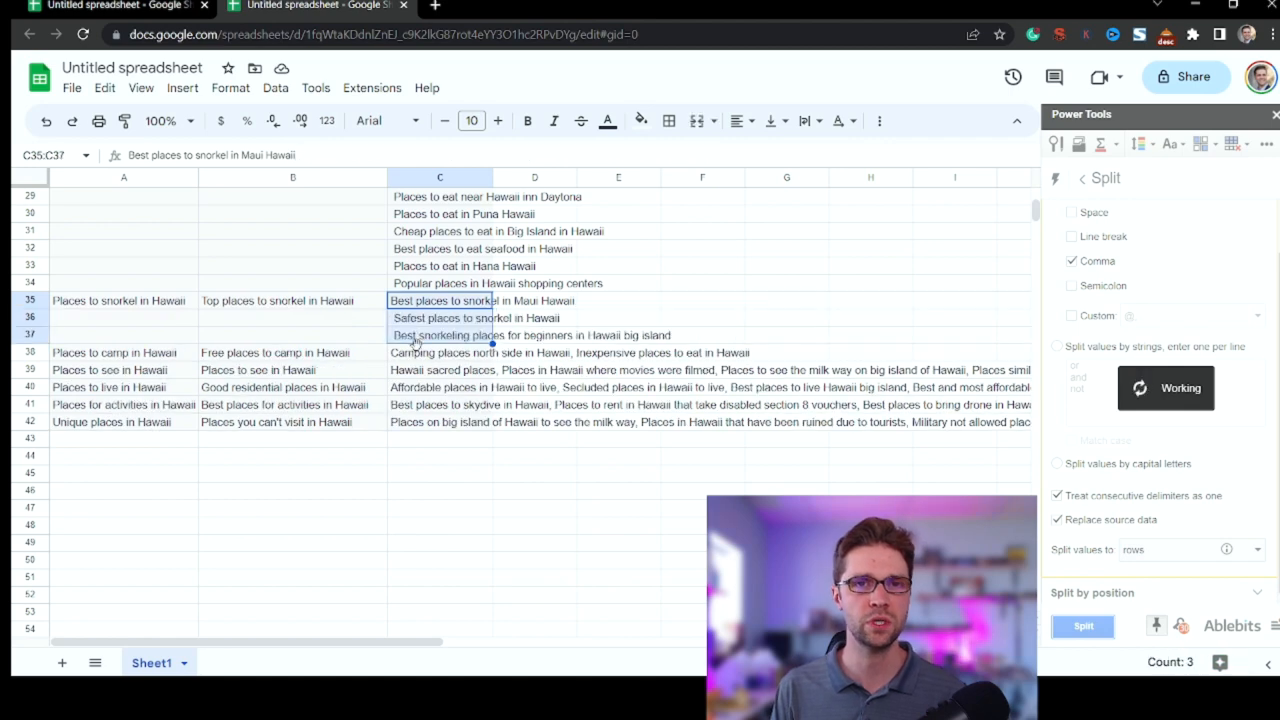
click(440, 352)
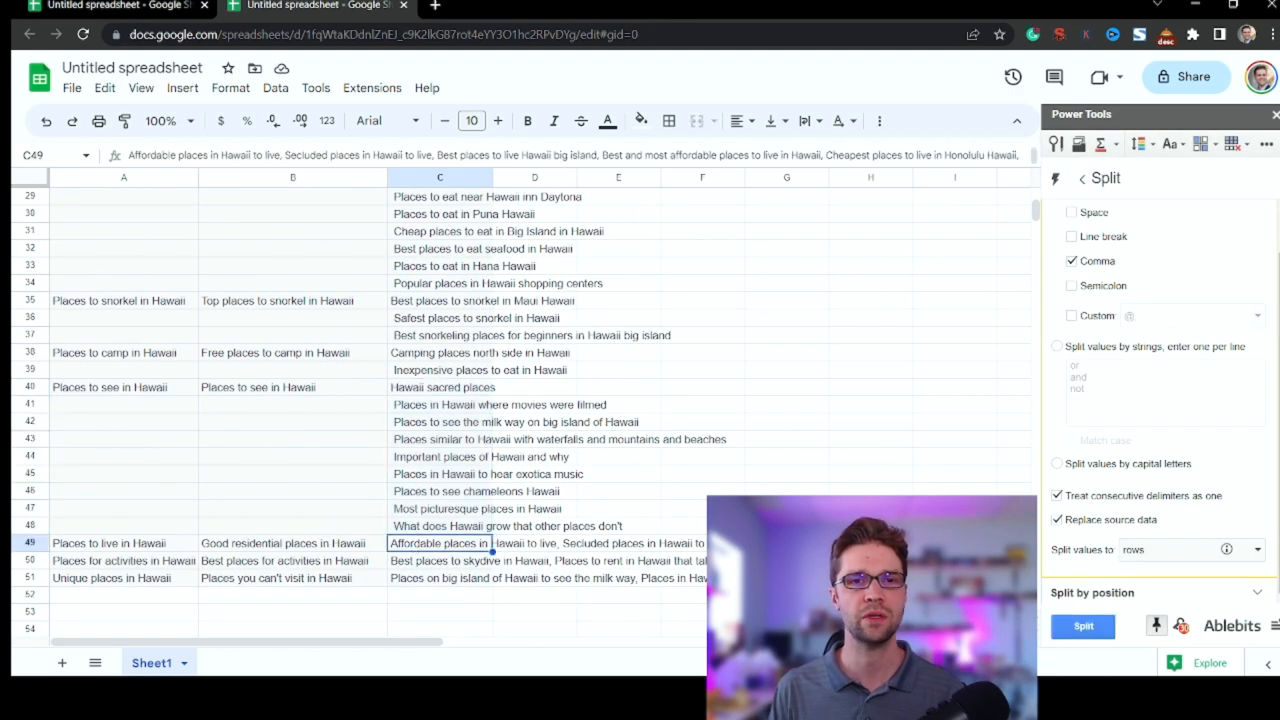
Split the living, activities and unique places Tier 3 keyword cells into separate rows
click(1084, 626)
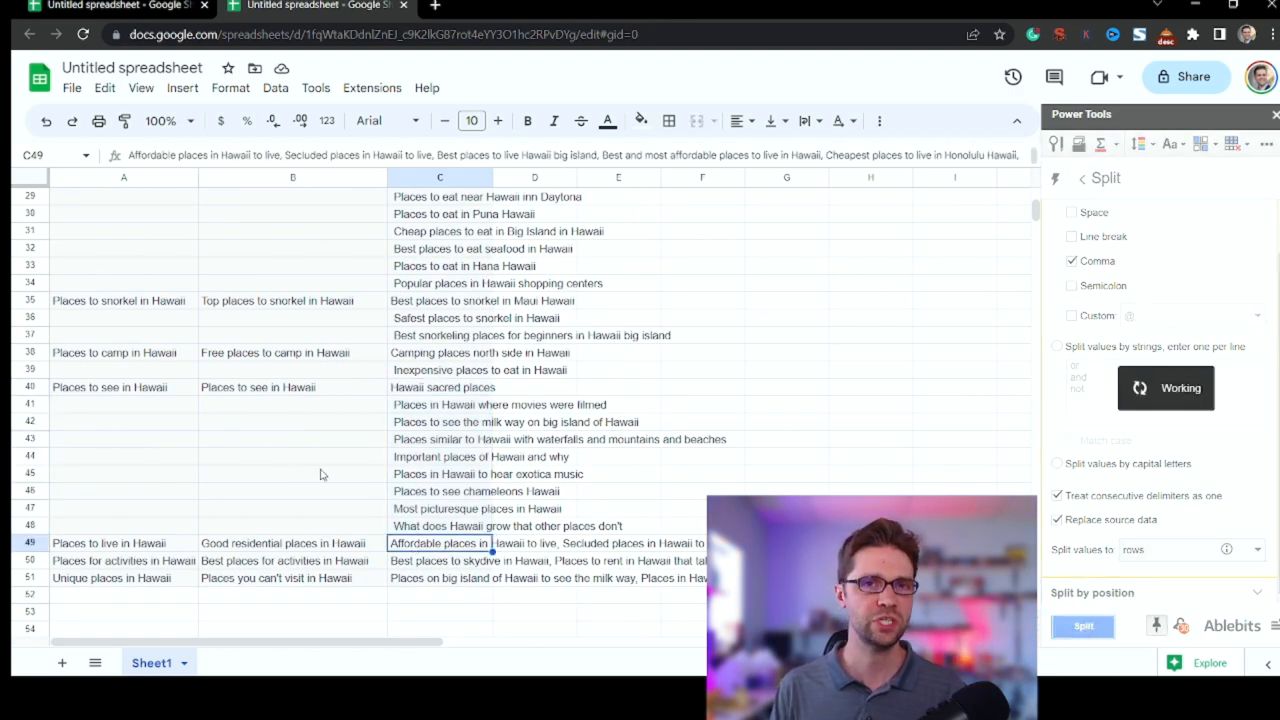
click(1082, 626)
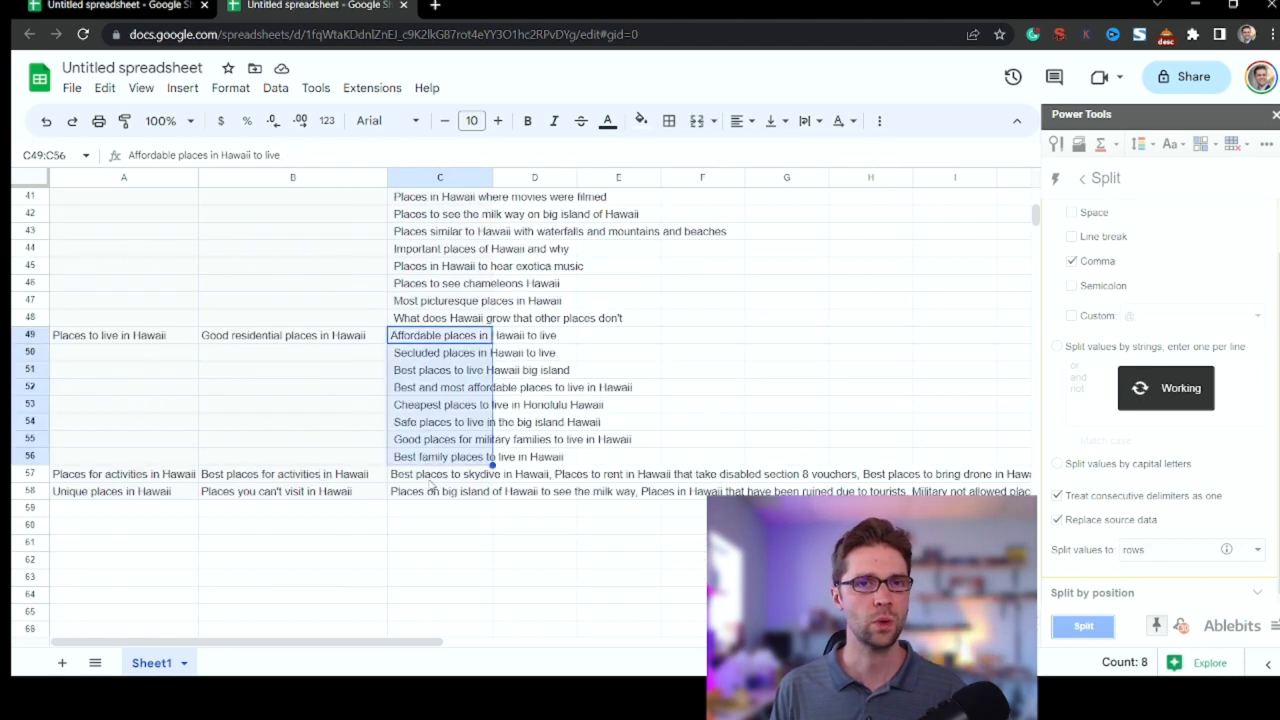
click(440, 474)
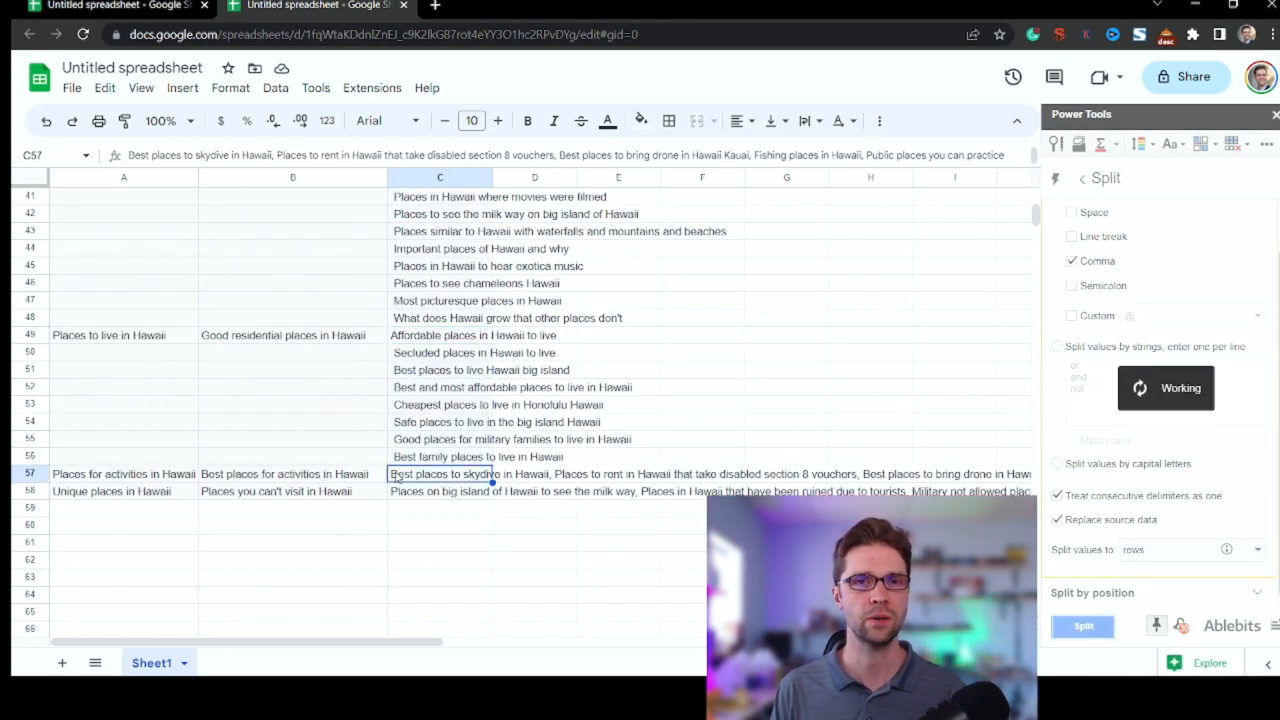
click(1082, 626)
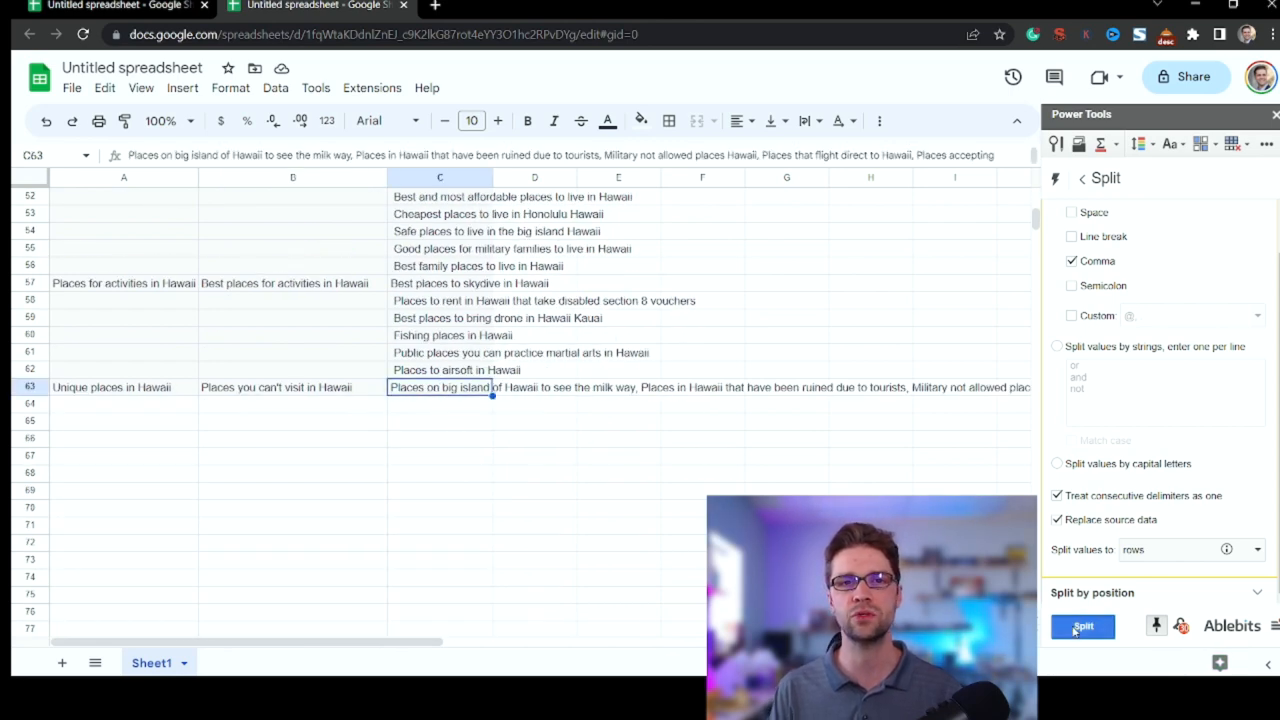
click(1082, 626)
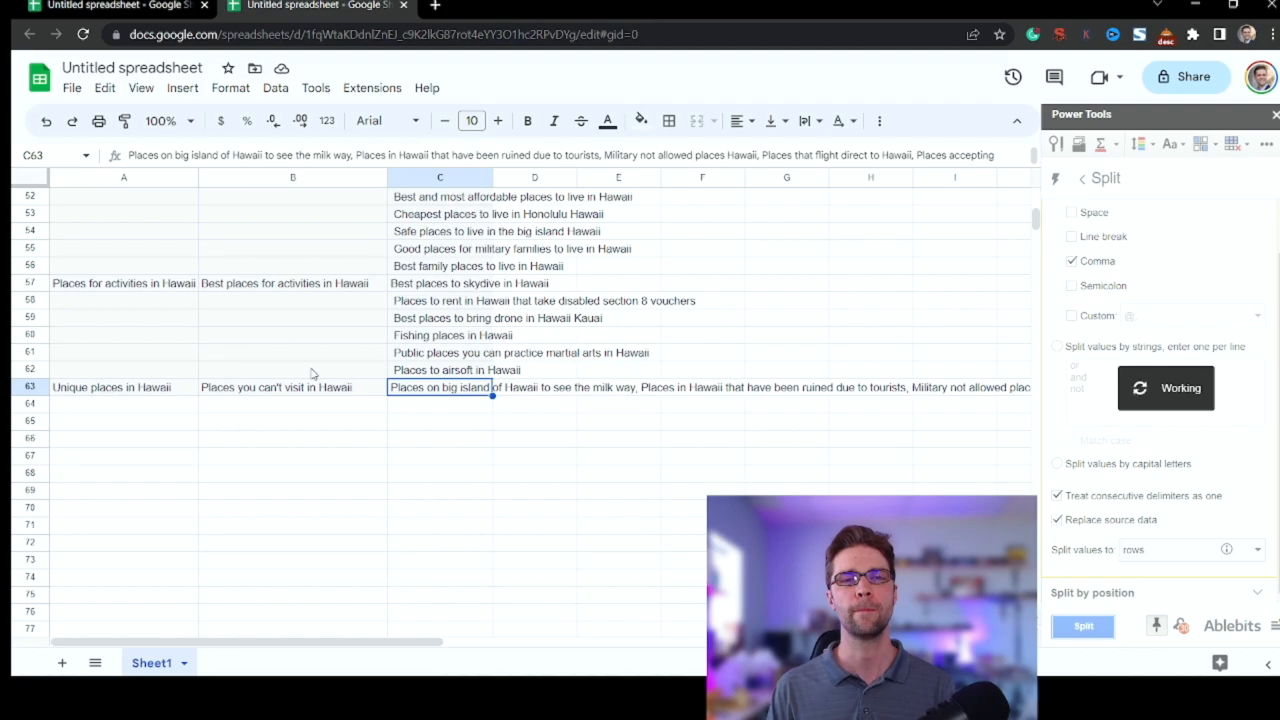